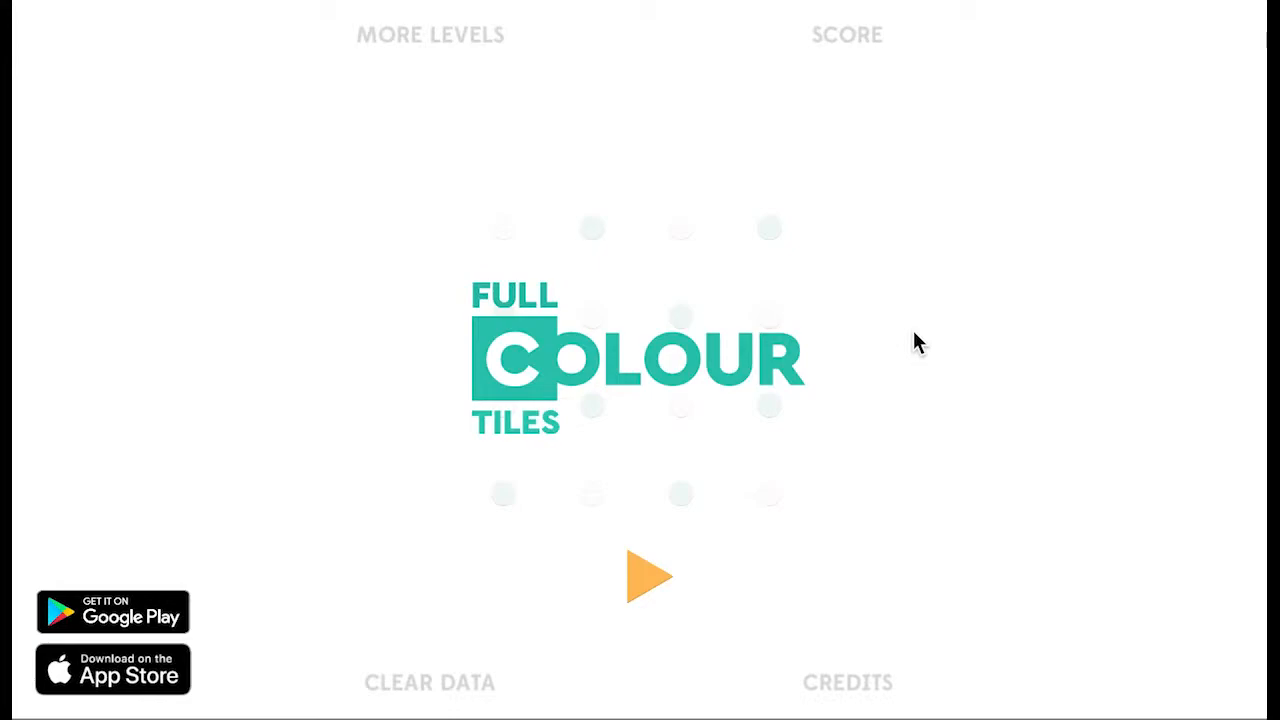
Show the game's credits from the title screen.
{"action": "left_click", "coordinate": [848, 682]}
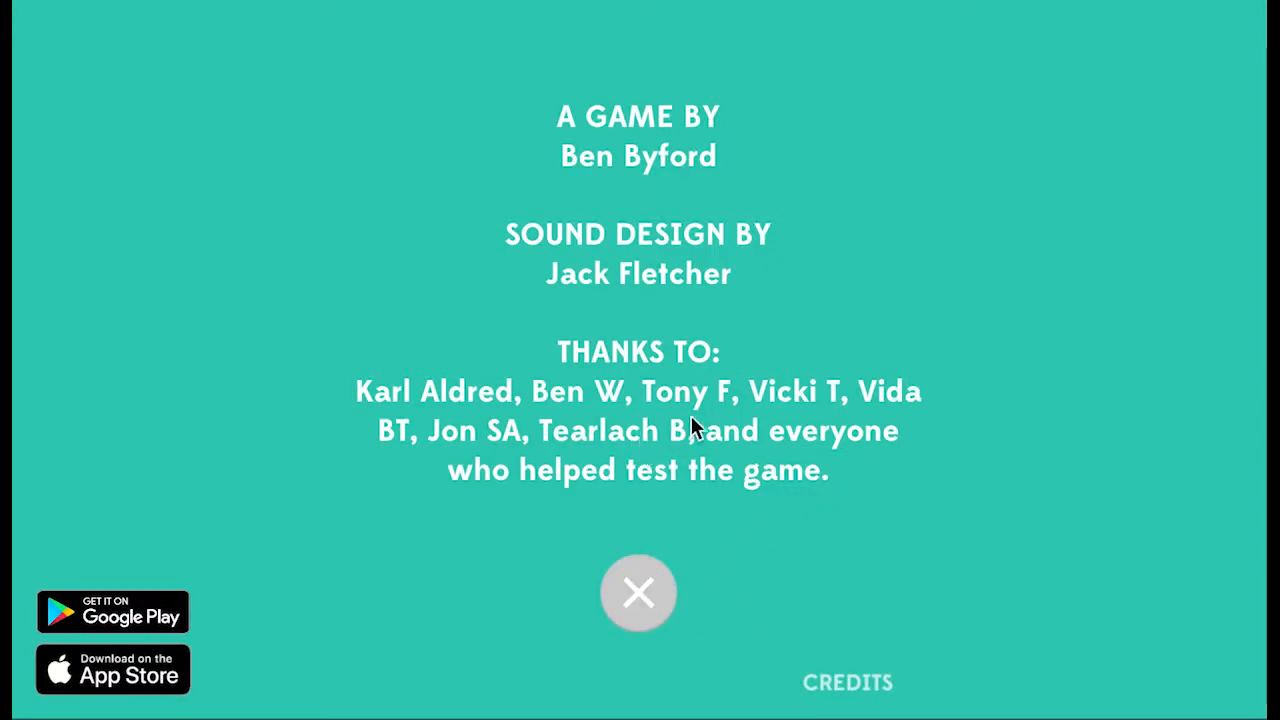
Close the credits overlay and return to the title screen.
{"action": "left_click", "coordinate": [638, 592]}
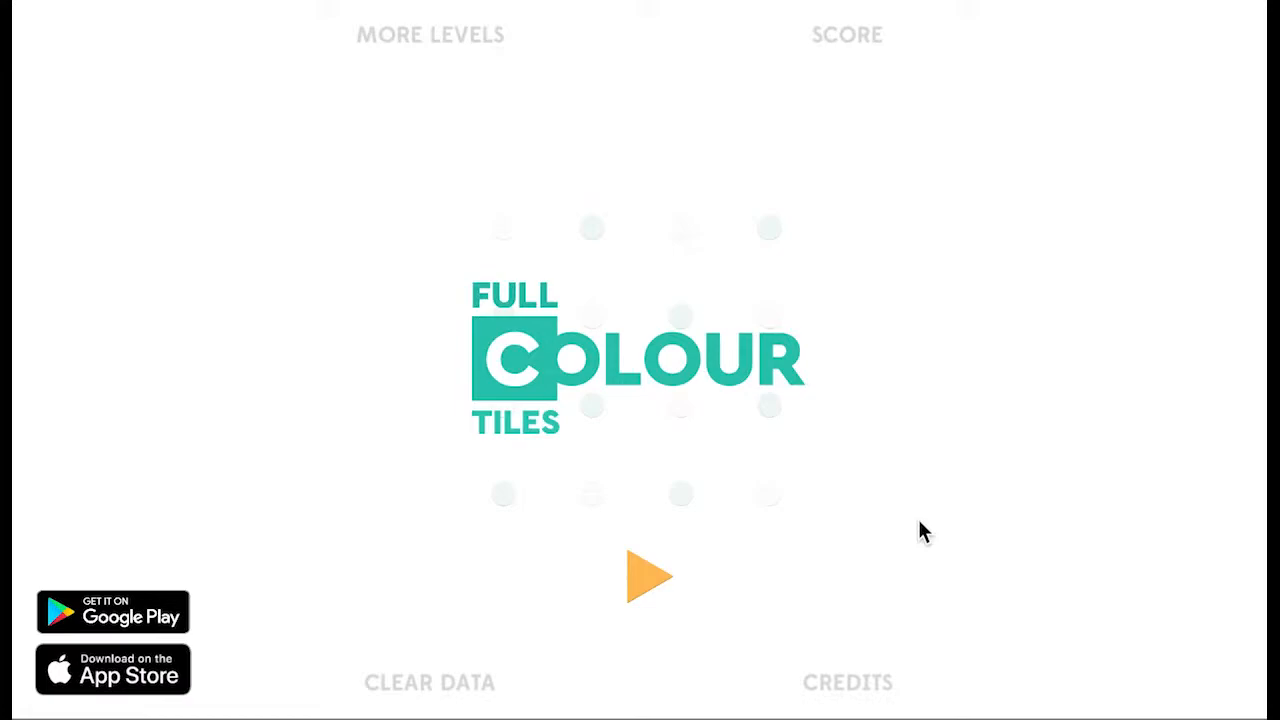
{"action": "mouse_move", "coordinate": [804, 500]}
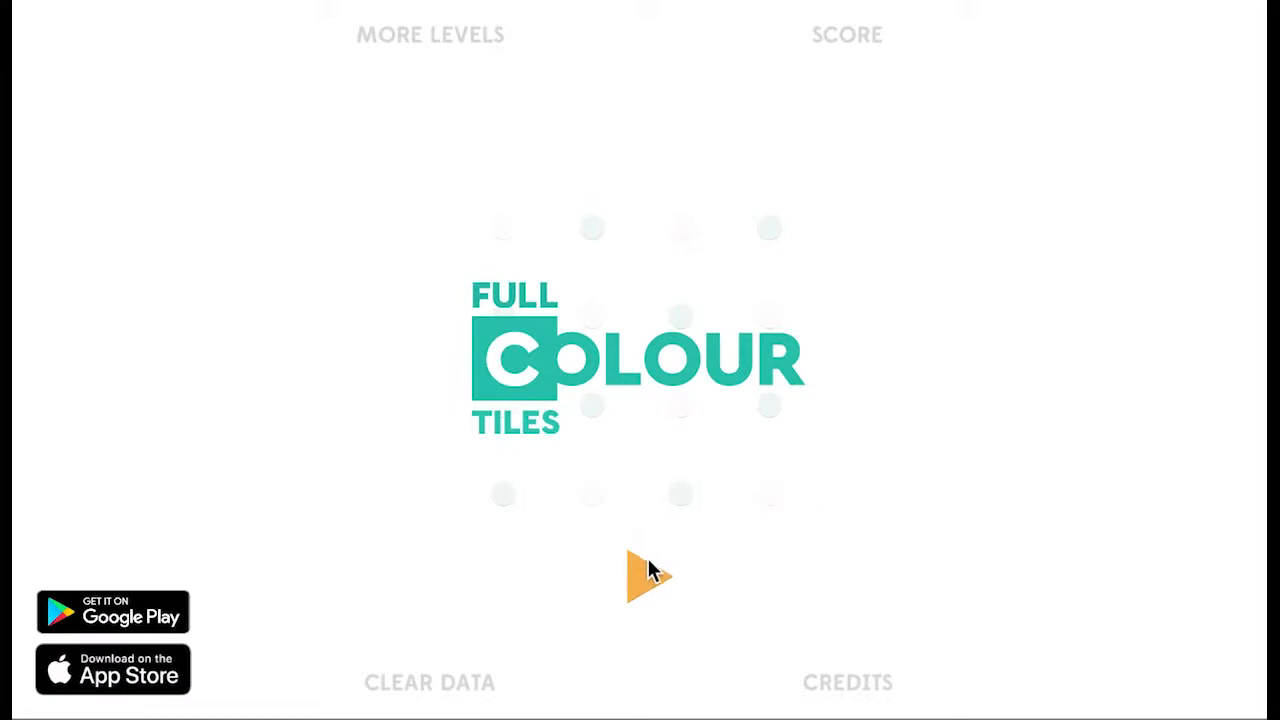
Start the game, then switch to the level selection grid.
{"action": "left_click", "coordinate": [648, 576]}
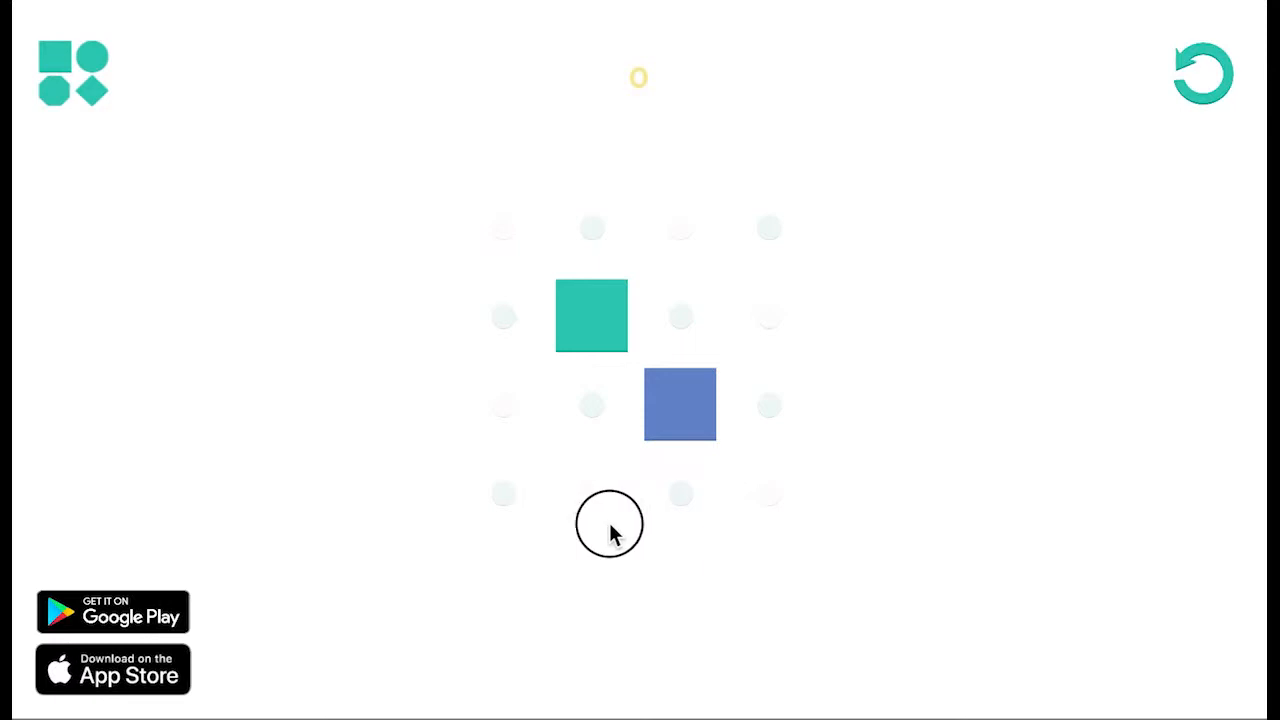
{"action": "mouse_move", "coordinate": [964, 196]}
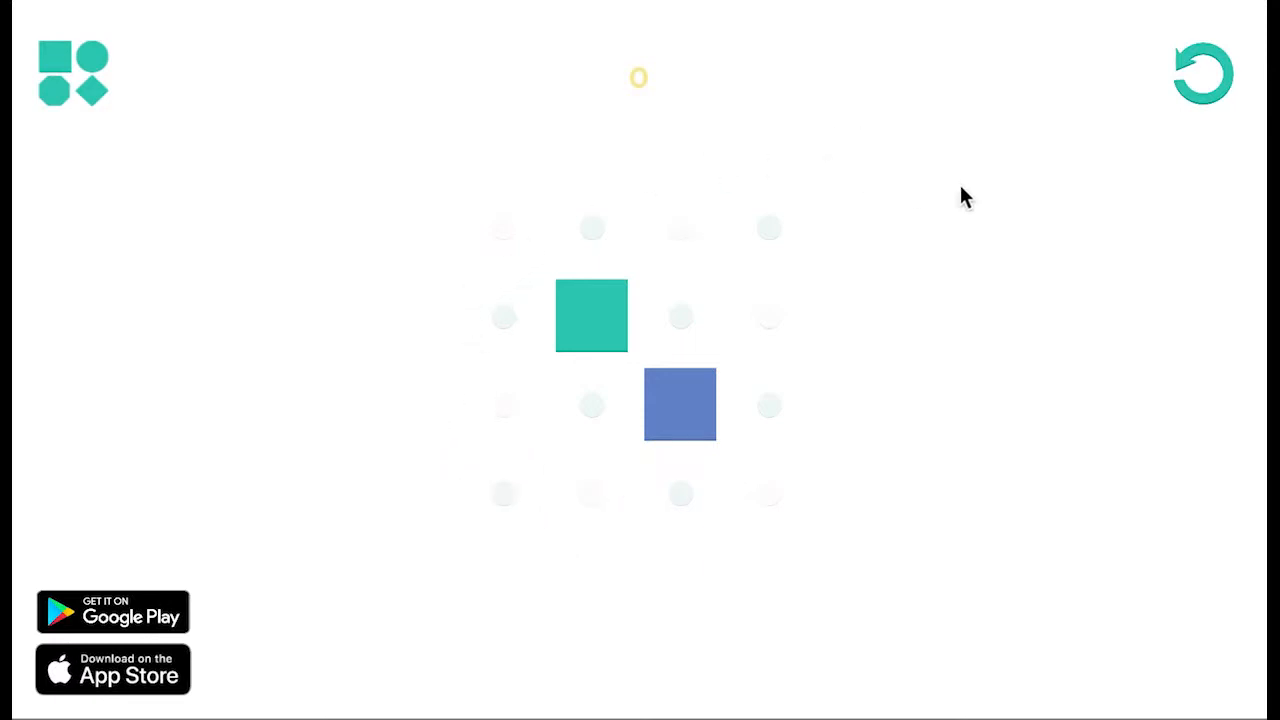
{"action": "left_click", "coordinate": [1204, 74]}
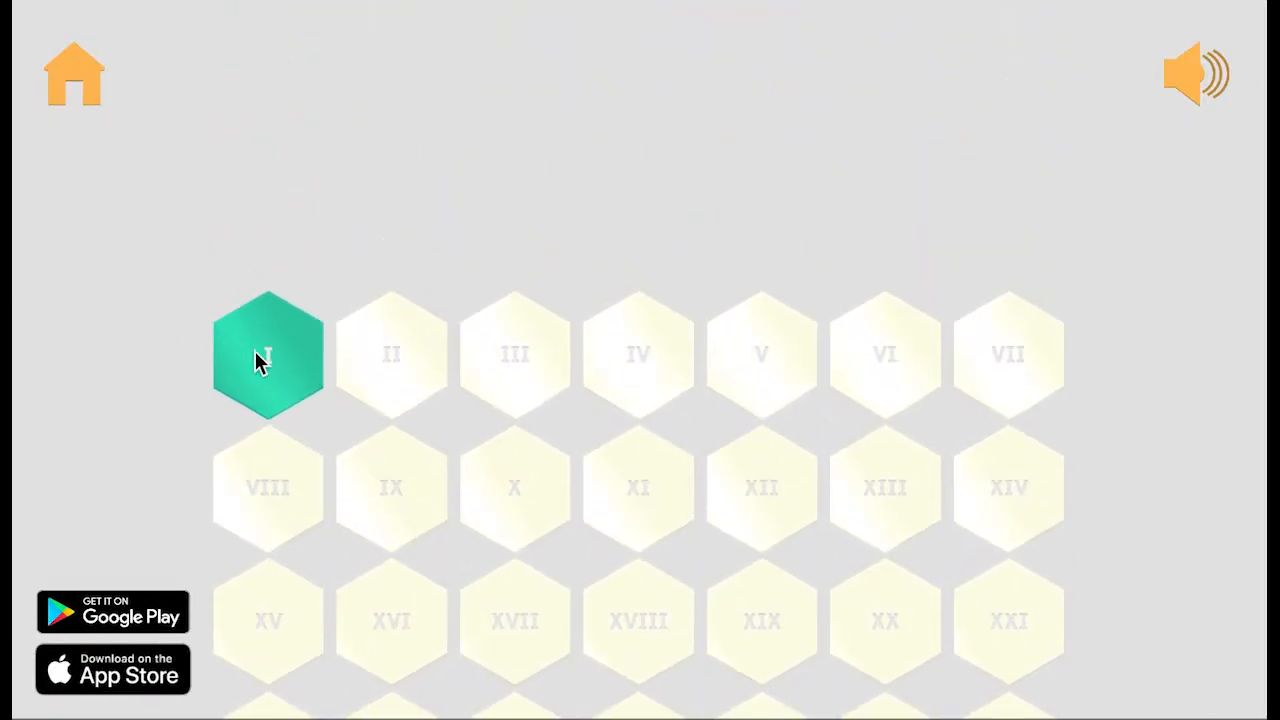
Enter level I and flip the top-left dark blue tile on its first board.
{"action": "left_click", "coordinate": [268, 352]}
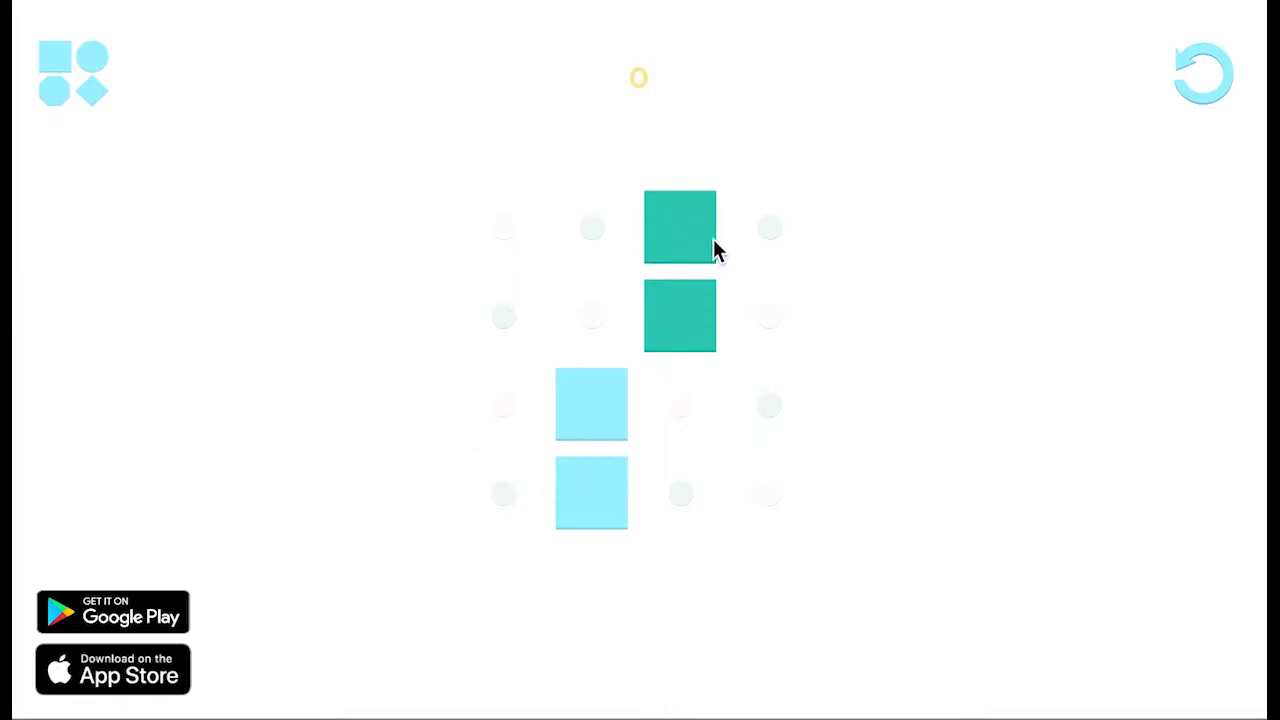
{"action": "mouse_move", "coordinate": [592, 420]}
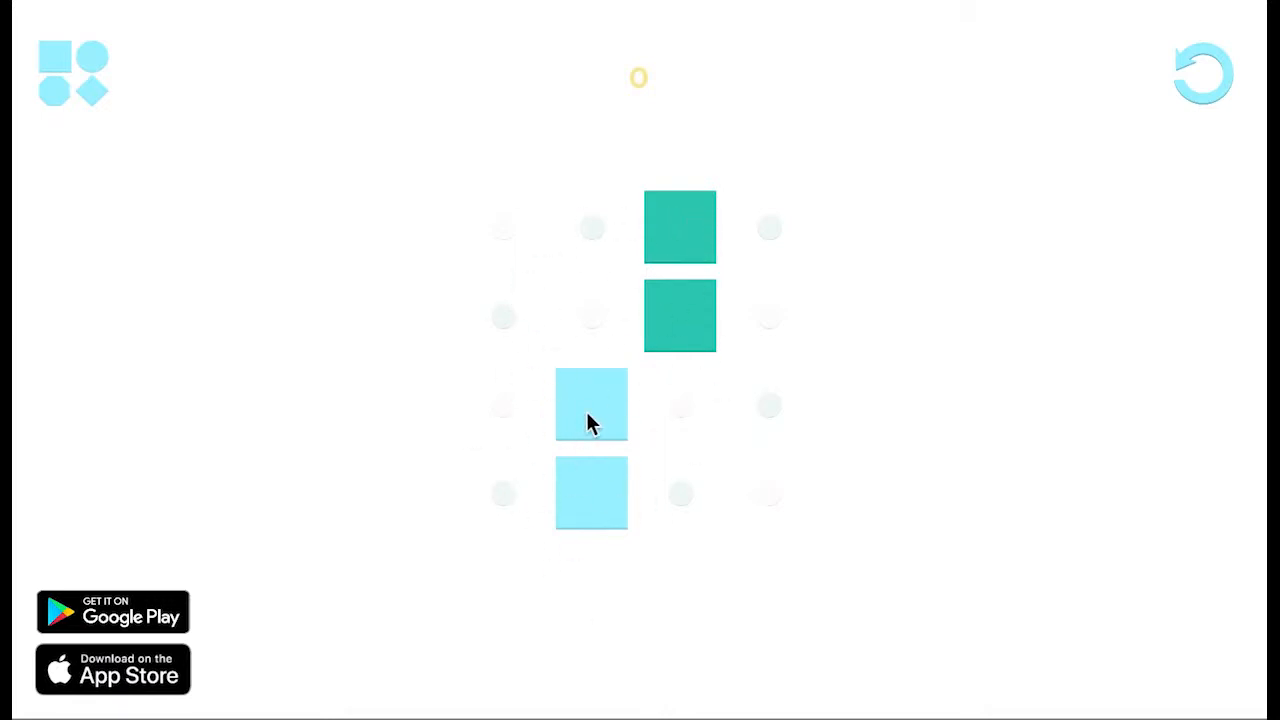
{"action": "mouse_move", "coordinate": [610, 404]}
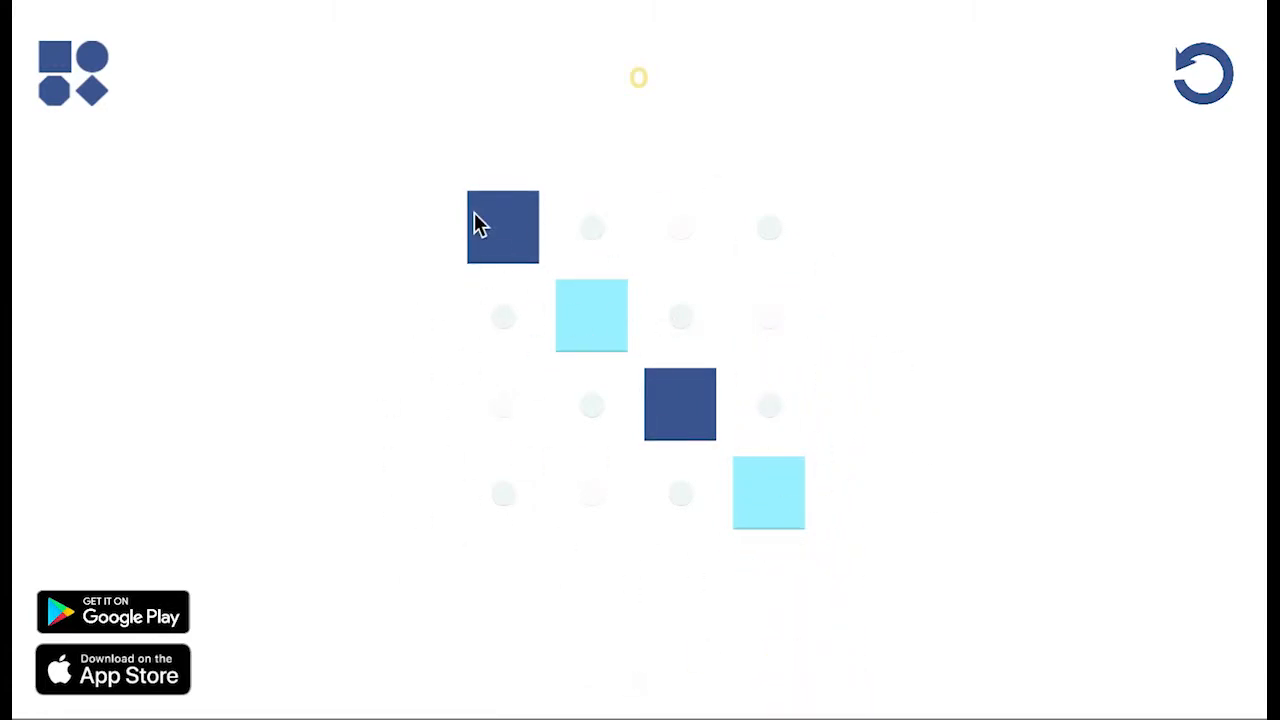
{"action": "left_click", "coordinate": [590, 316]}
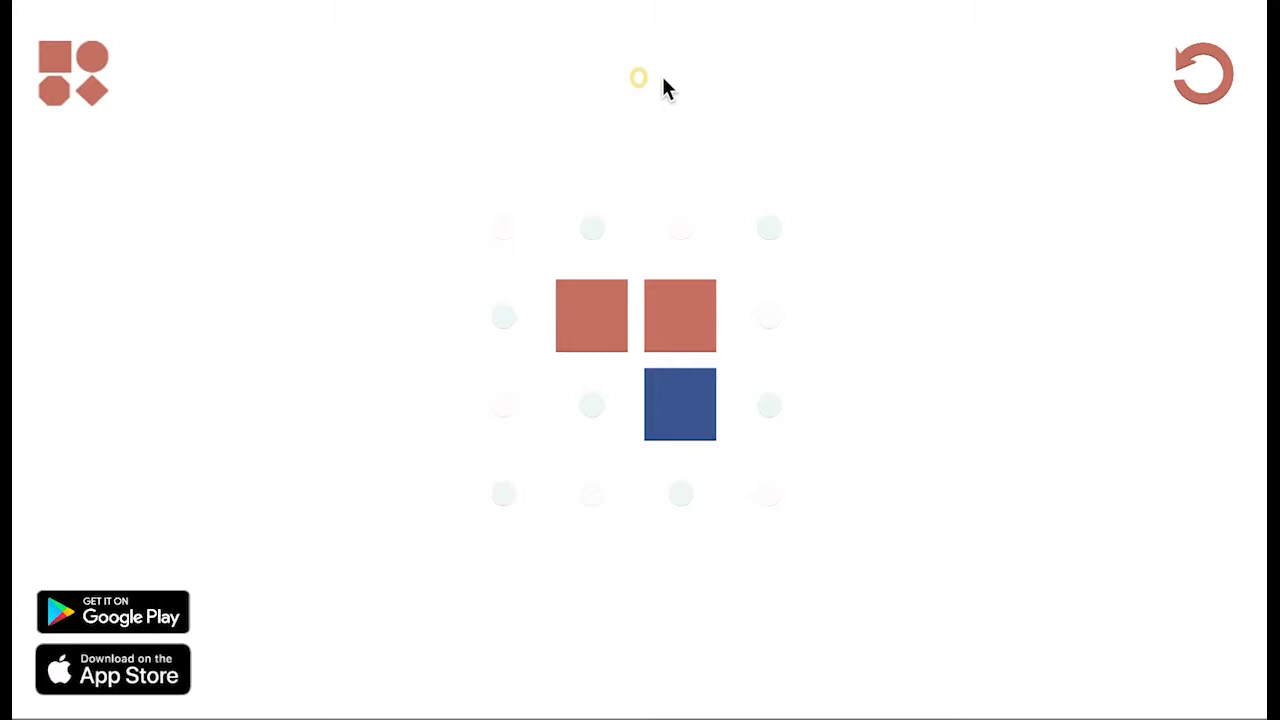
{"action": "mouse_move", "coordinate": [584, 344]}
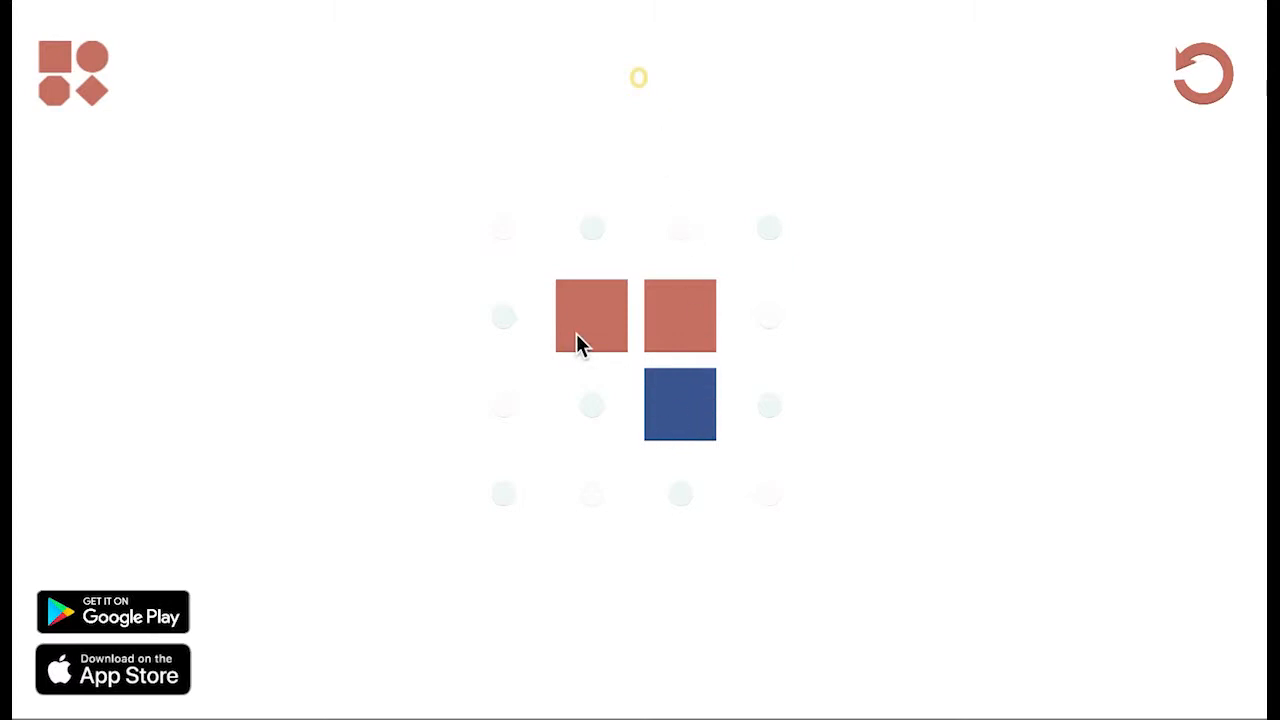
Check completed levels I and II, then flip the bottom-right orange tile on the next board.
{"action": "left_click", "coordinate": [590, 316]}
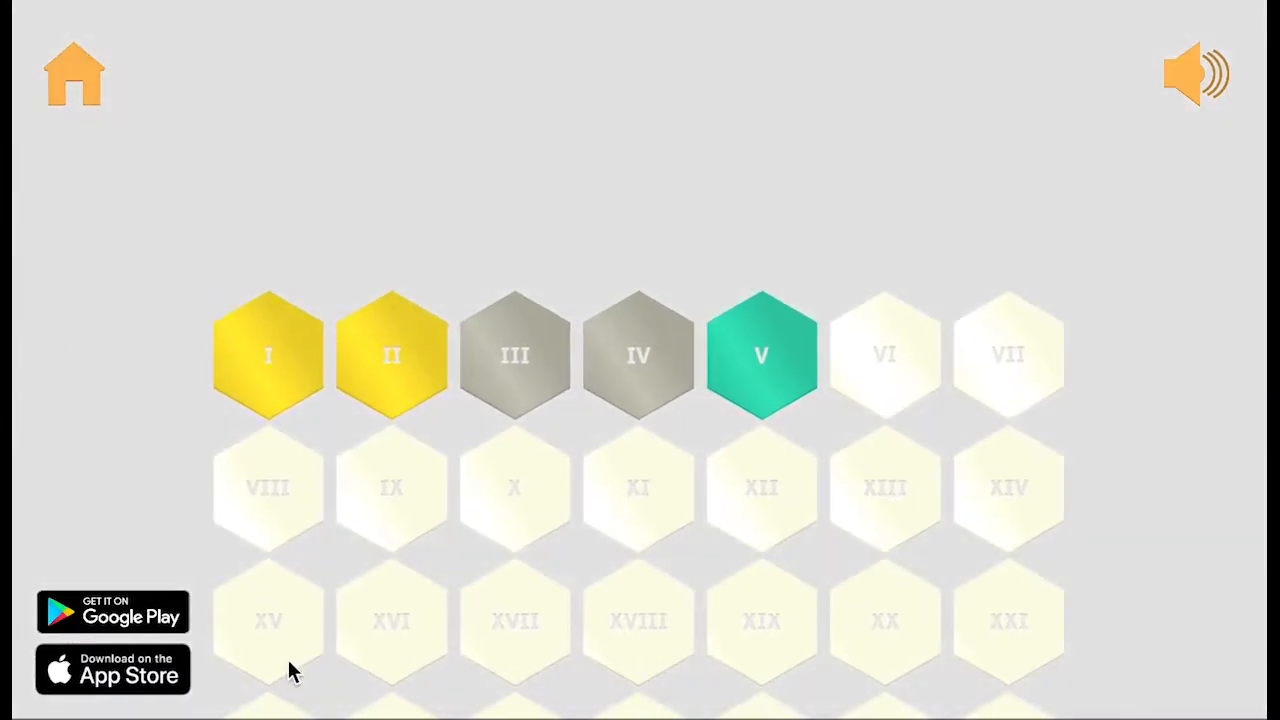
{"action": "mouse_move", "coordinate": [544, 378]}
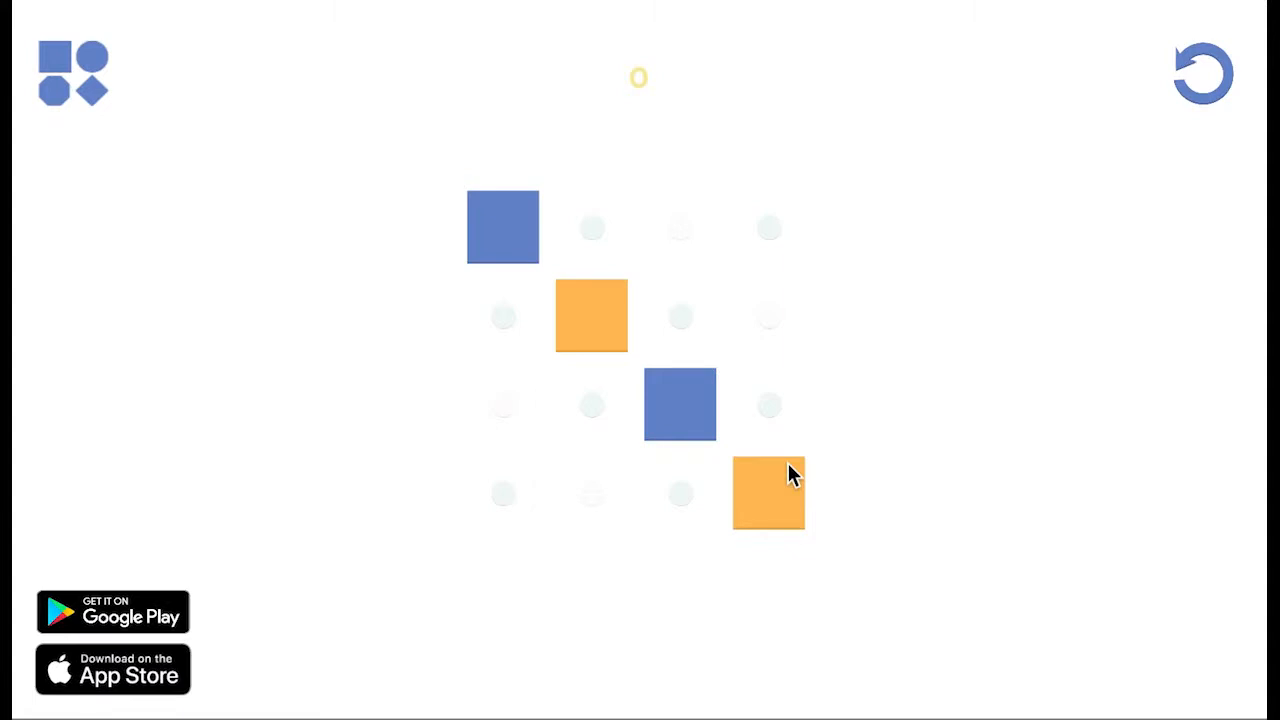
{"action": "left_click", "coordinate": [768, 492]}
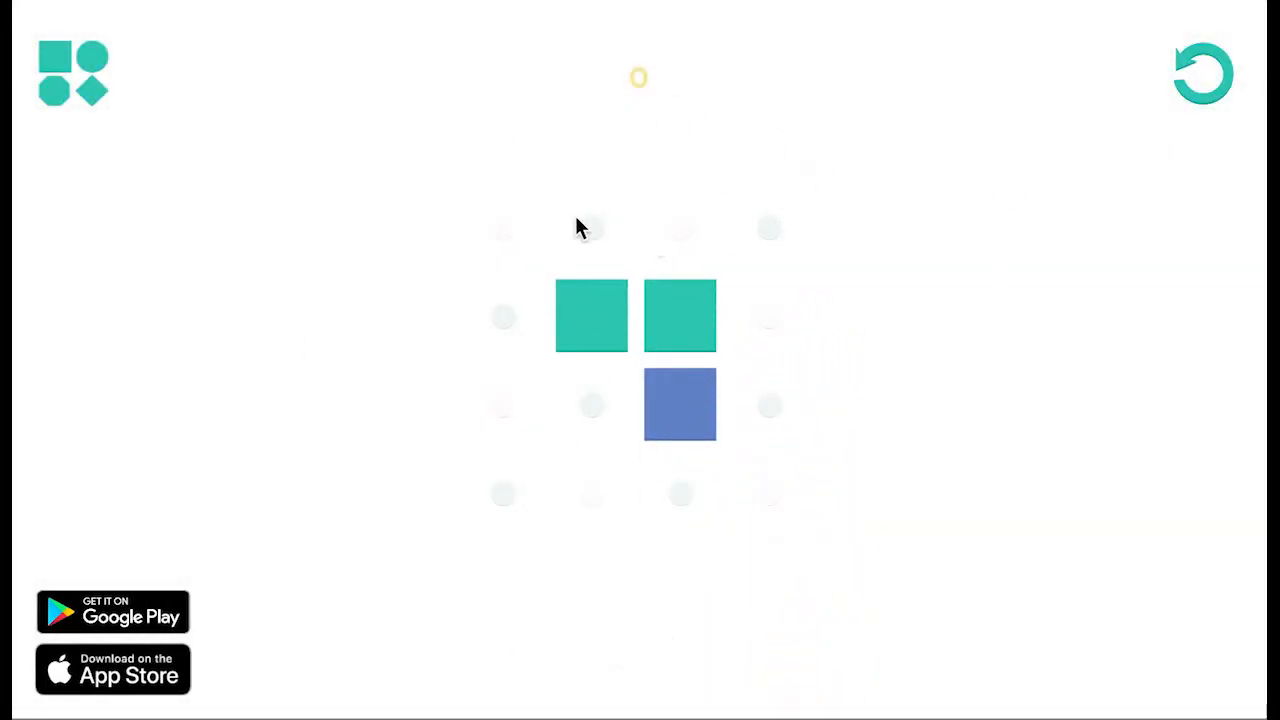
{"action": "mouse_move", "coordinate": [478, 402]}
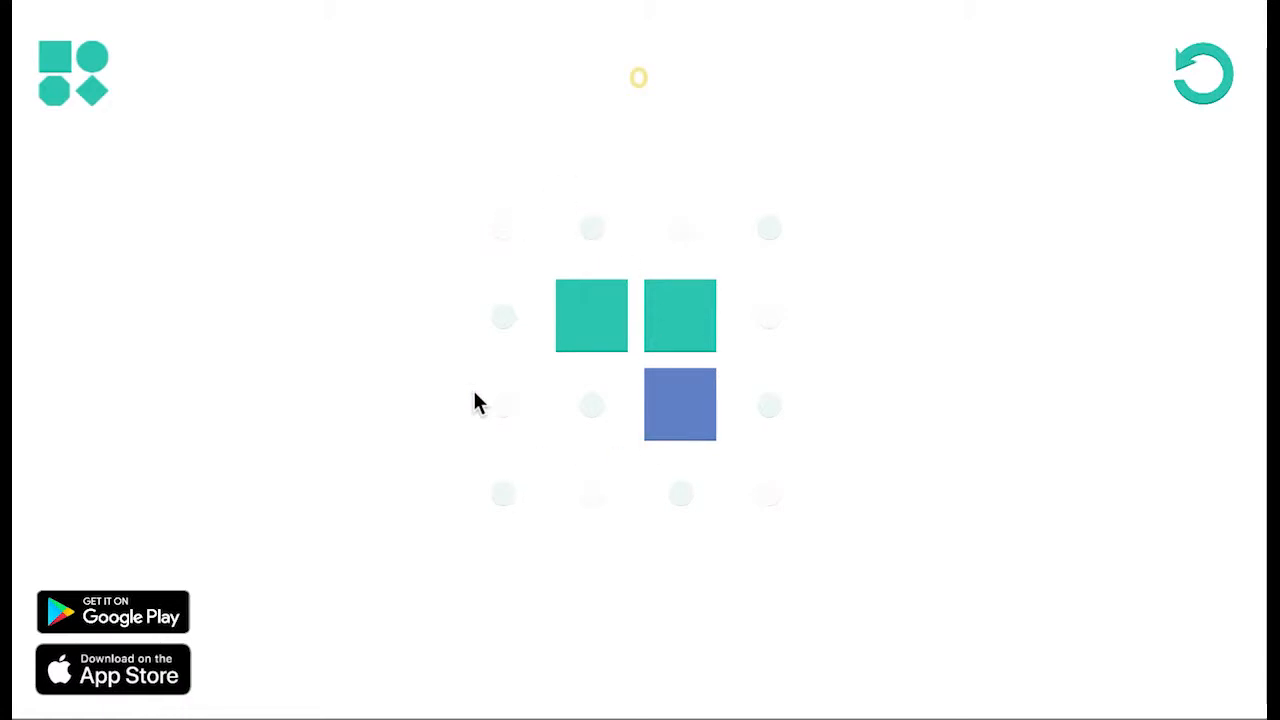
{"action": "mouse_move", "coordinate": [612, 324]}
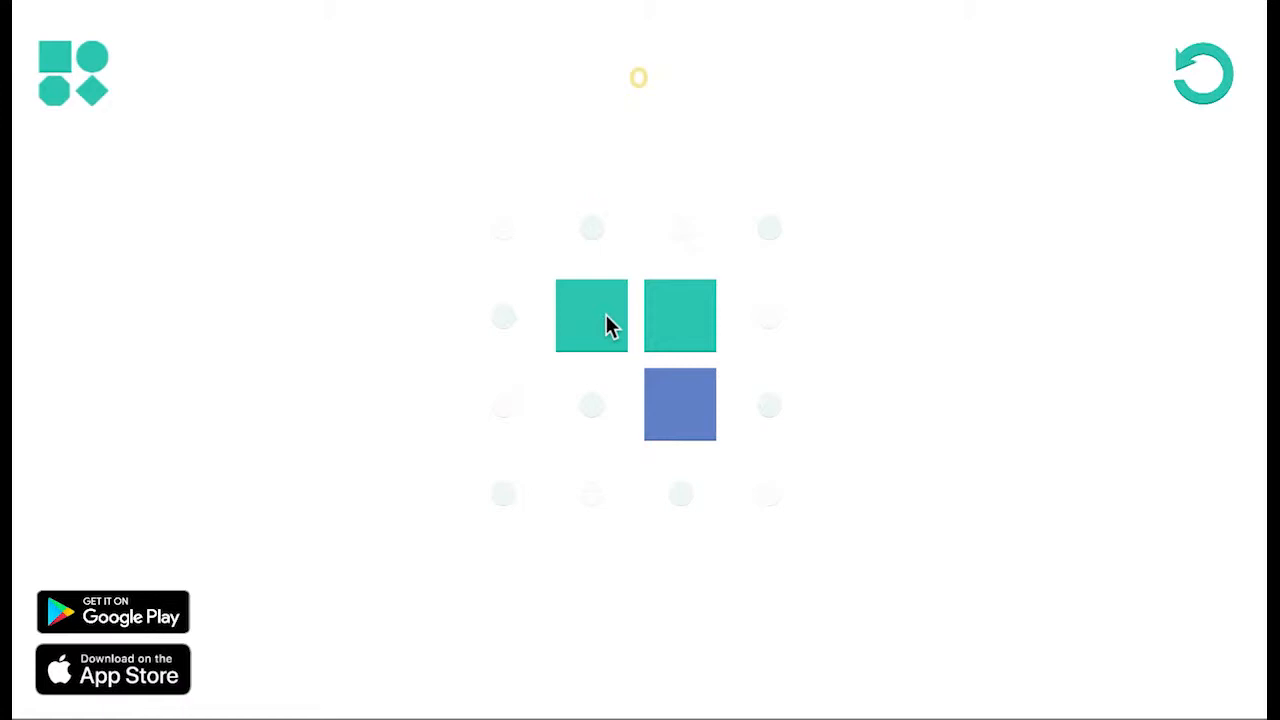
{"action": "mouse_move", "coordinate": [410, 708]}
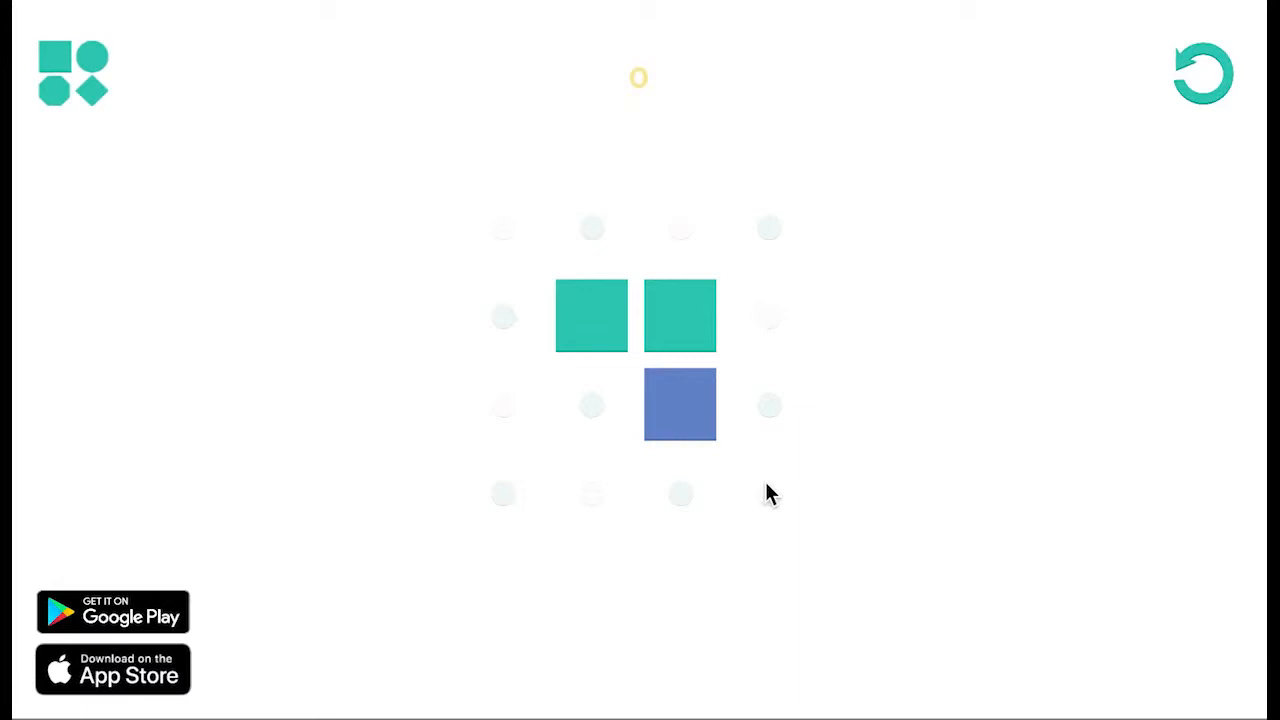
{"action": "mouse_move", "coordinate": [678, 476]}
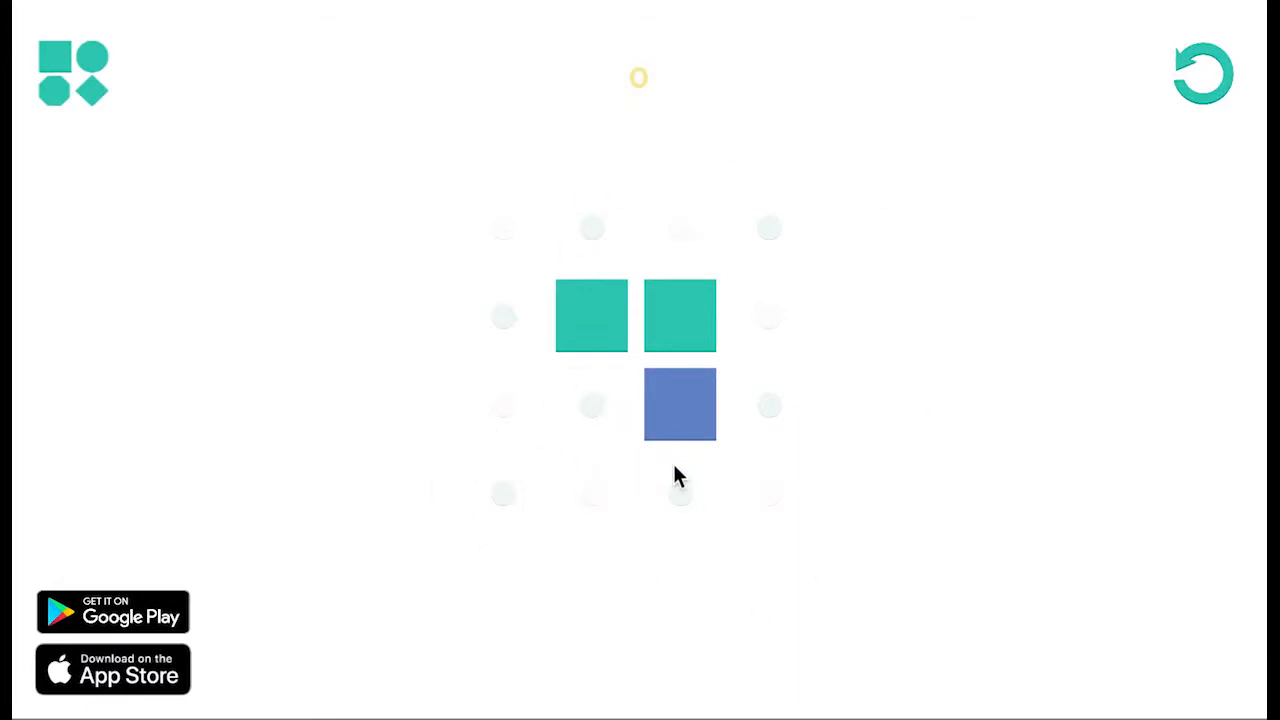
{"action": "mouse_move", "coordinate": [680, 380]}
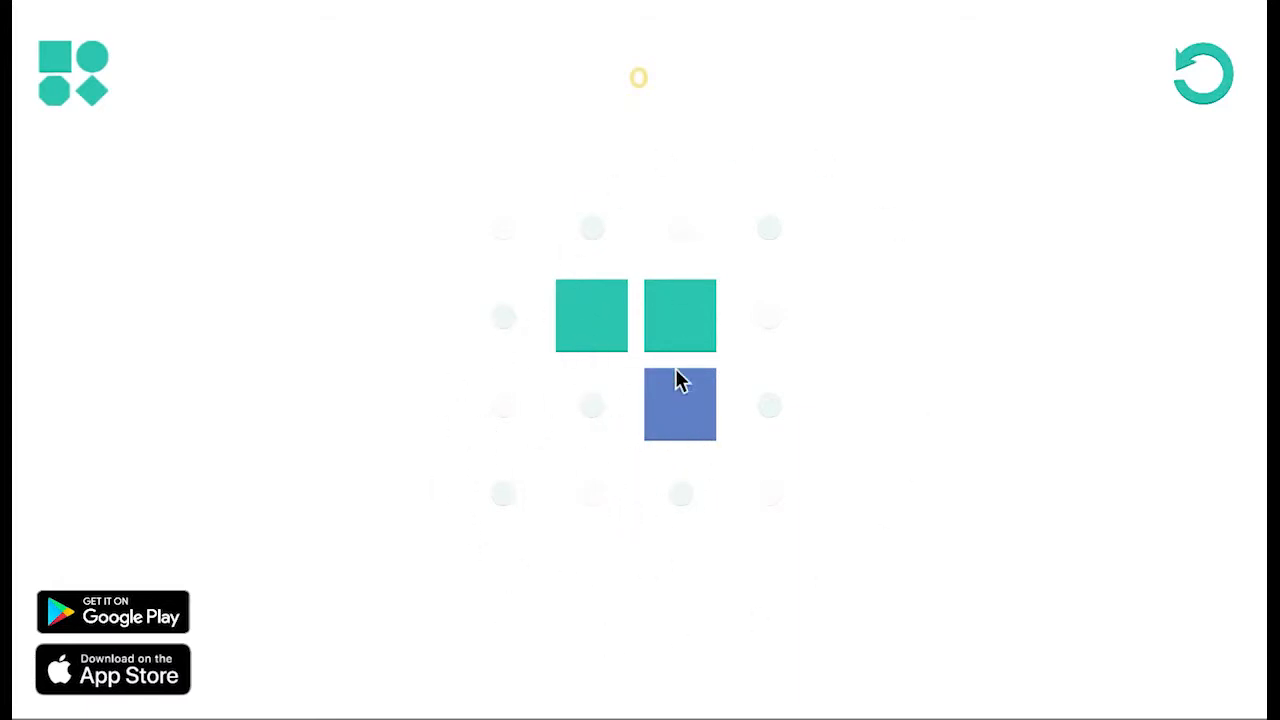
{"action": "mouse_move", "coordinate": [480, 344]}
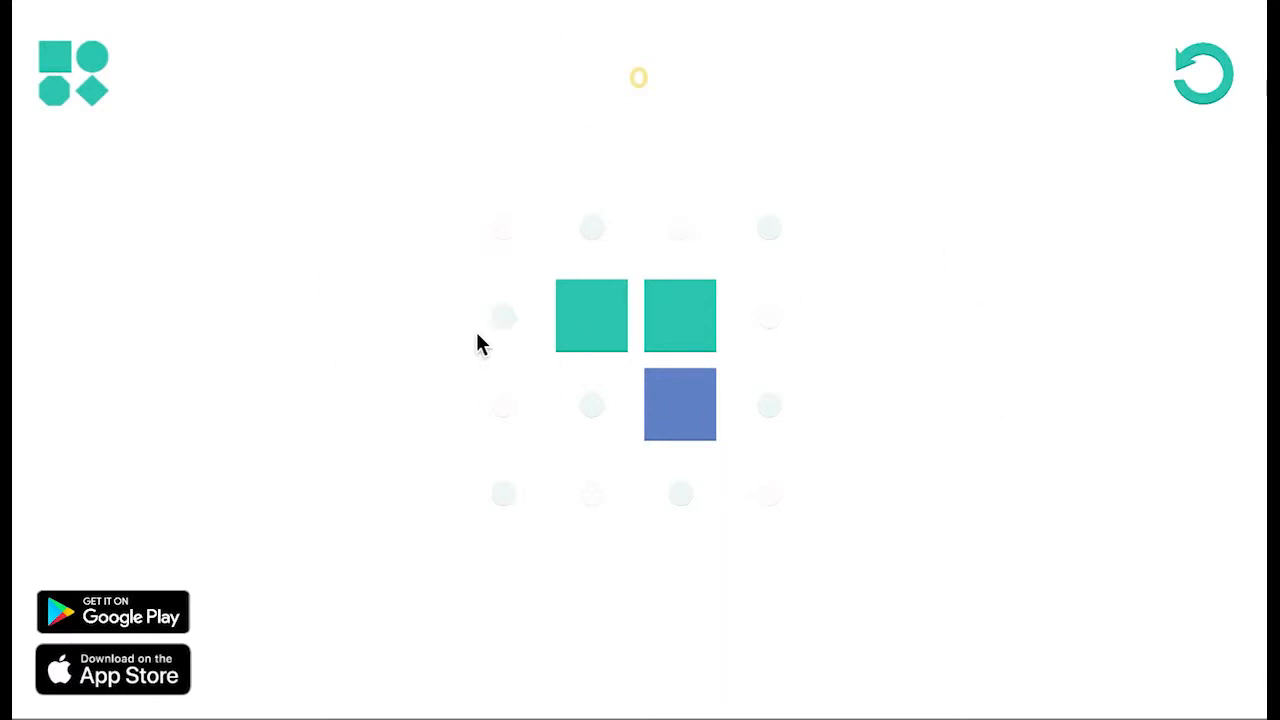
Finish the teal-and-blue board, then turn the five-tile board fully dark blue.
{"action": "left_click", "coordinate": [590, 316]}
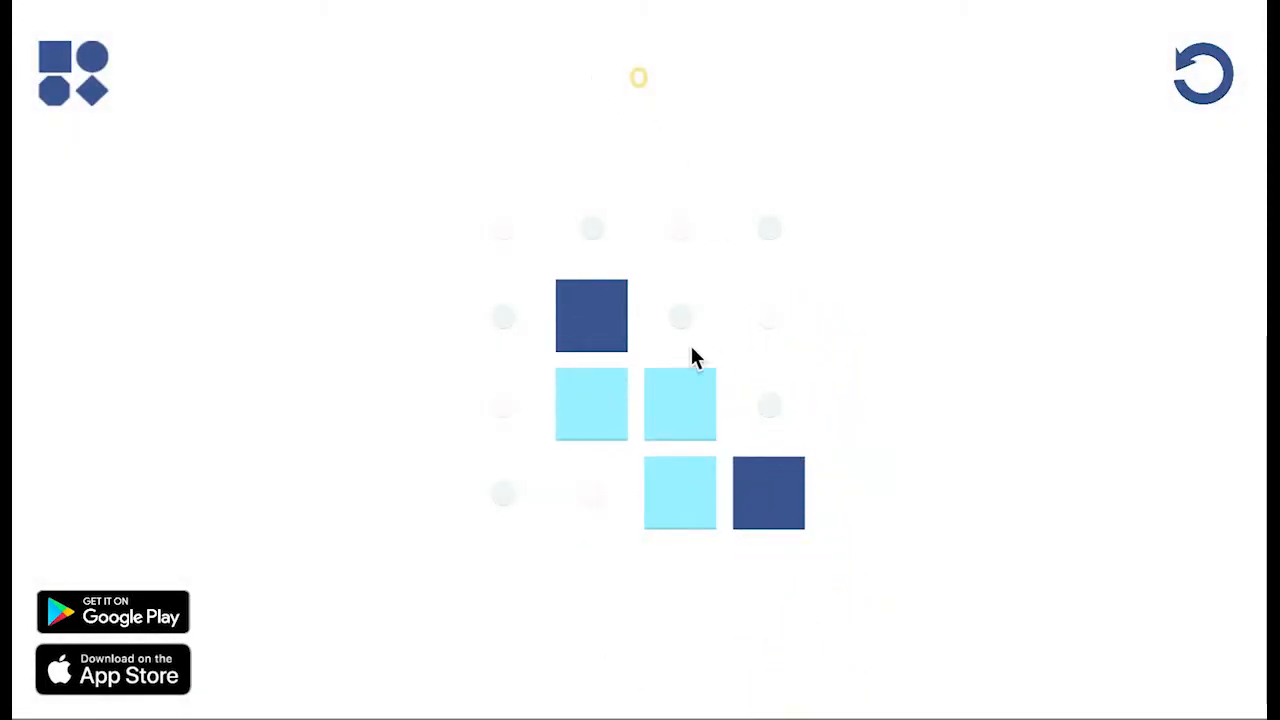
{"action": "mouse_move", "coordinate": [780, 304]}
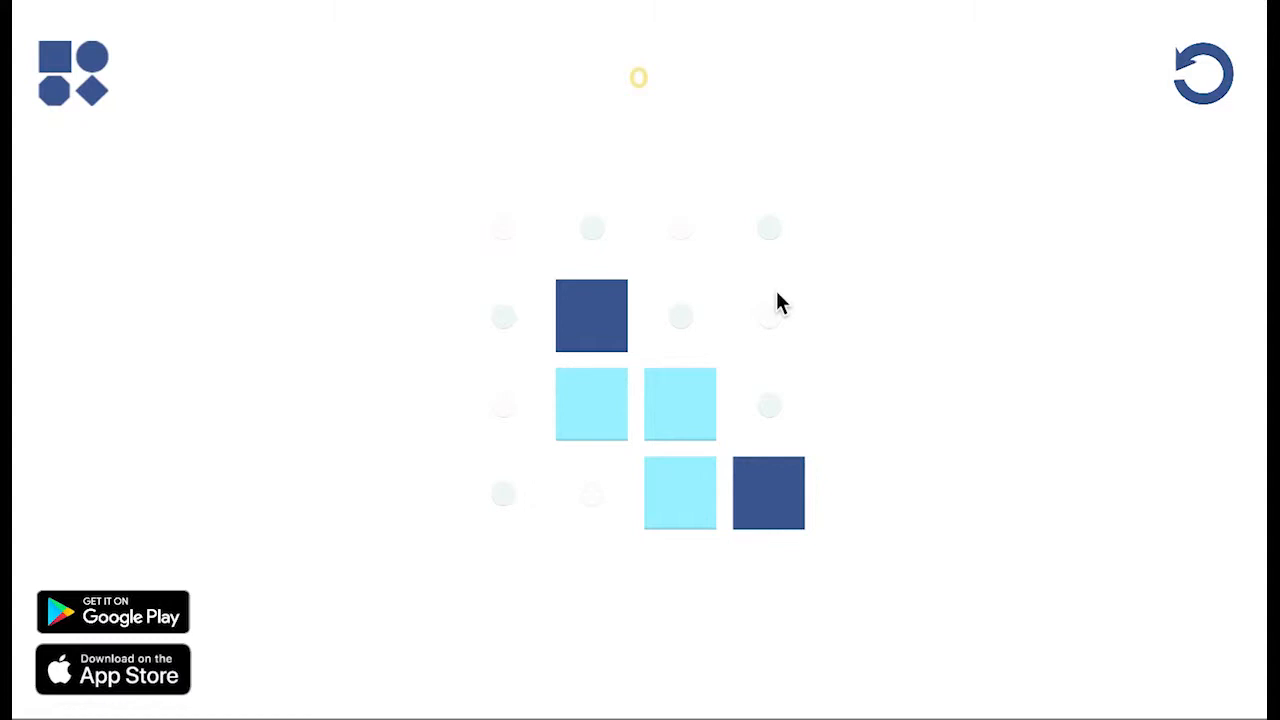
{"action": "mouse_move", "coordinate": [500, 468]}
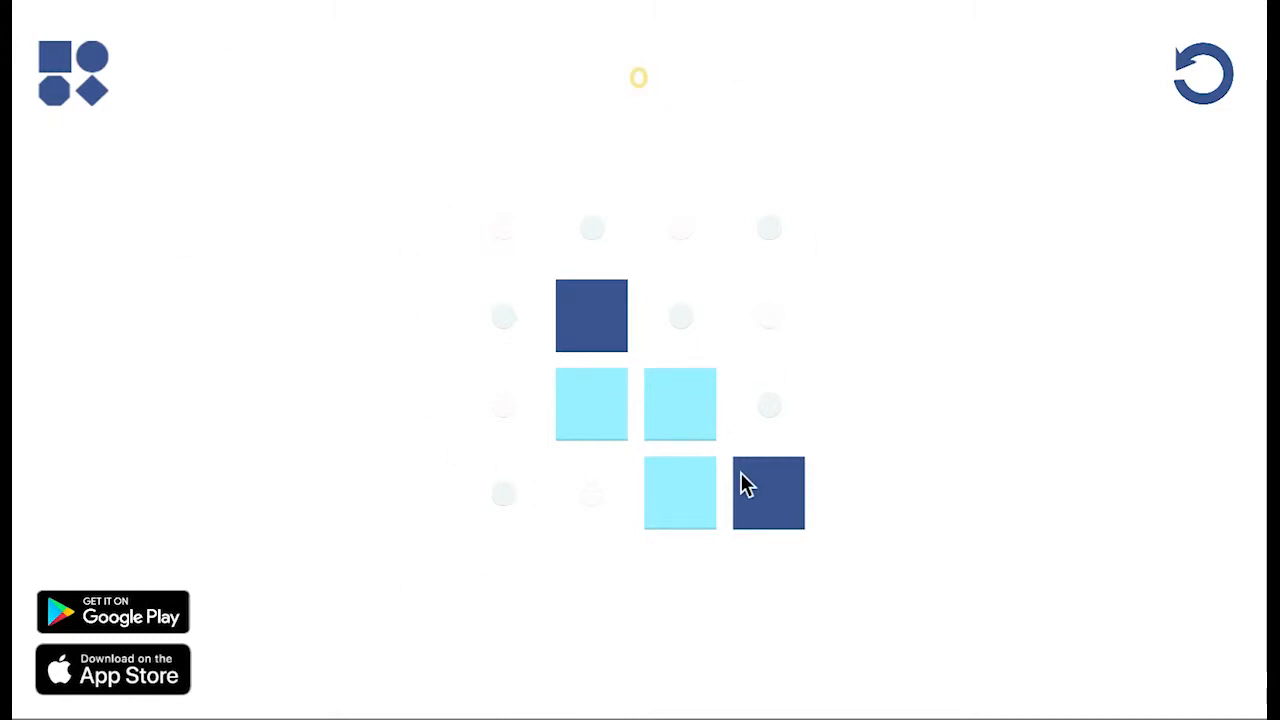
{"action": "mouse_move", "coordinate": [498, 444]}
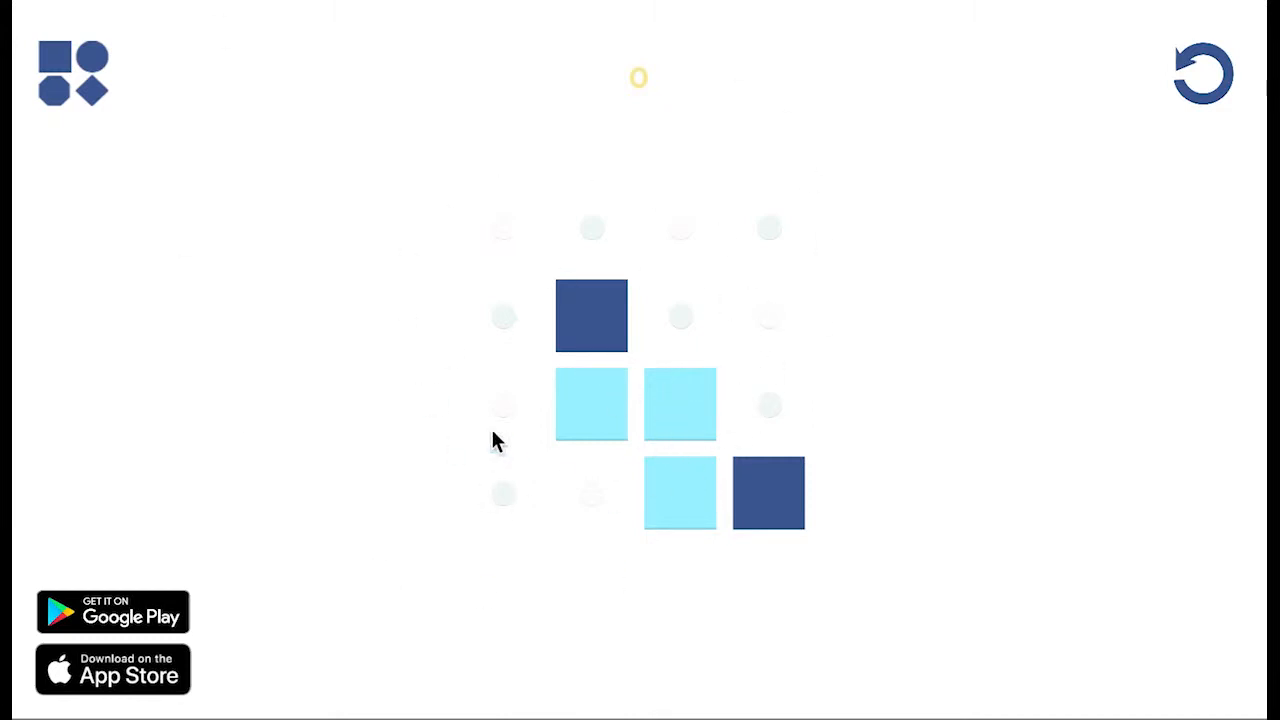
{"action": "left_click", "coordinate": [680, 404]}
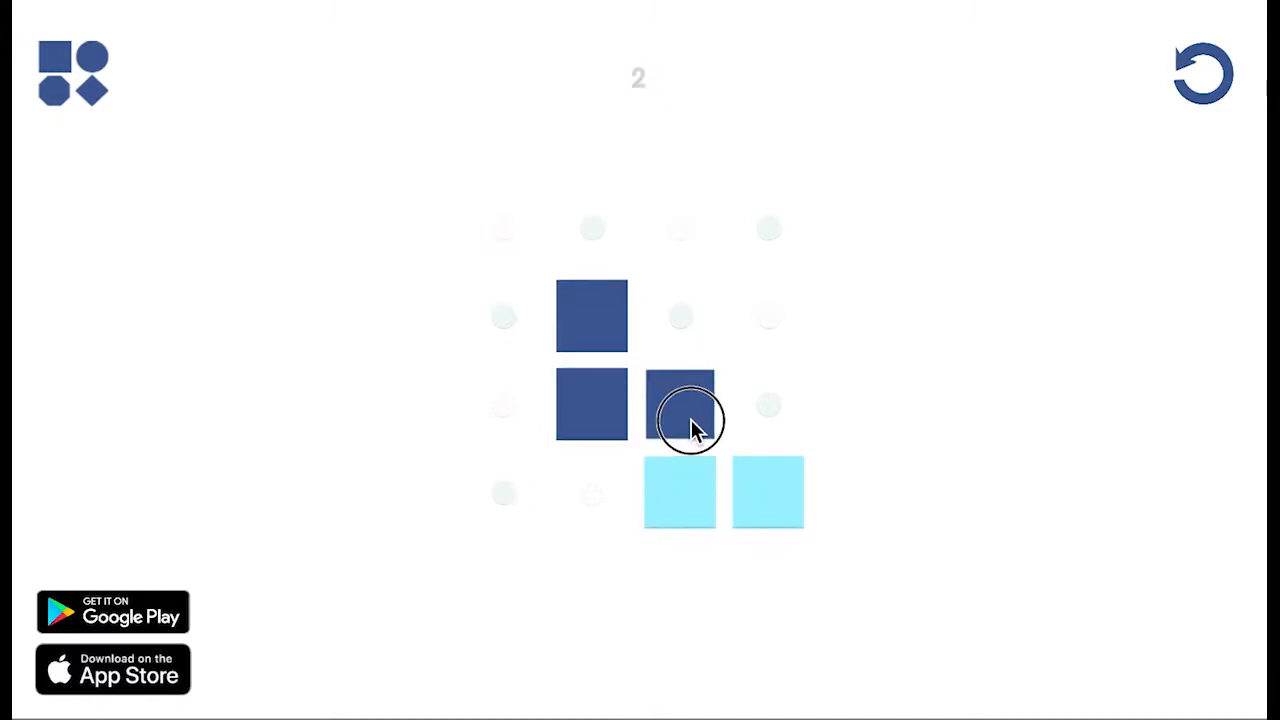
{"action": "left_click", "coordinate": [680, 404]}
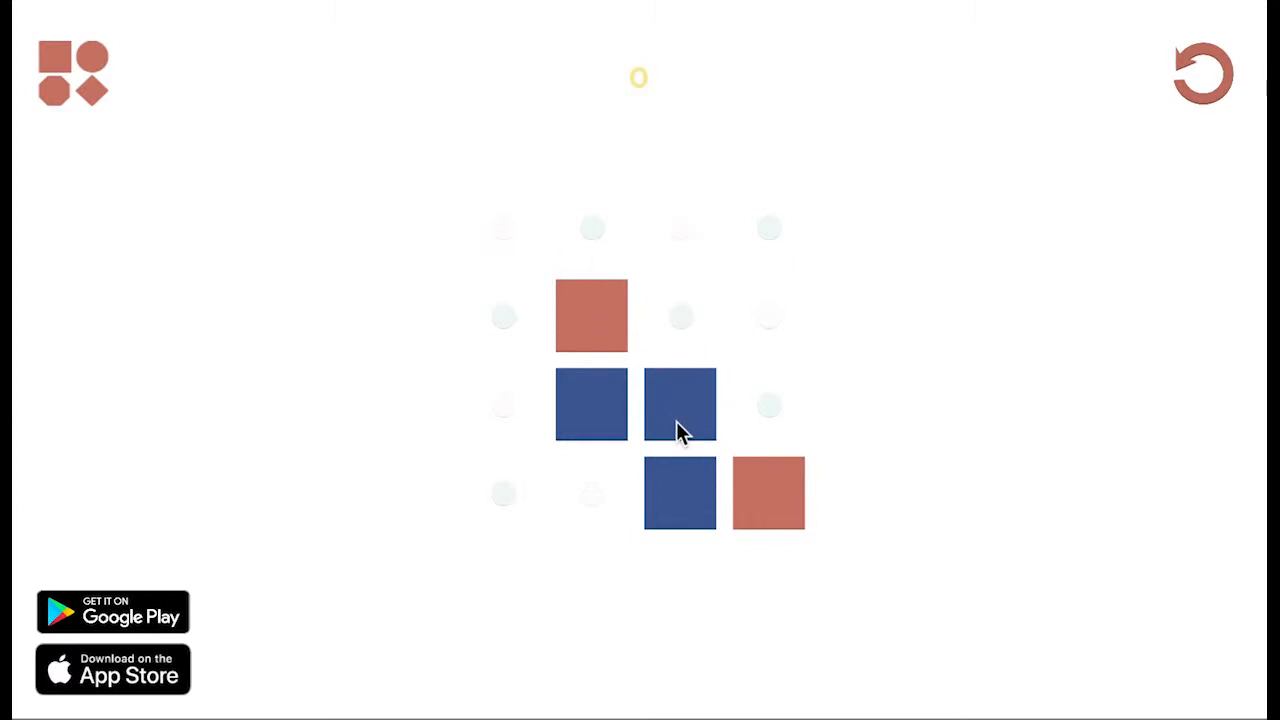
Flip tiles on the red-and-blue board and turn the teal board one colour.
{"action": "left_click", "coordinate": [680, 404]}
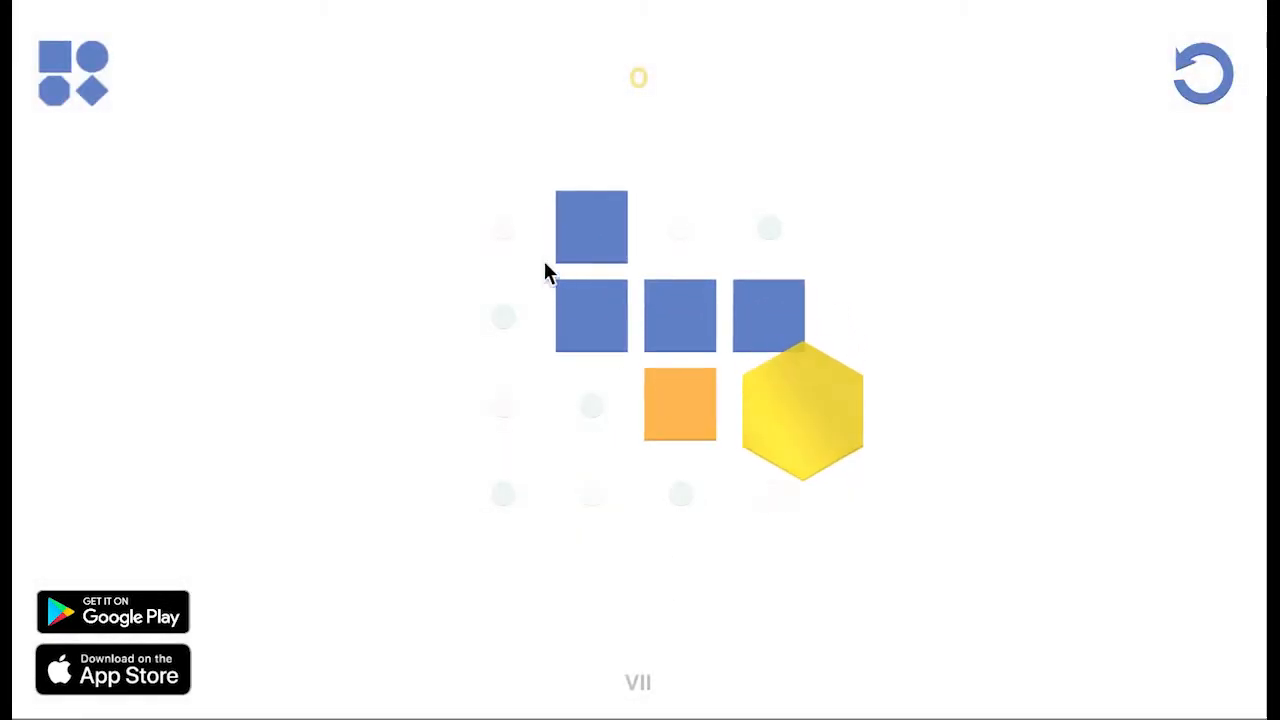
{"action": "left_click", "coordinate": [768, 316]}
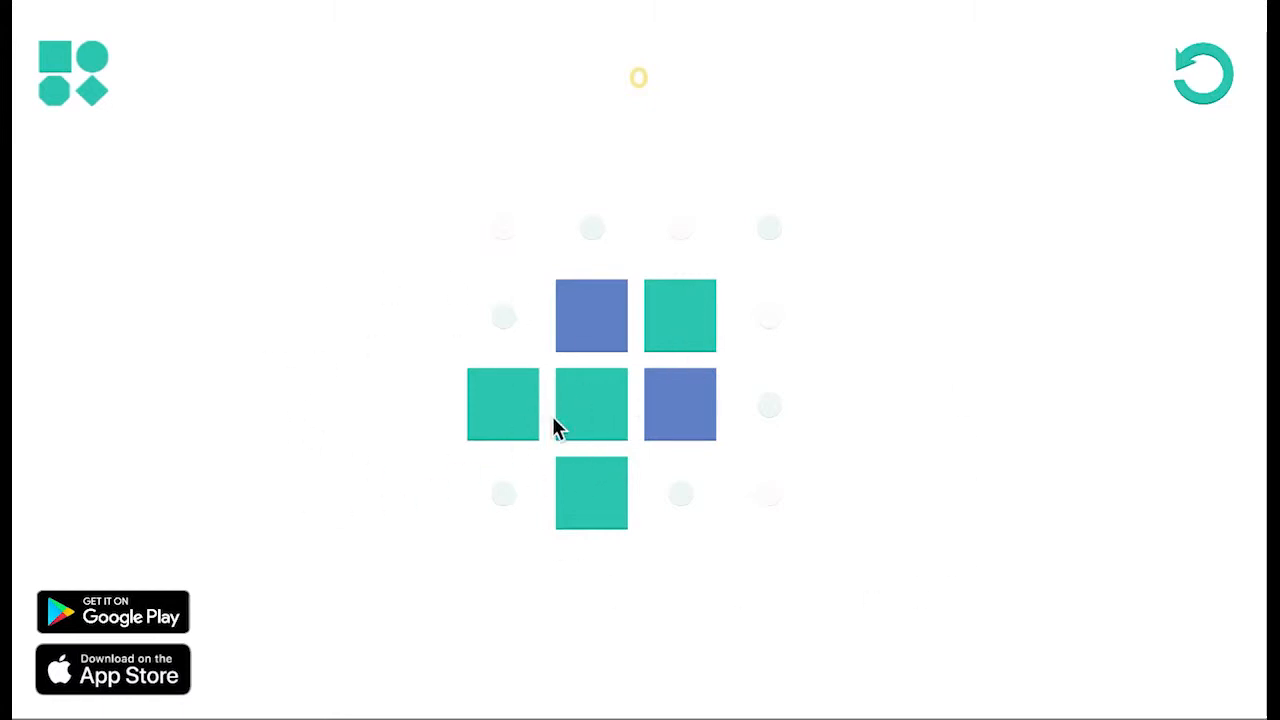
{"action": "mouse_move", "coordinate": [568, 398]}
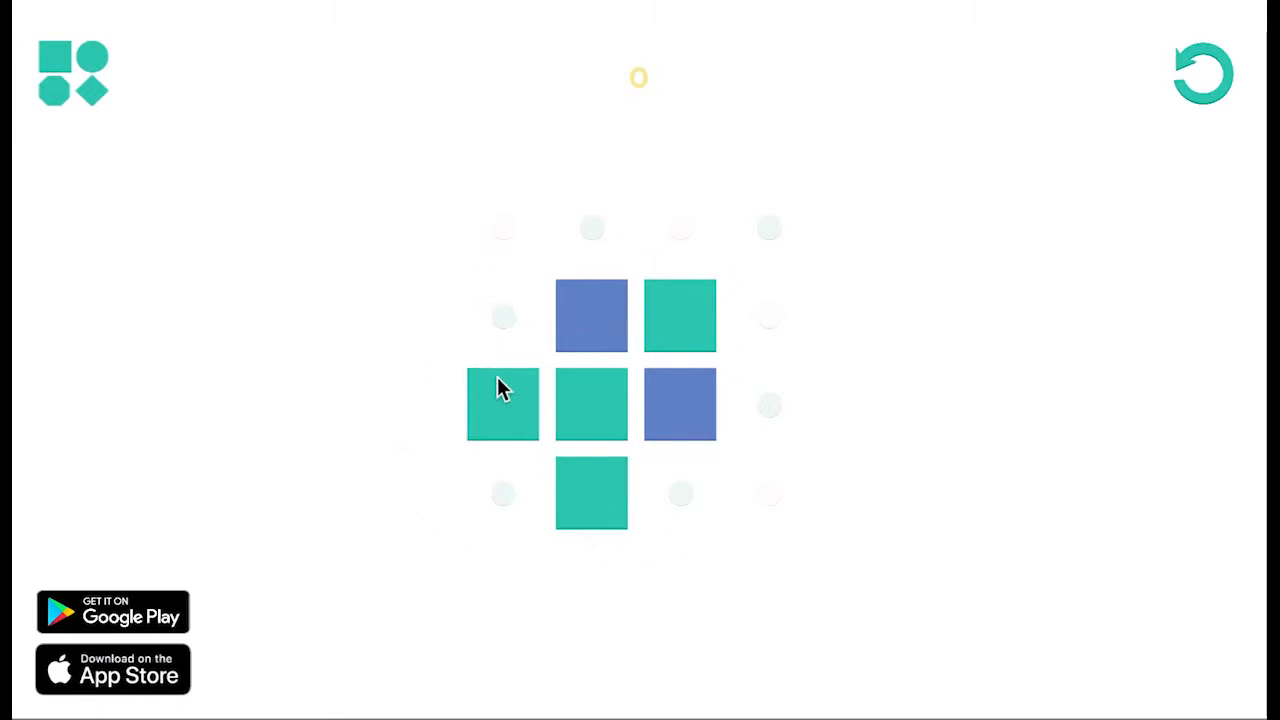
{"action": "mouse_move", "coordinate": [532, 428]}
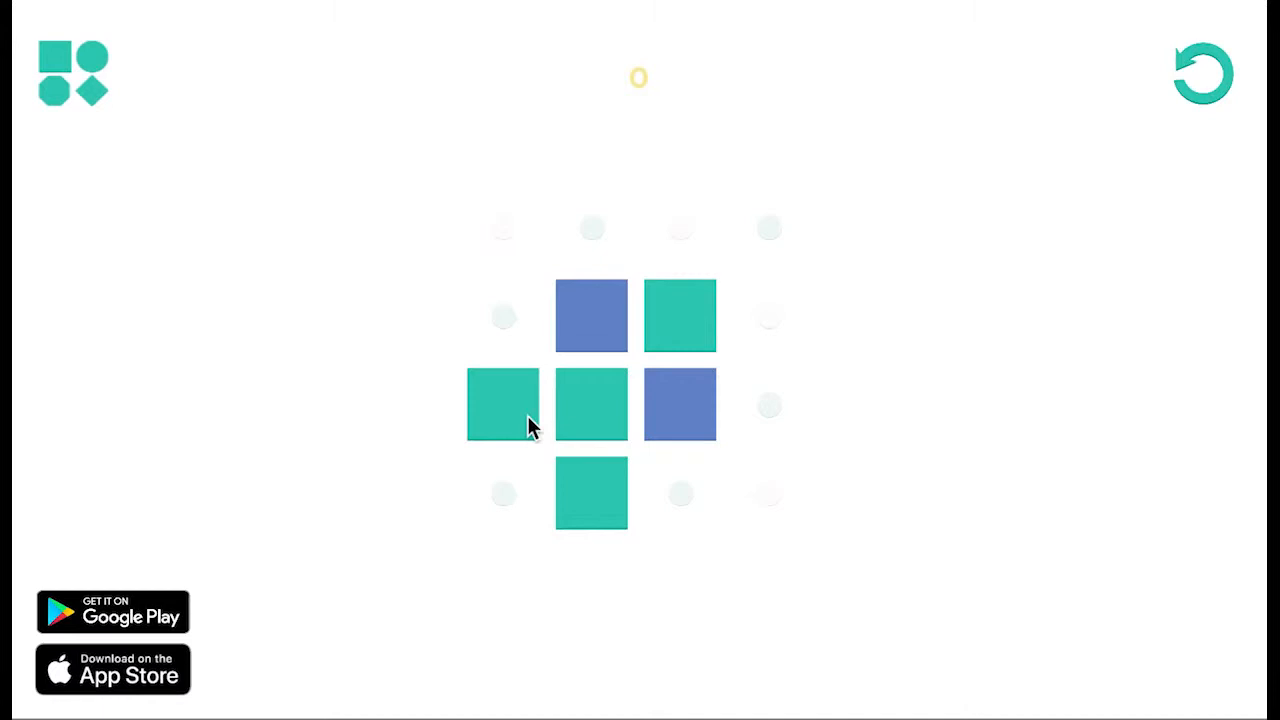
{"action": "mouse_move", "coordinate": [600, 520]}
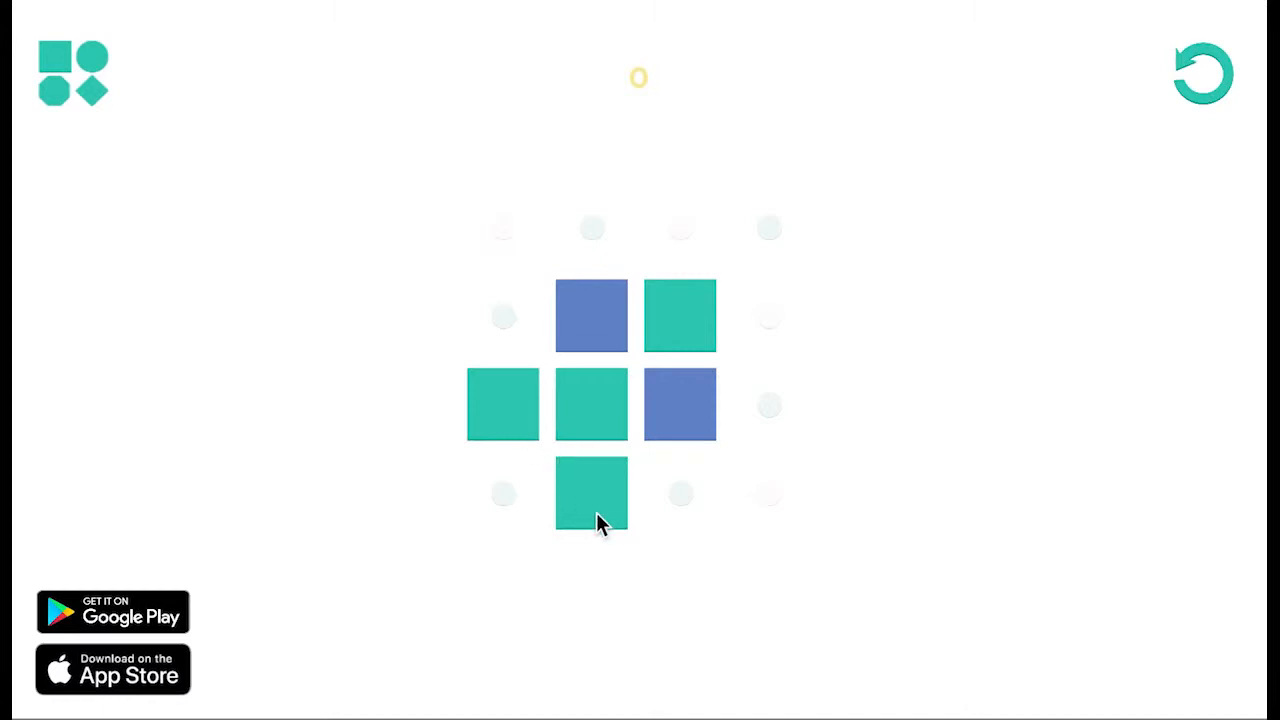
{"action": "mouse_move", "coordinate": [590, 436]}
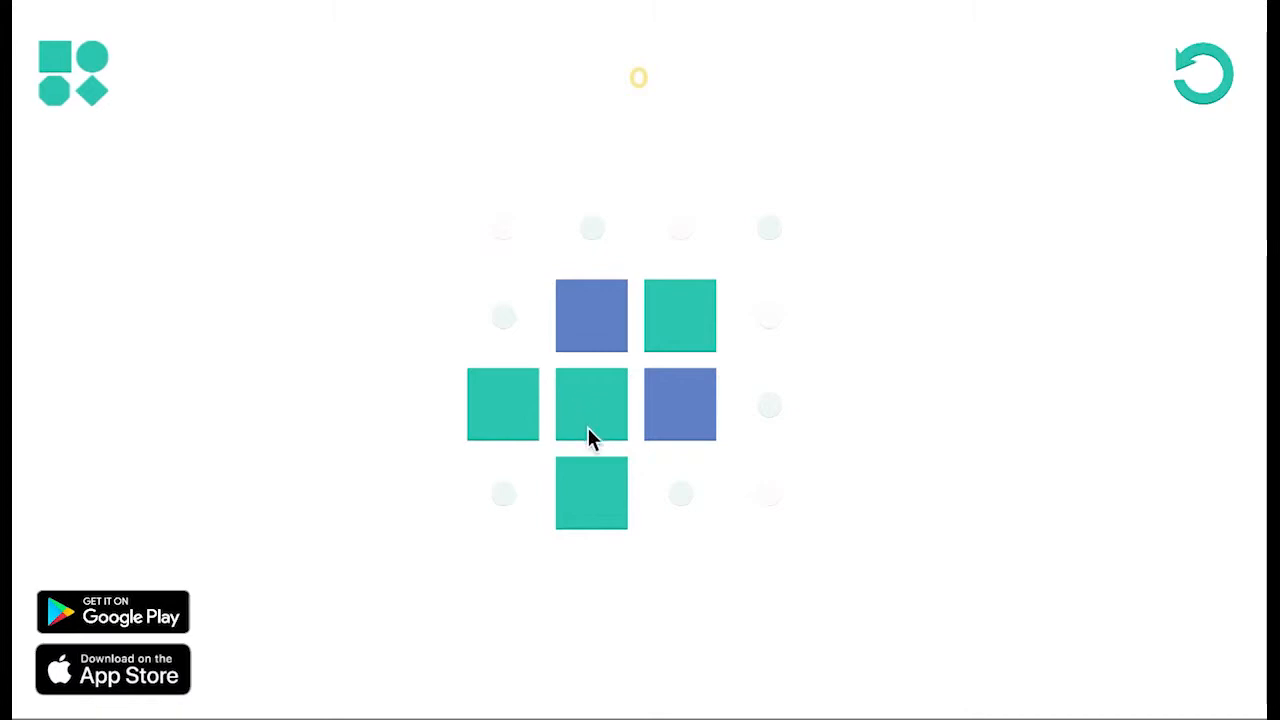
{"action": "mouse_move", "coordinate": [590, 516]}
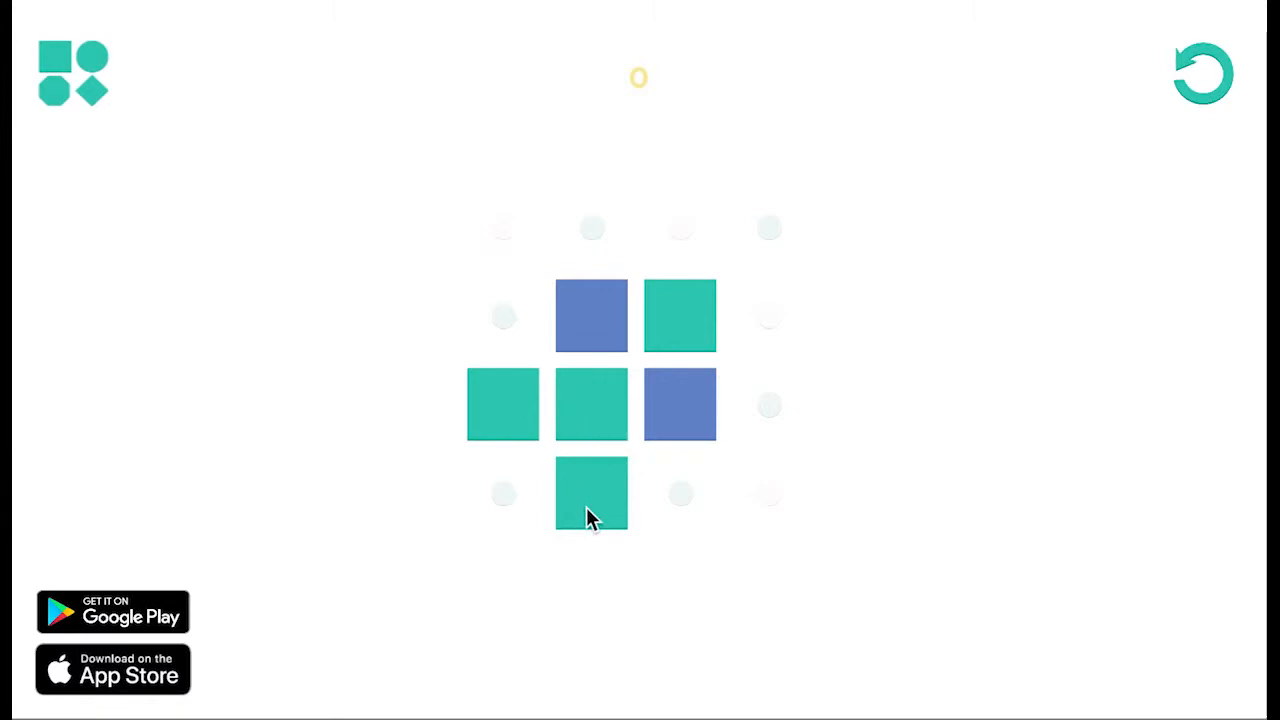
{"action": "left_click", "coordinate": [590, 492]}
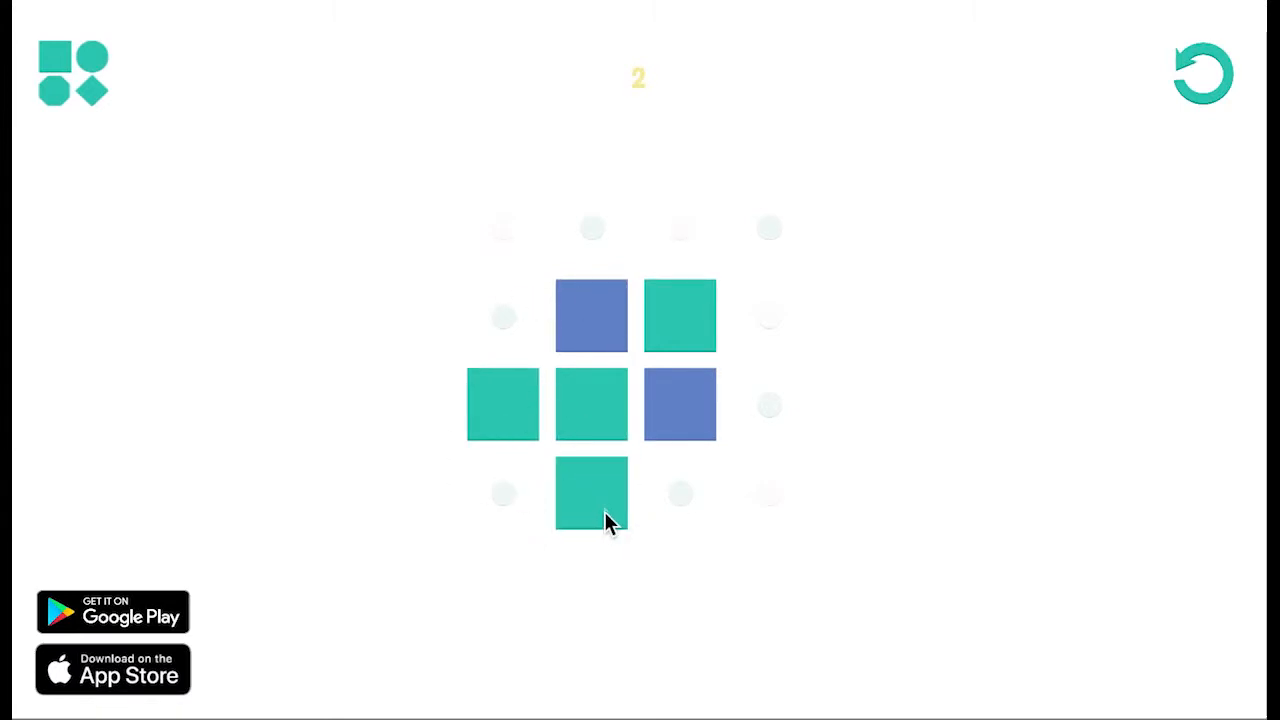
{"action": "left_click", "coordinate": [504, 404]}
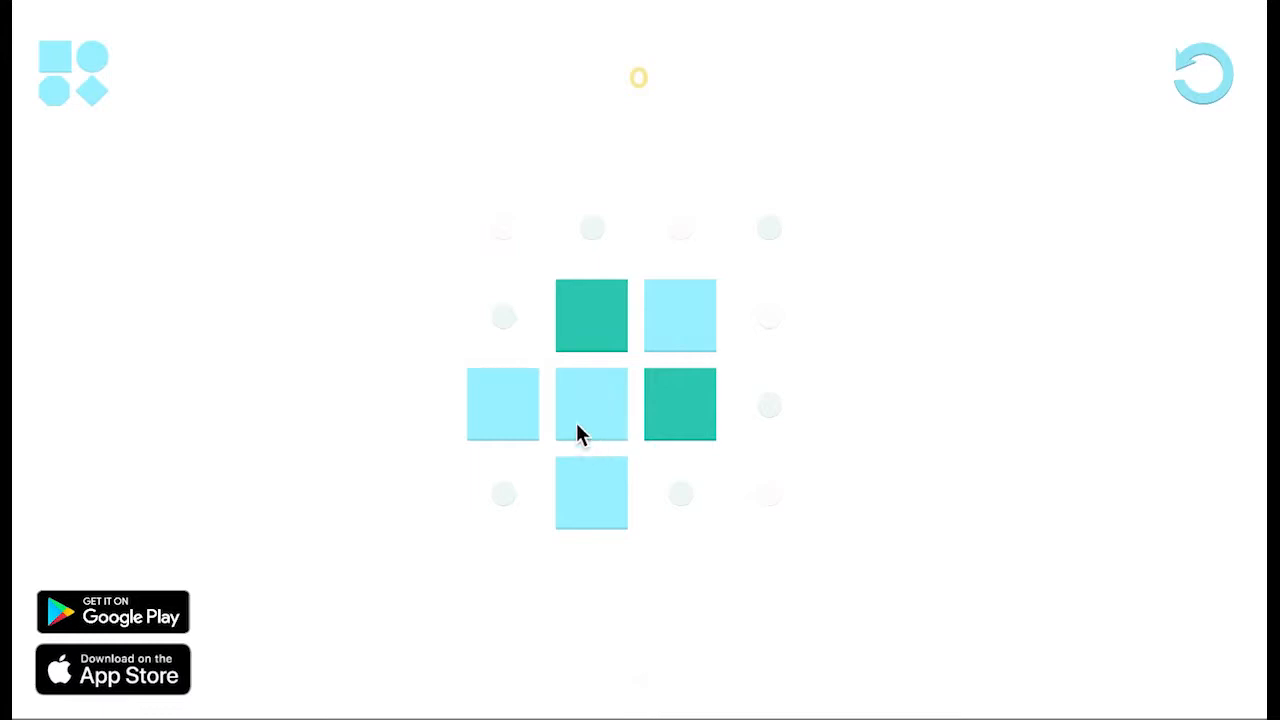
{"action": "mouse_move", "coordinate": [540, 418]}
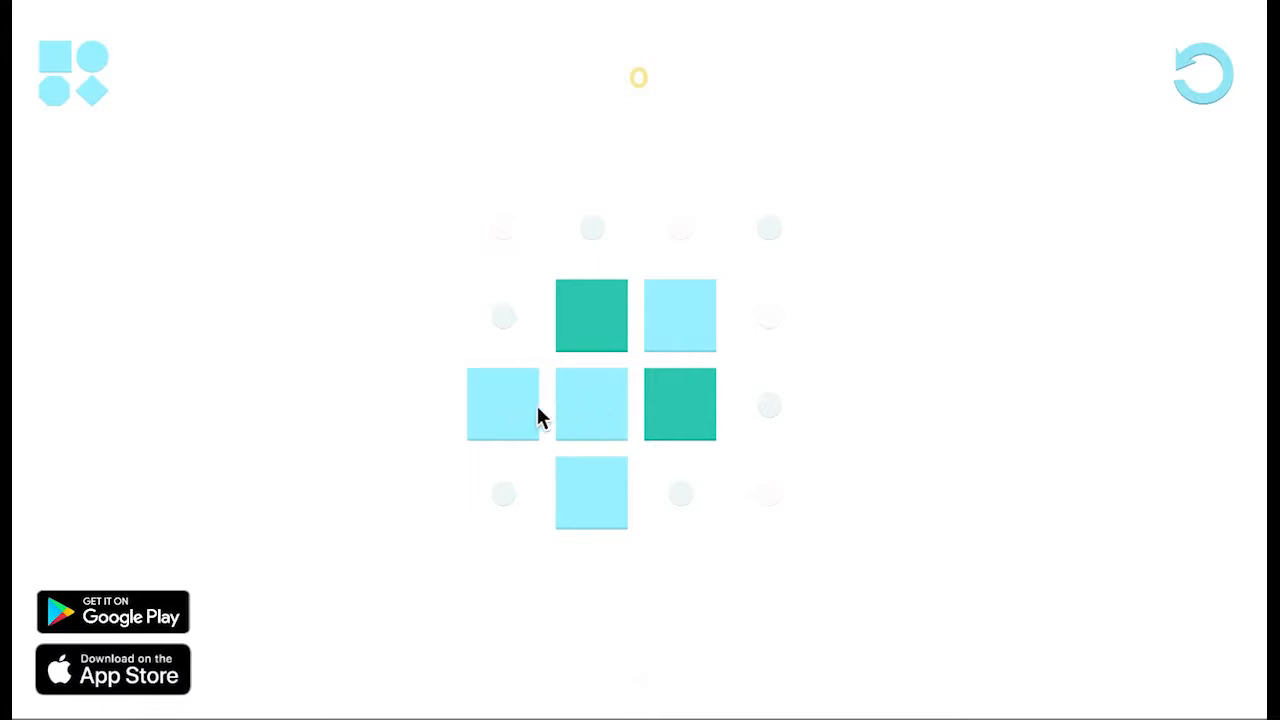
{"action": "mouse_move", "coordinate": [490, 470]}
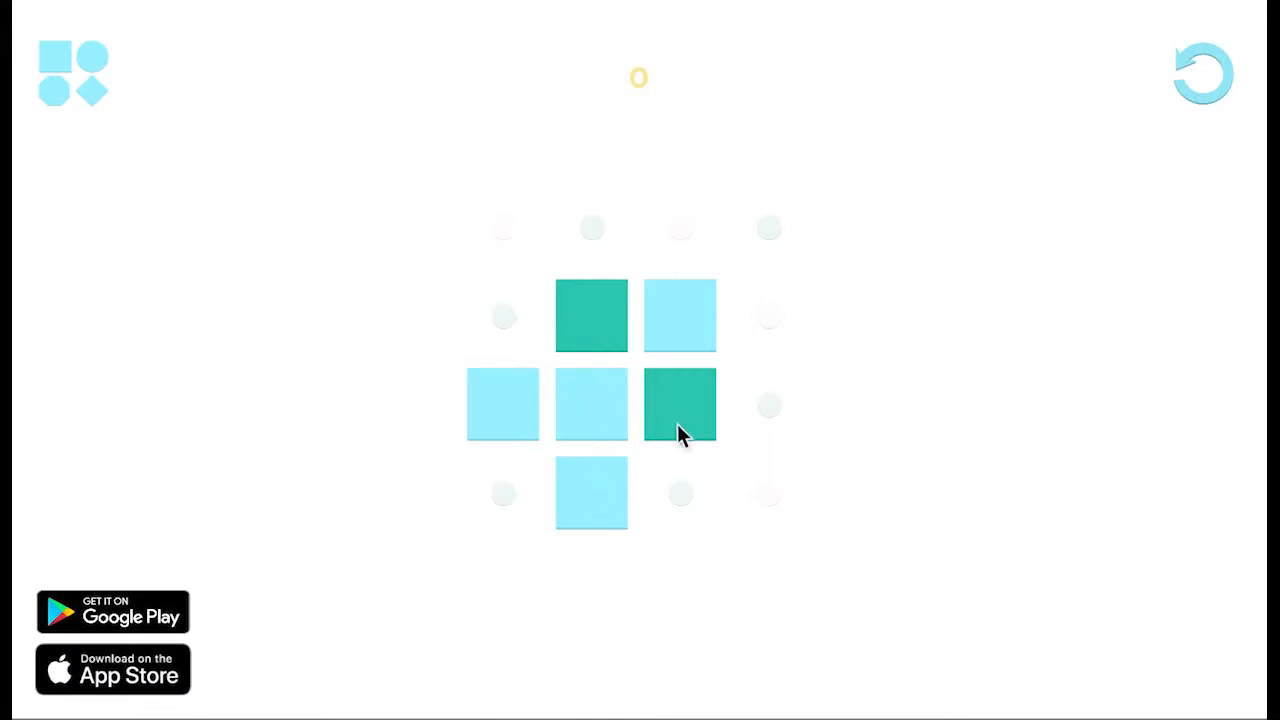
{"action": "mouse_move", "coordinate": [716, 288]}
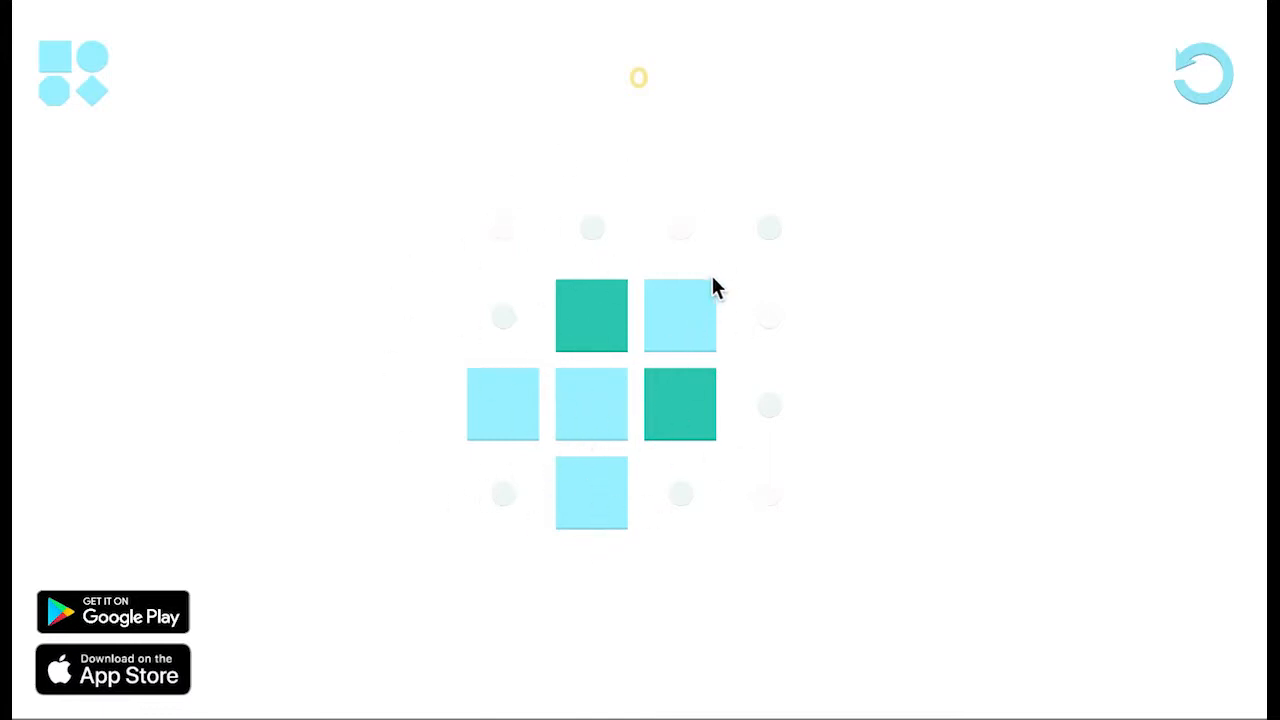
Turn the next board all light blue, then start flipping the navy board toward navy.
{"action": "left_click", "coordinate": [680, 316]}
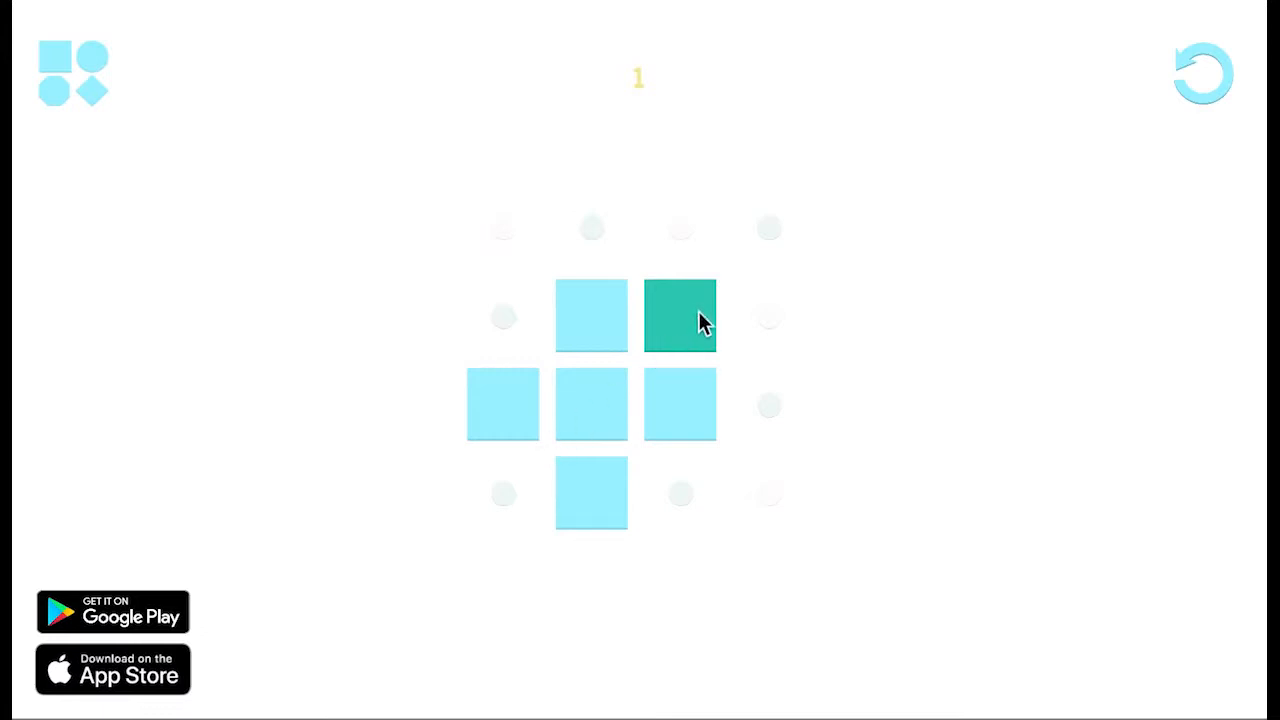
{"action": "left_click", "coordinate": [680, 316]}
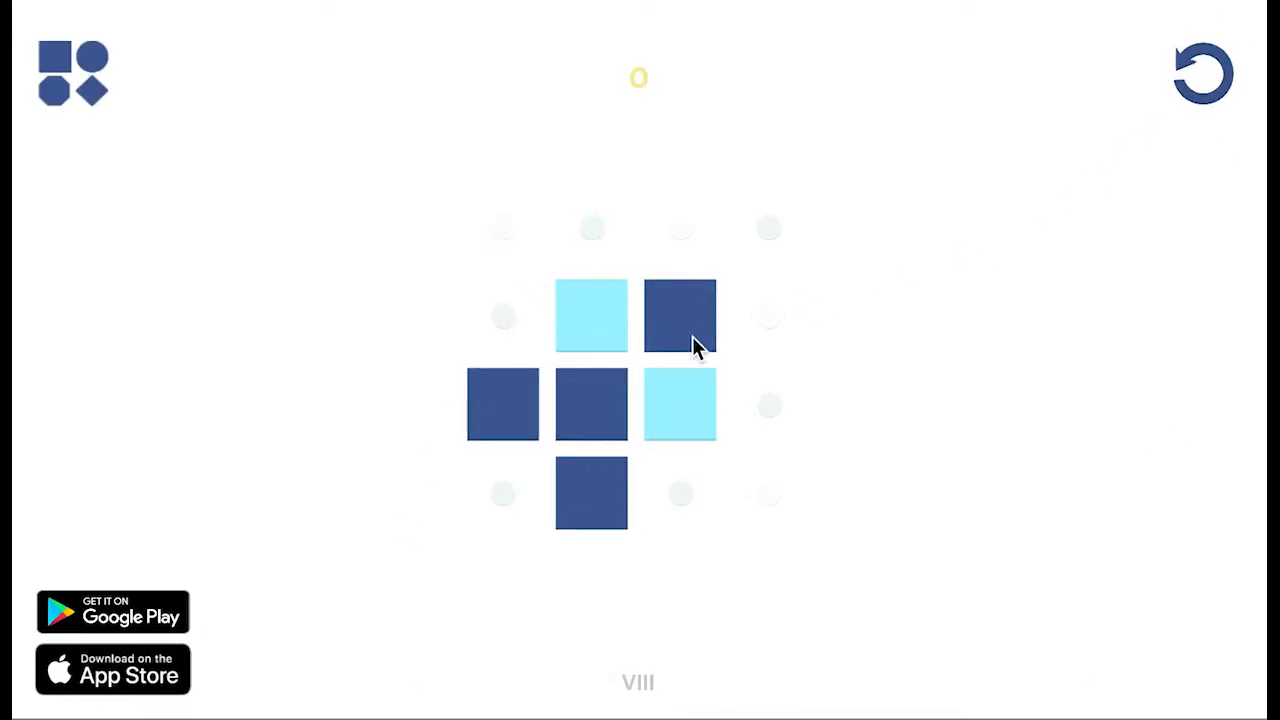
{"action": "left_click", "coordinate": [680, 316]}
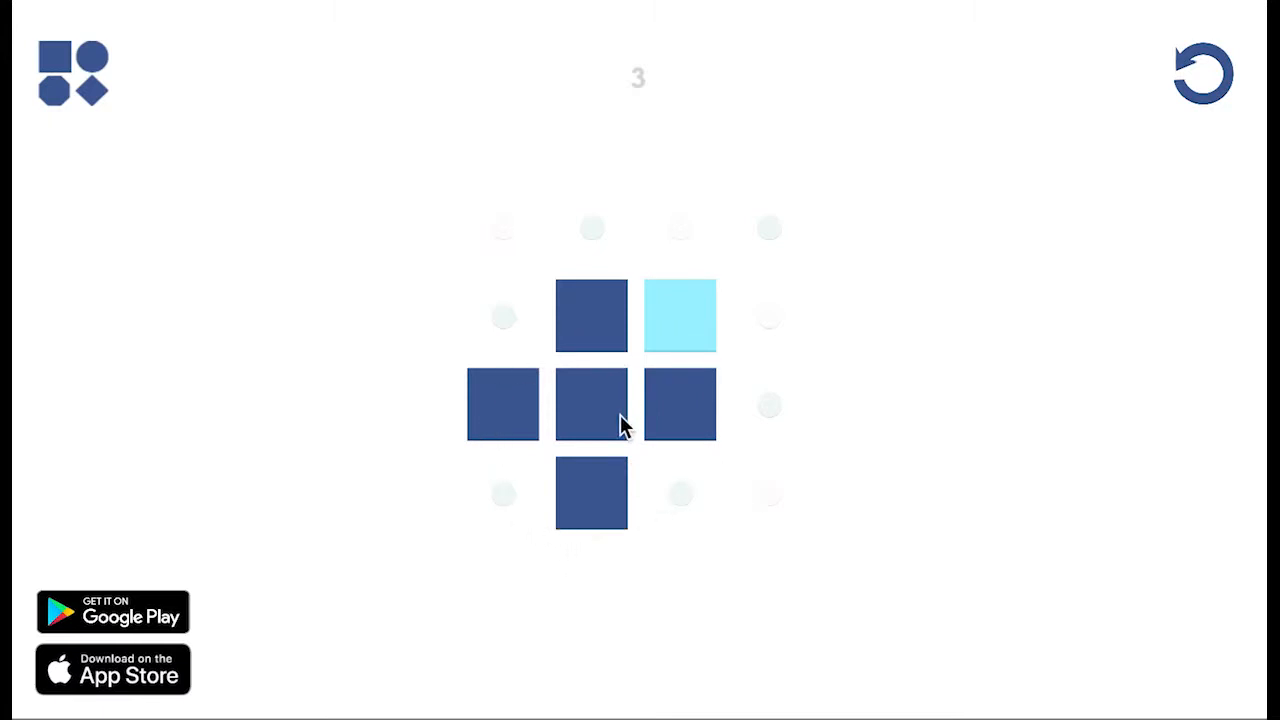
{"action": "mouse_move", "coordinate": [600, 424]}
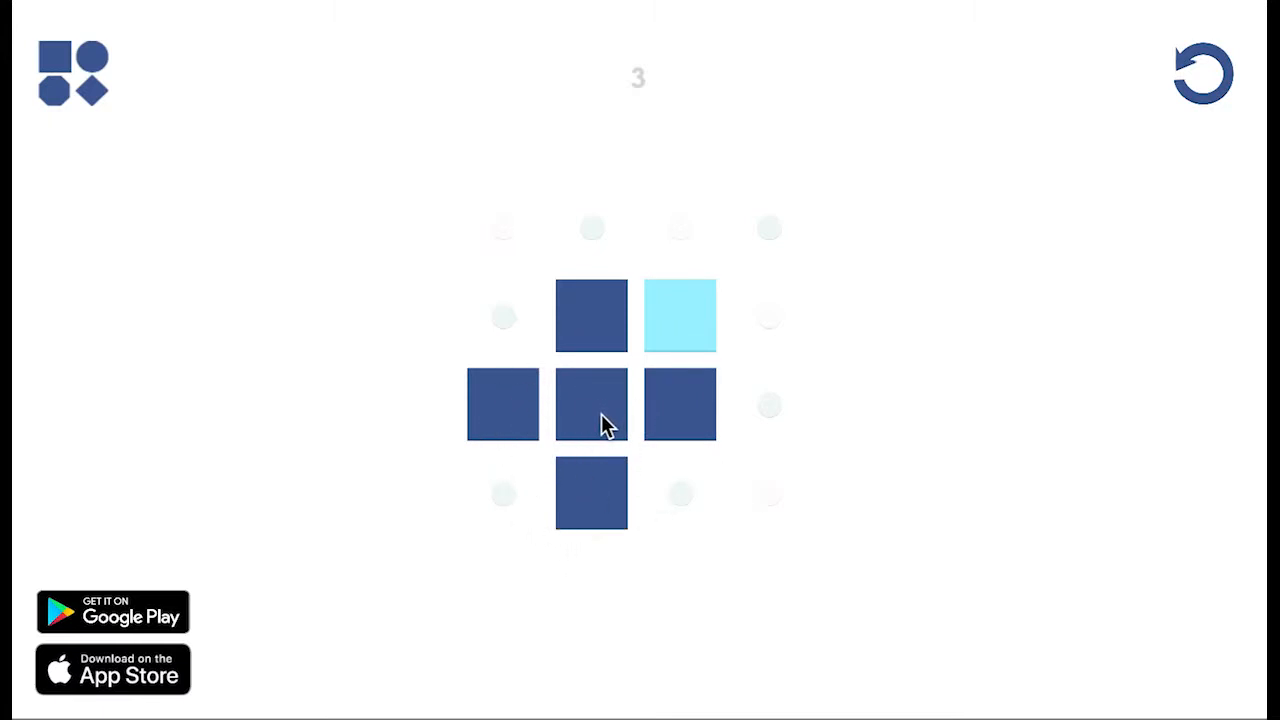
{"action": "mouse_move", "coordinate": [578, 430]}
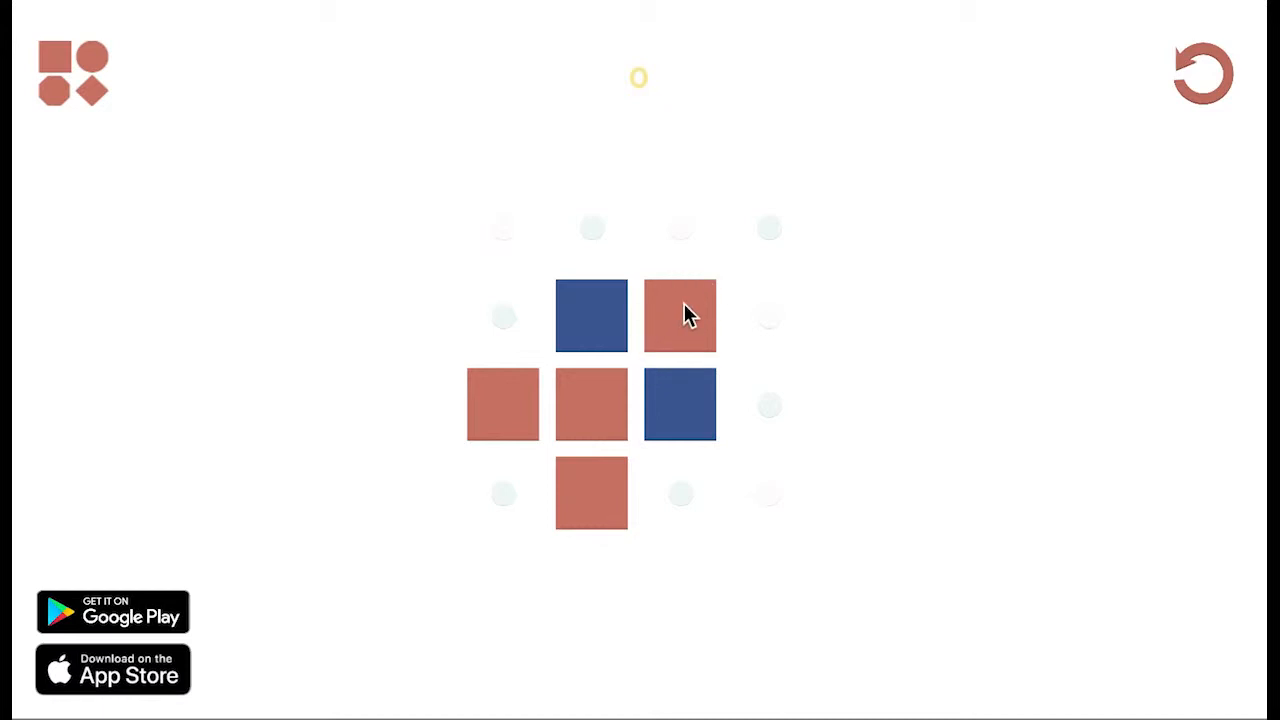
Turn the blue tiles red to clear the board, then finish the red-and-orange board.
{"action": "left_click", "coordinate": [680, 316]}
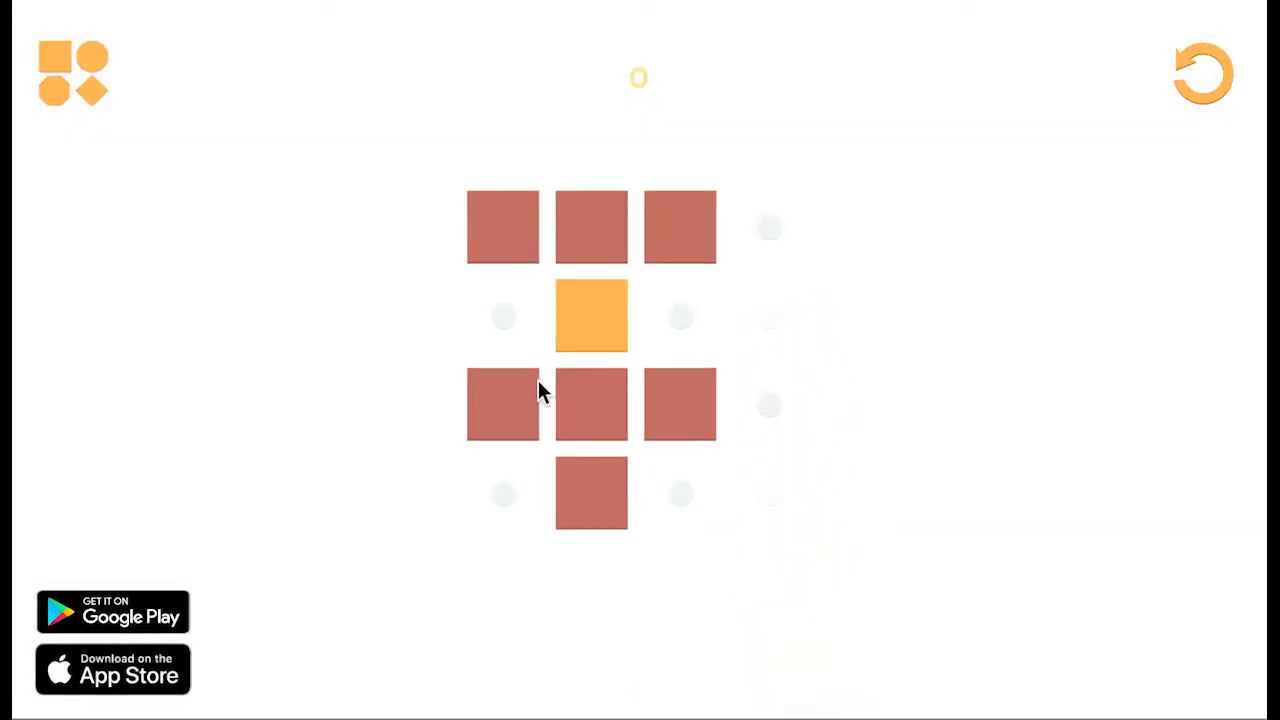
{"action": "mouse_move", "coordinate": [558, 224]}
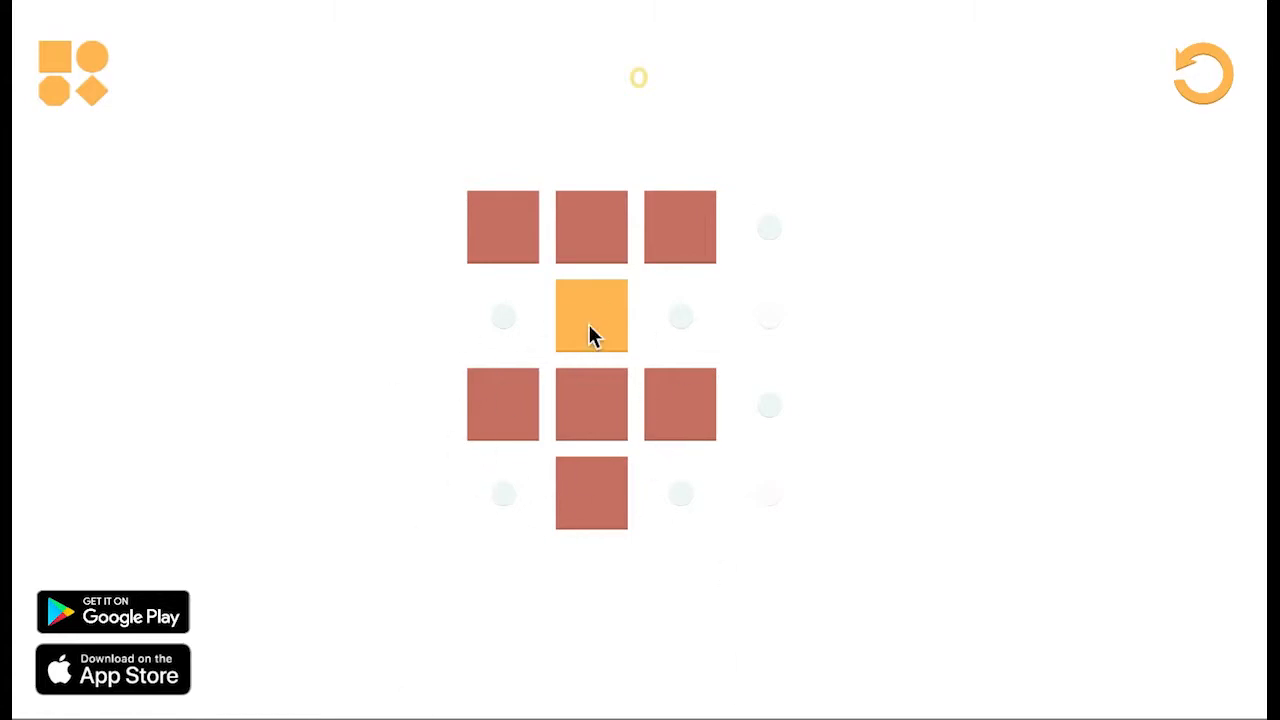
{"action": "mouse_move", "coordinate": [518, 490]}
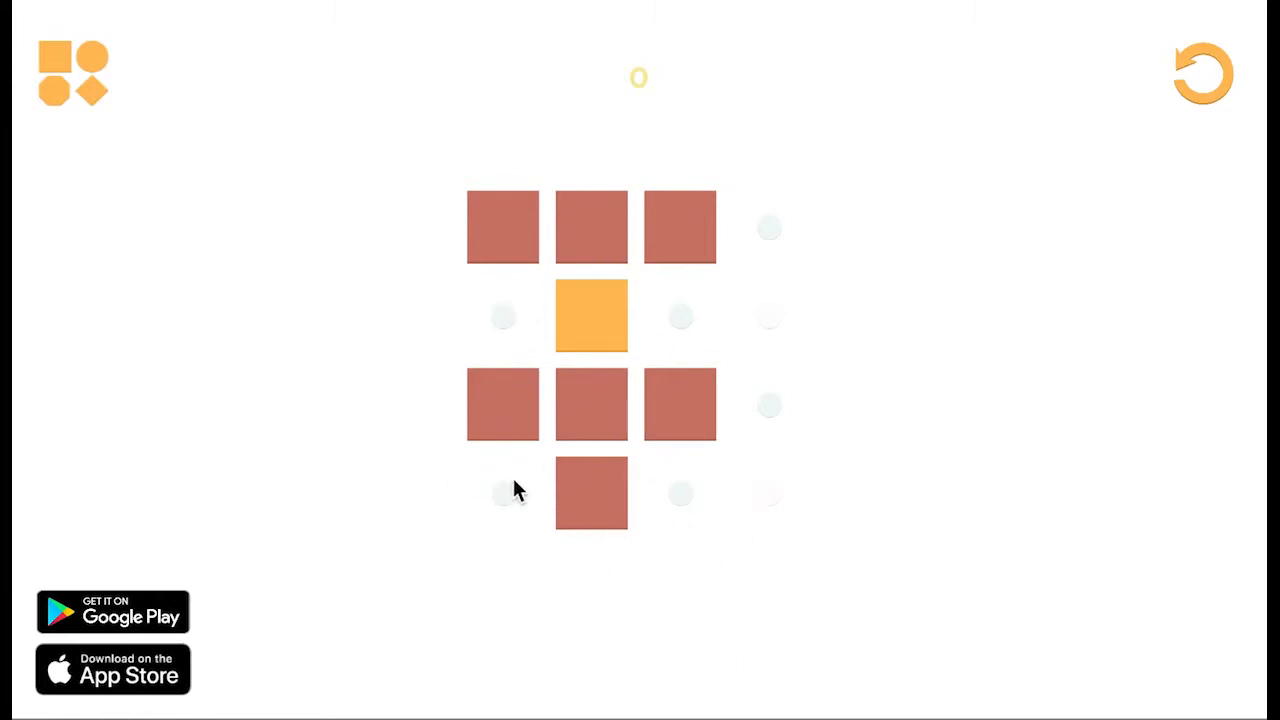
{"action": "left_click", "coordinate": [590, 228]}
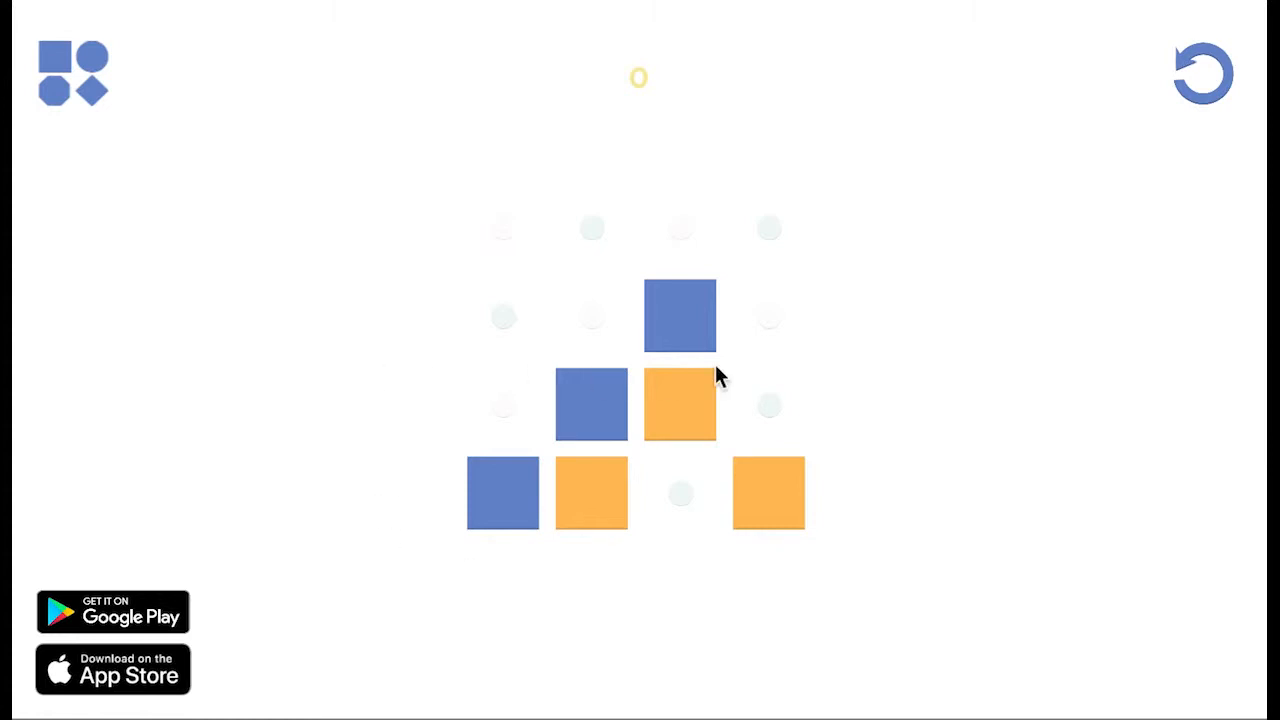
{"action": "mouse_move", "coordinate": [764, 216]}
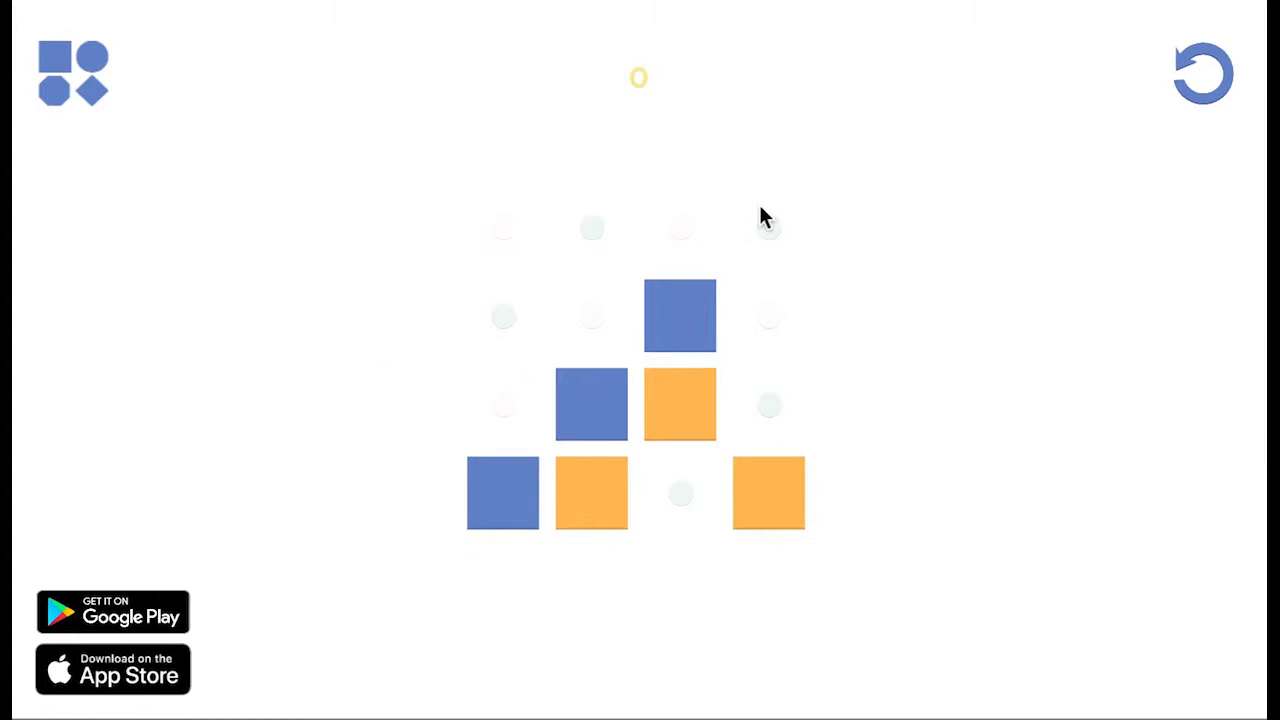
{"action": "mouse_move", "coordinate": [488, 488]}
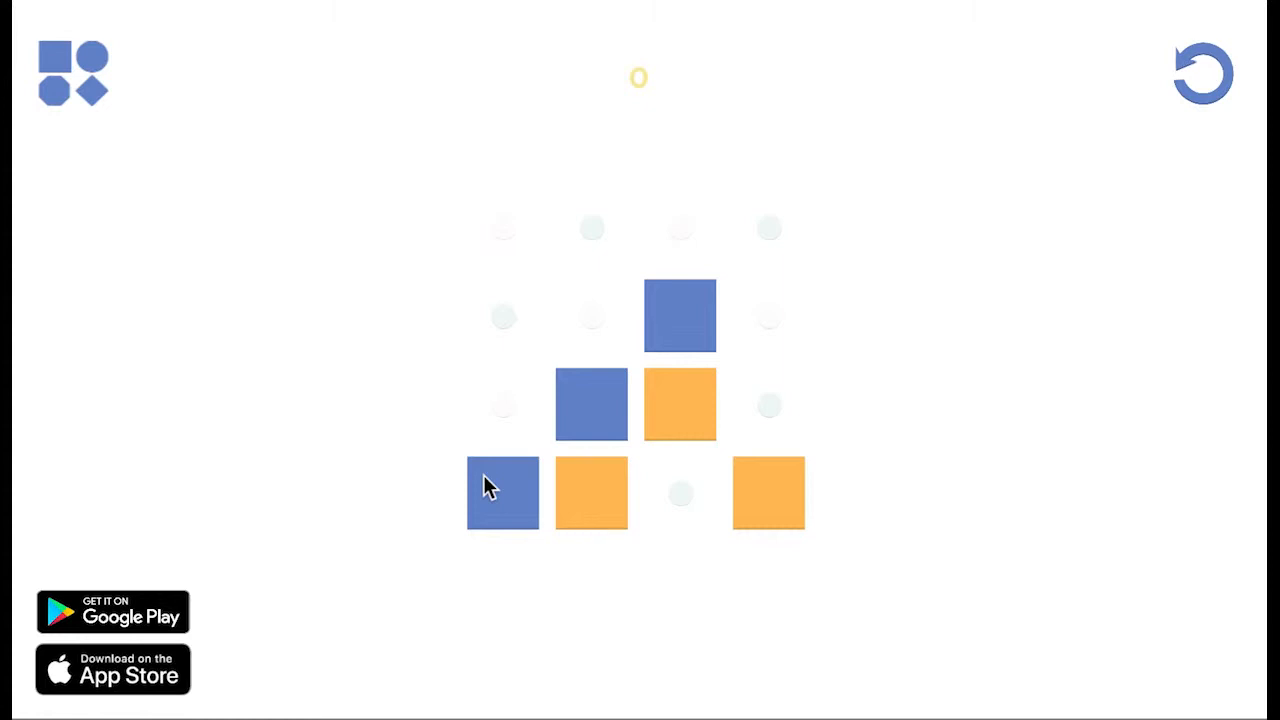
{"action": "mouse_move", "coordinate": [680, 316]}
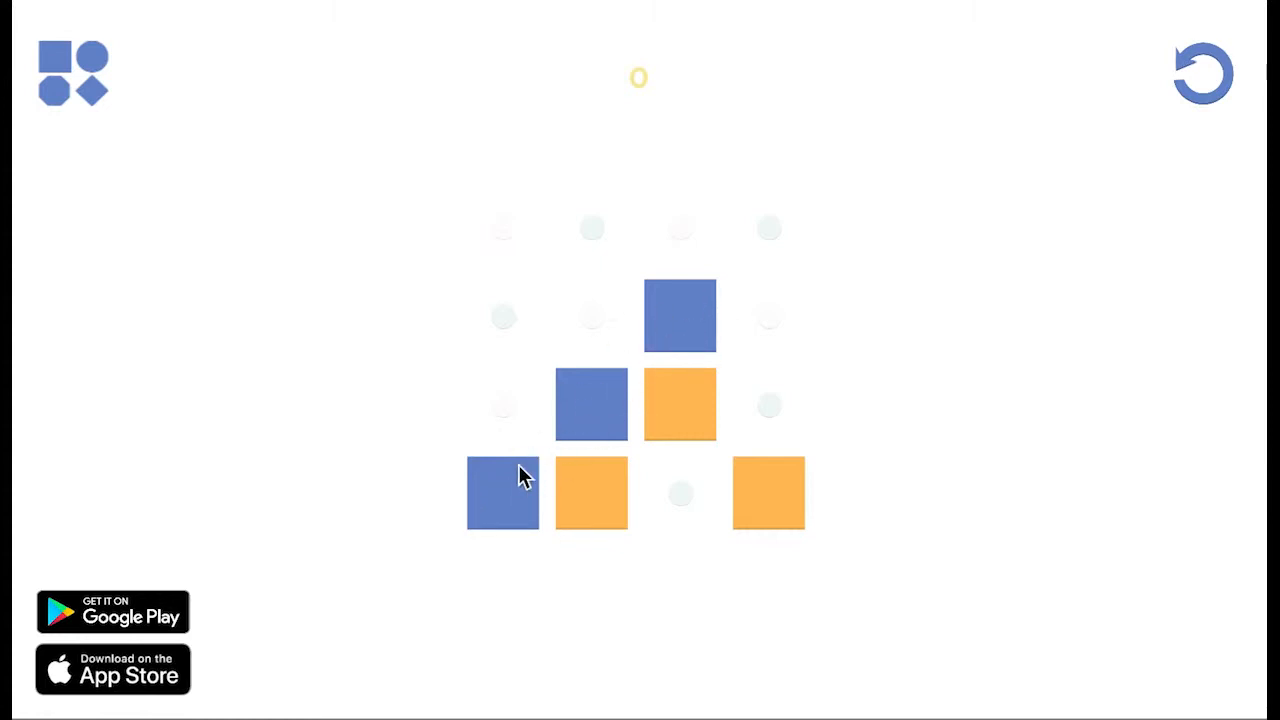
{"action": "mouse_move", "coordinate": [684, 356]}
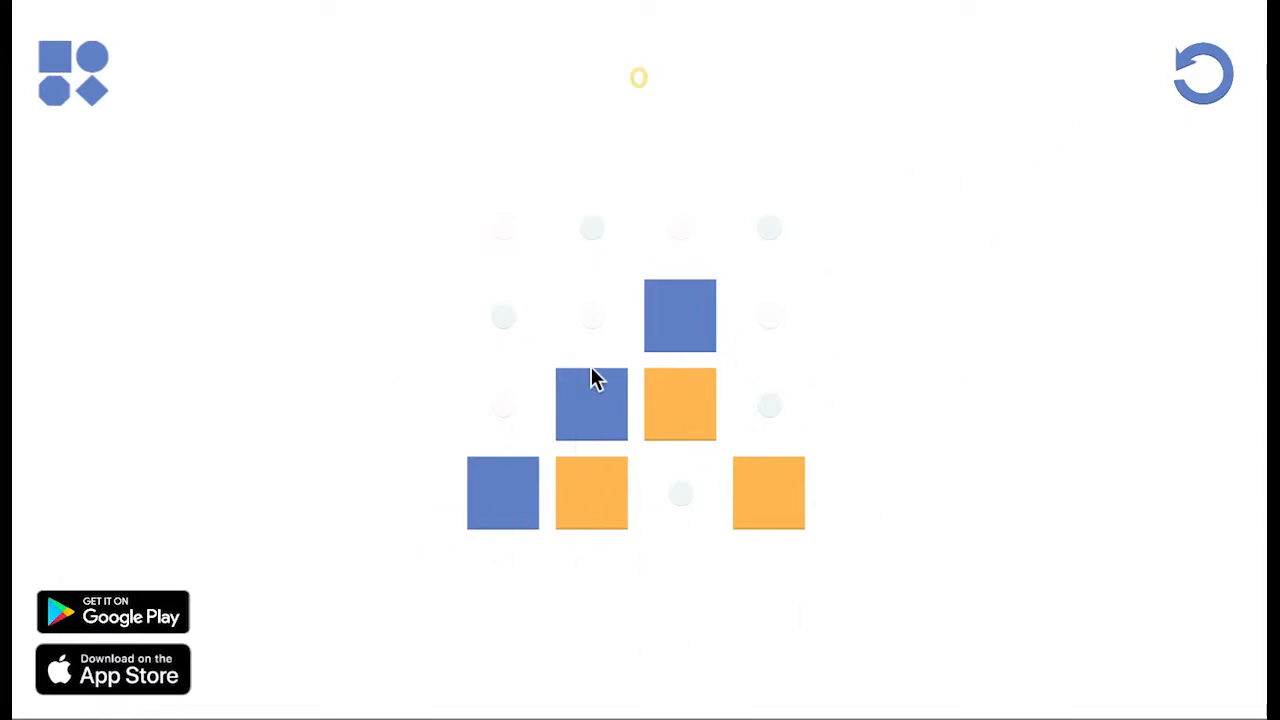
{"action": "mouse_move", "coordinate": [612, 410]}
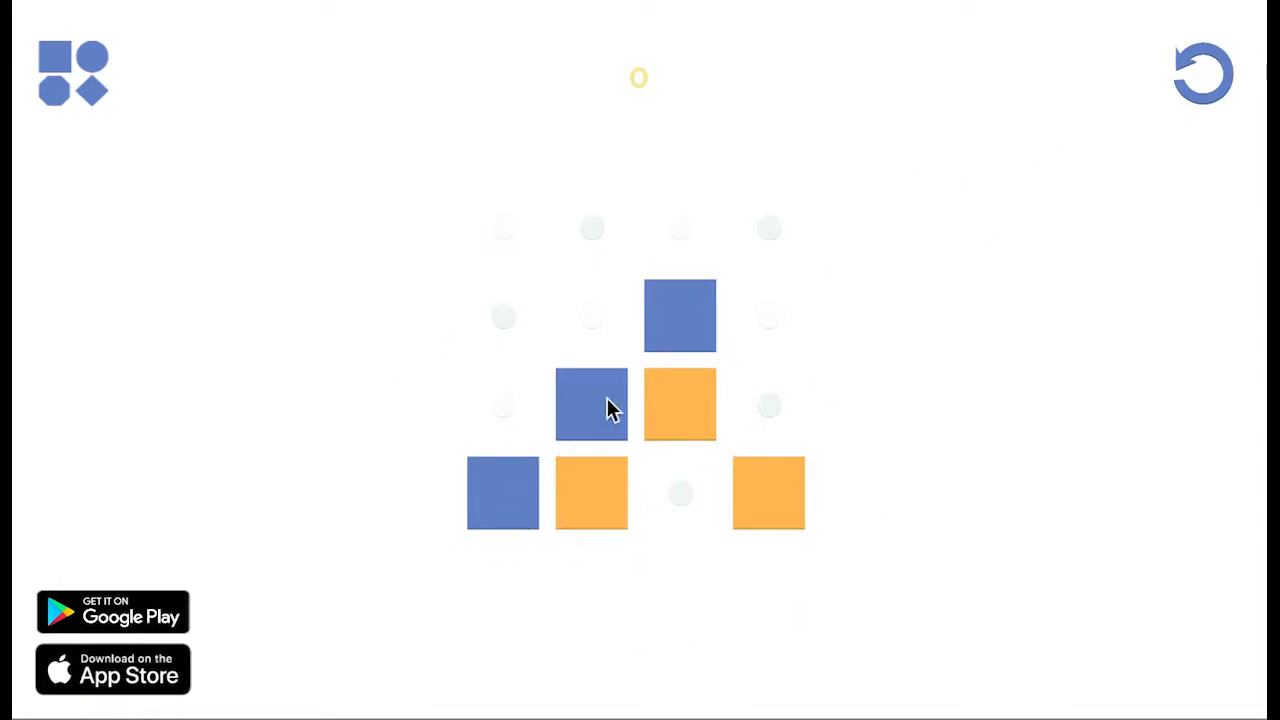
{"action": "mouse_move", "coordinate": [570, 576]}
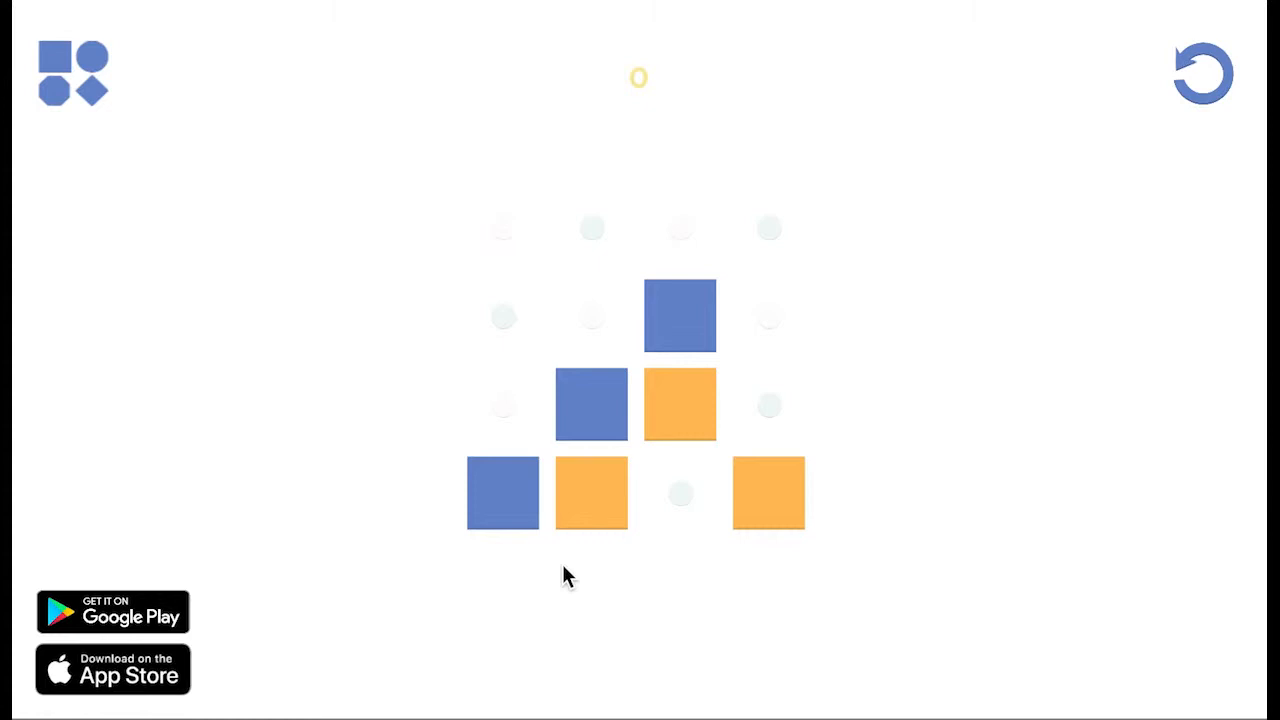
{"action": "mouse_move", "coordinate": [502, 492]}
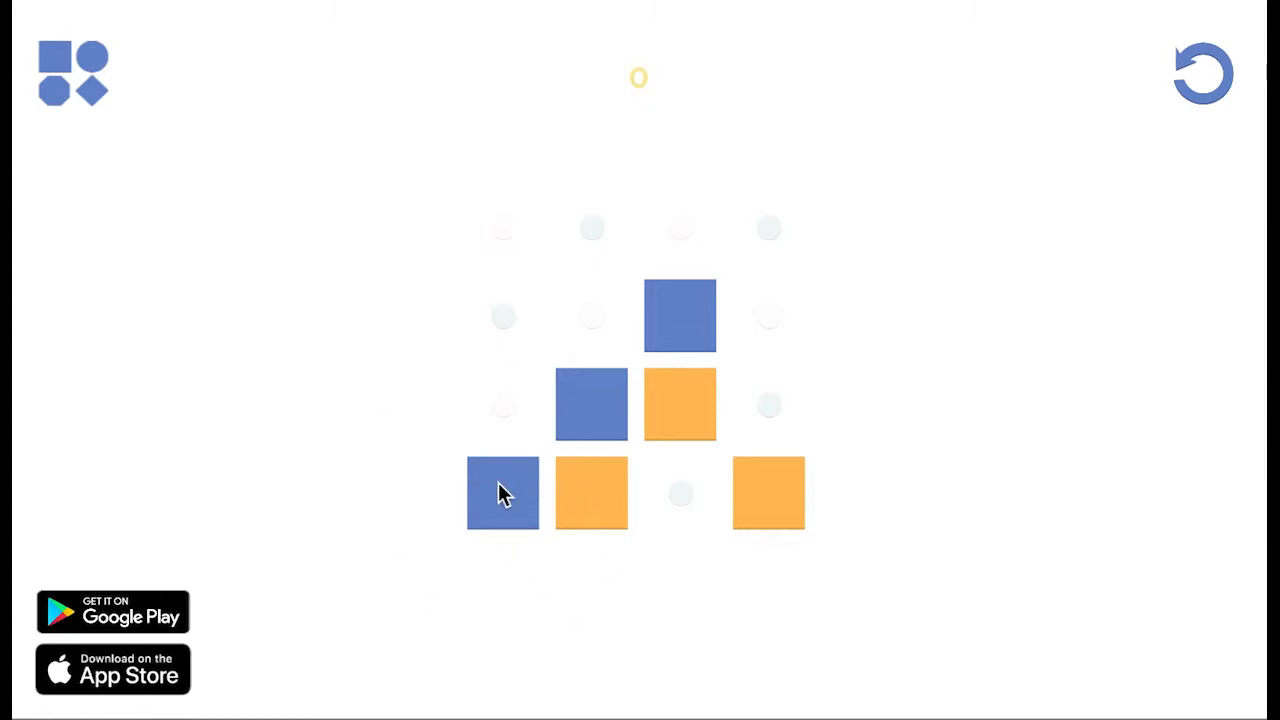
Swap the bottom-left tiles and clear the orange-and-blue six-tile board.
{"action": "left_click", "coordinate": [502, 492]}
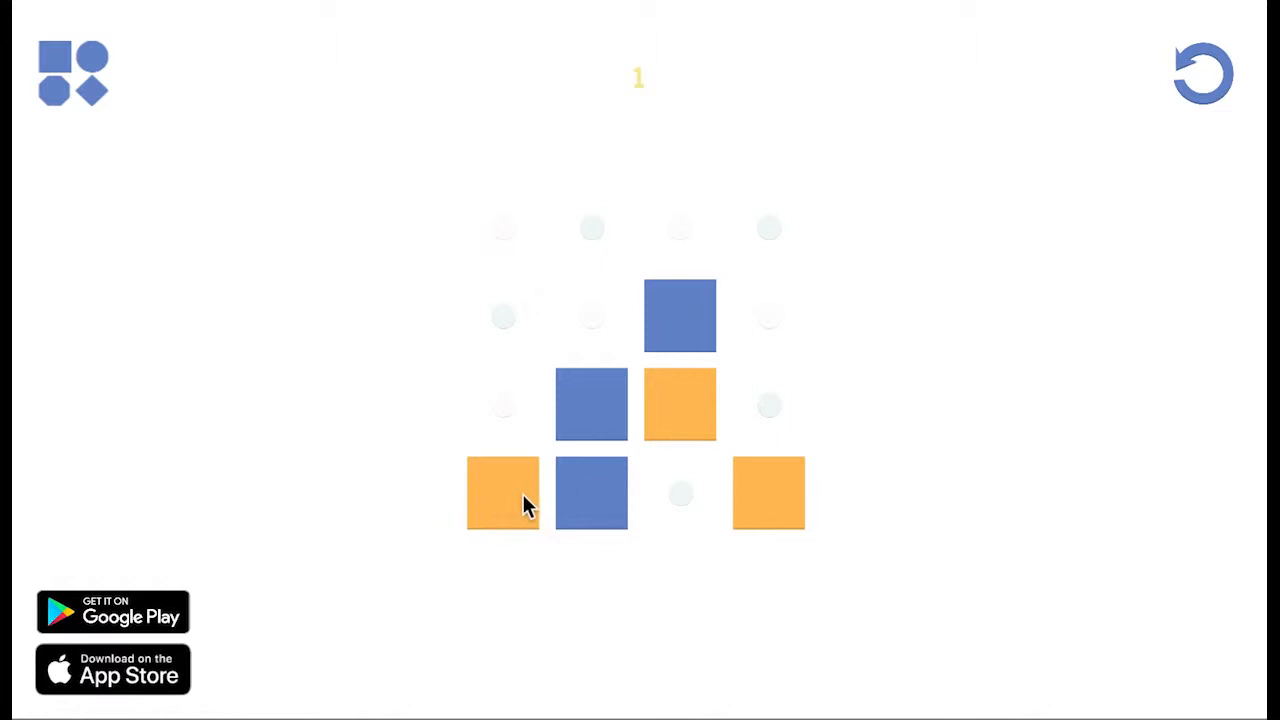
{"action": "mouse_move", "coordinate": [590, 404]}
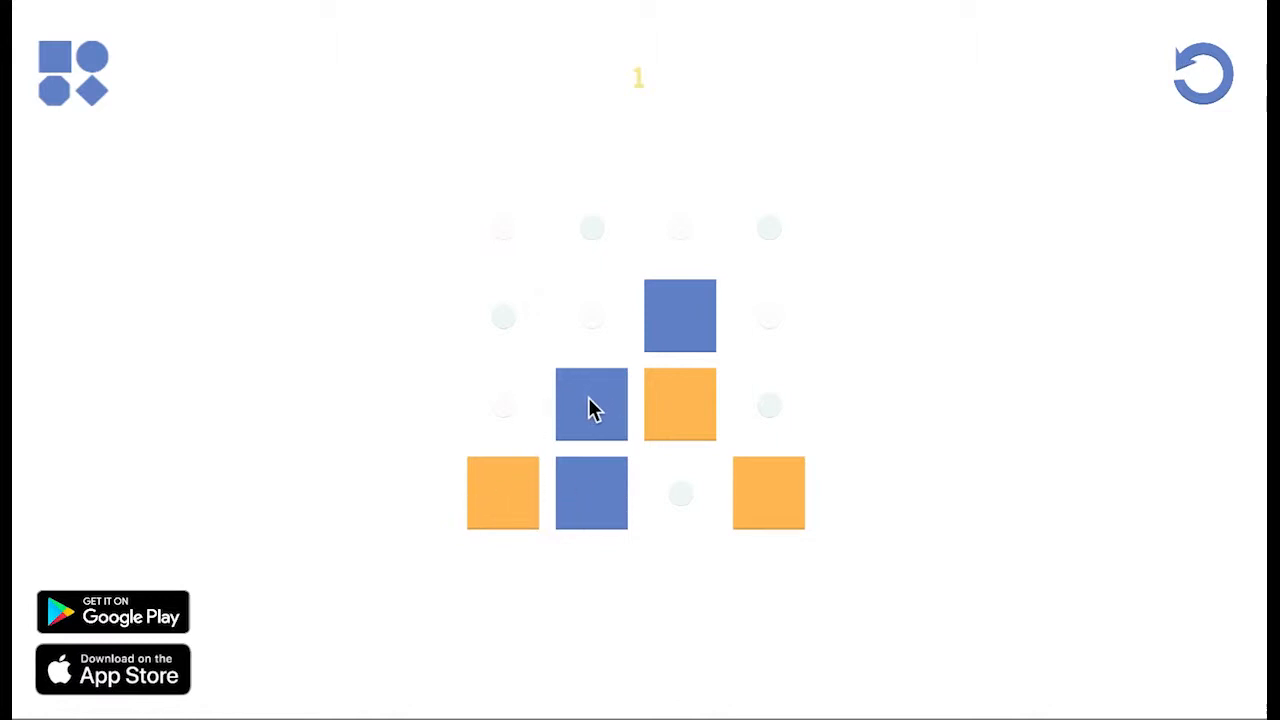
{"action": "left_click", "coordinate": [590, 404]}
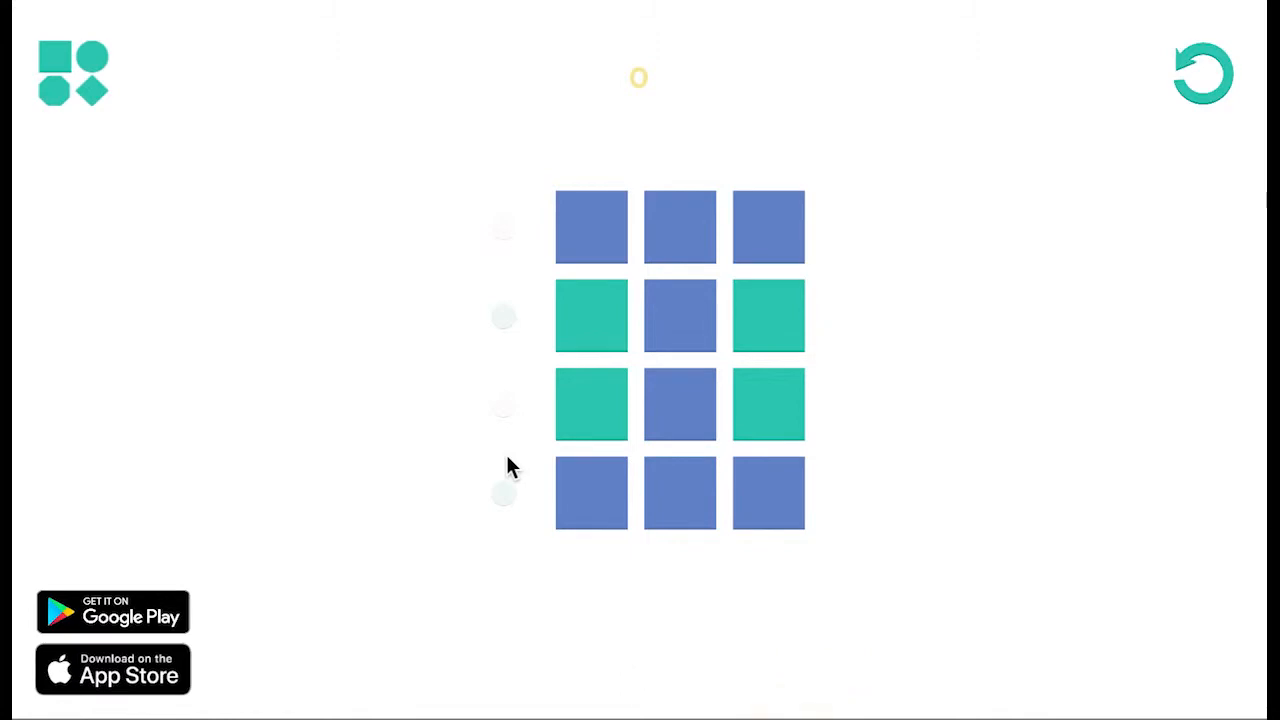
{"action": "mouse_move", "coordinate": [768, 404]}
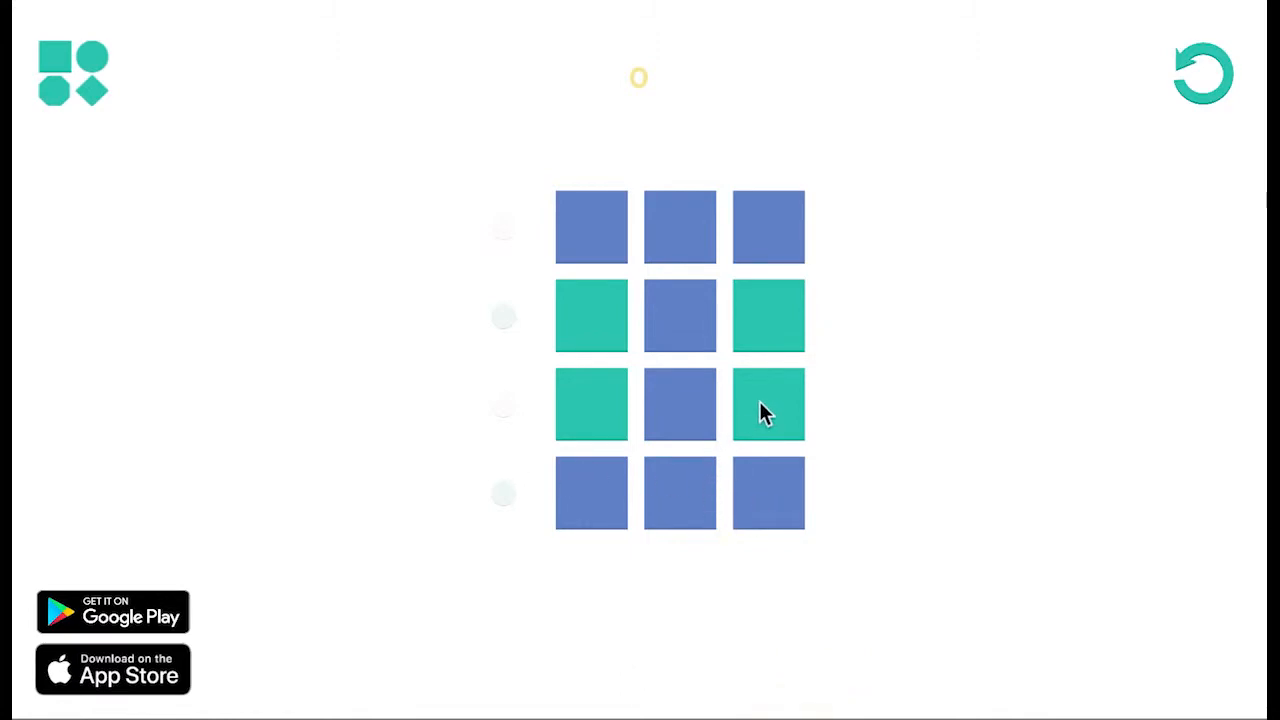
{"action": "mouse_move", "coordinate": [824, 470]}
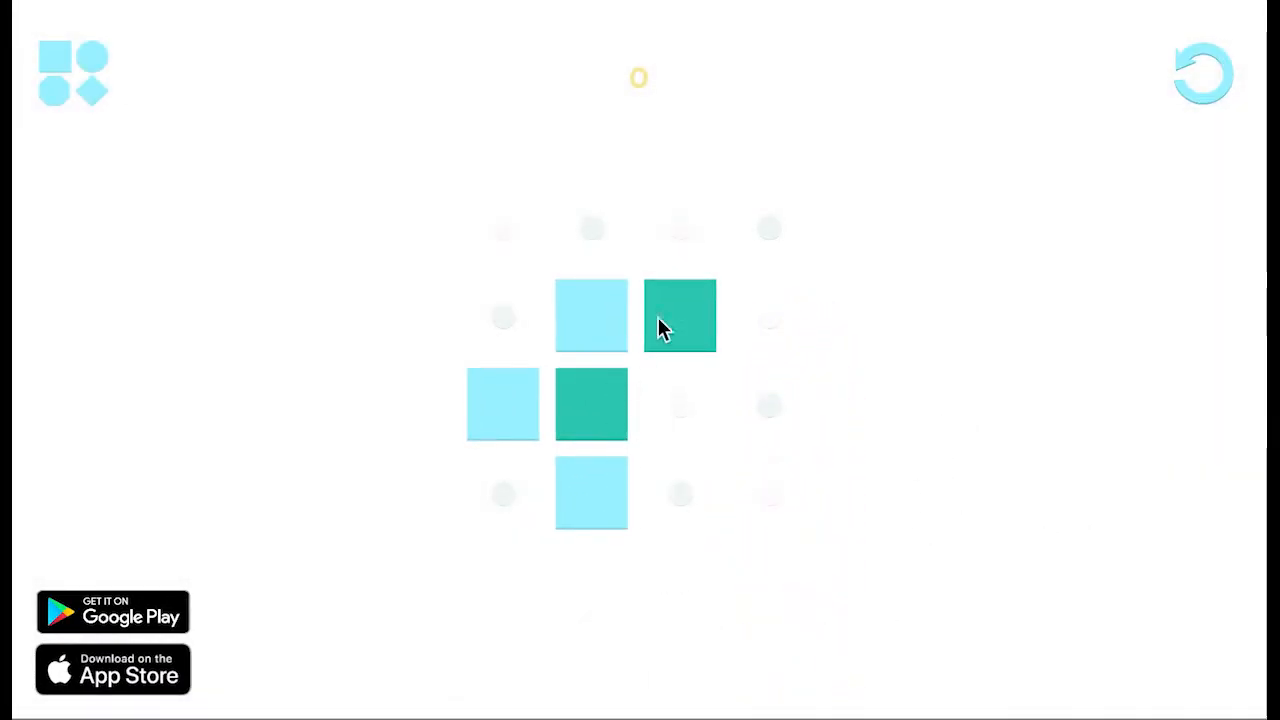
{"action": "mouse_move", "coordinate": [870, 332]}
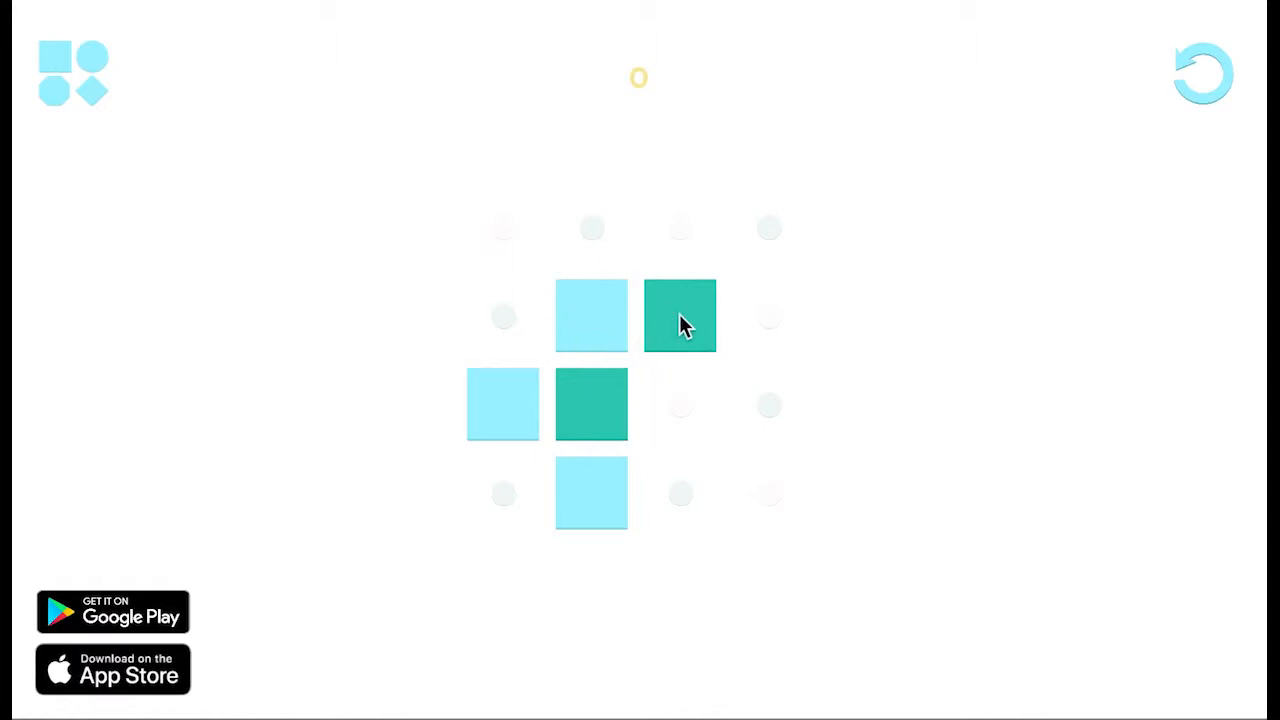
Turn the teal tiles light blue to clear one board, then make the next board all dark blue.
{"action": "left_click", "coordinate": [592, 316]}
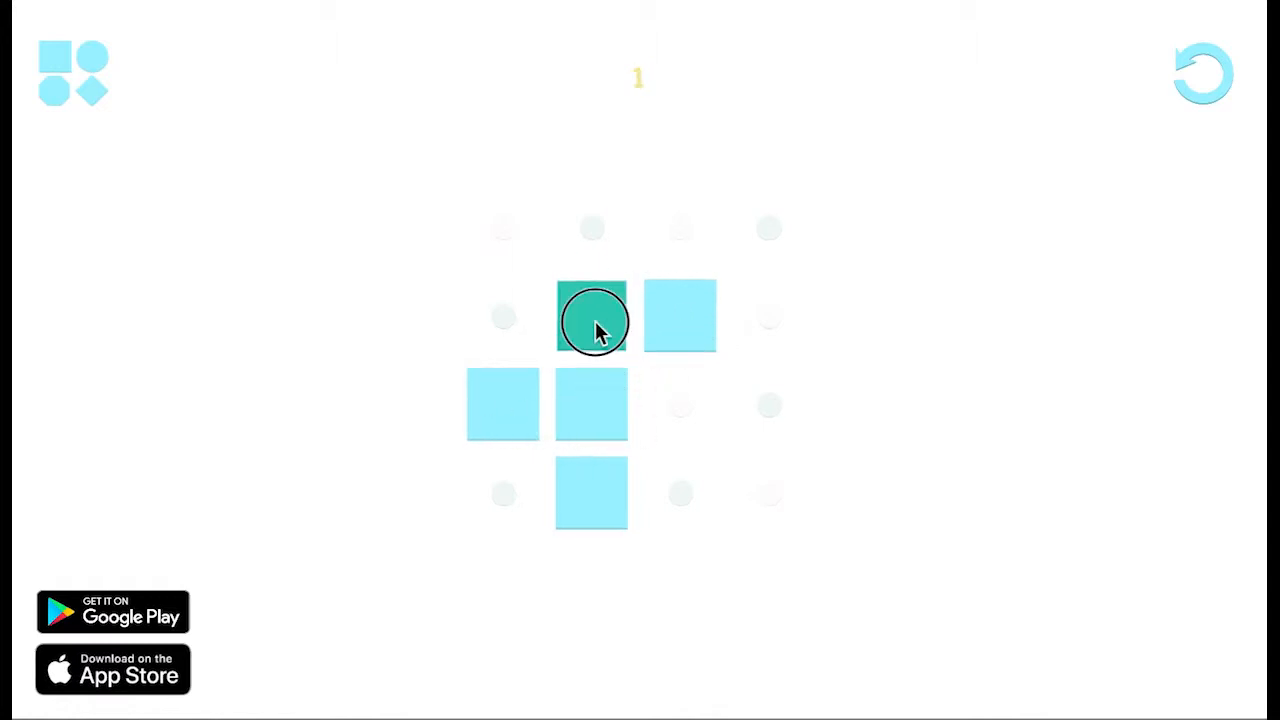
{"action": "left_click", "coordinate": [592, 316]}
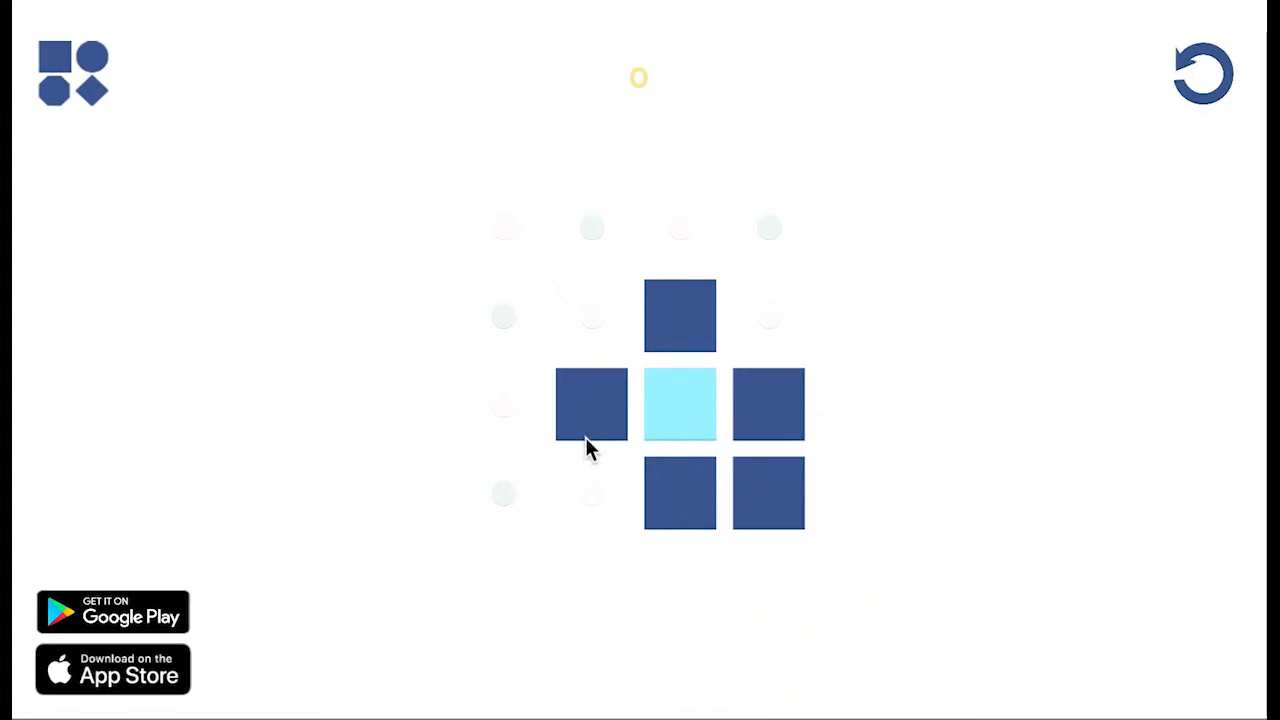
{"action": "left_click", "coordinate": [590, 404]}
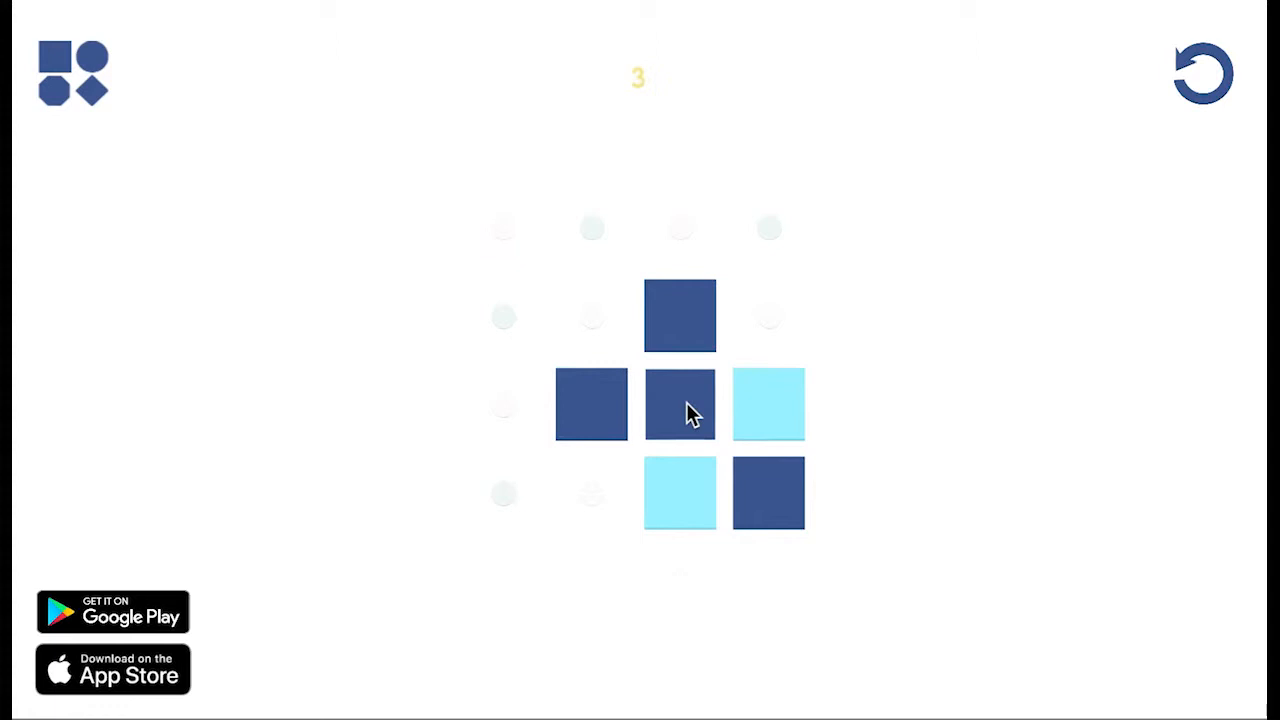
{"action": "left_click", "coordinate": [680, 404]}
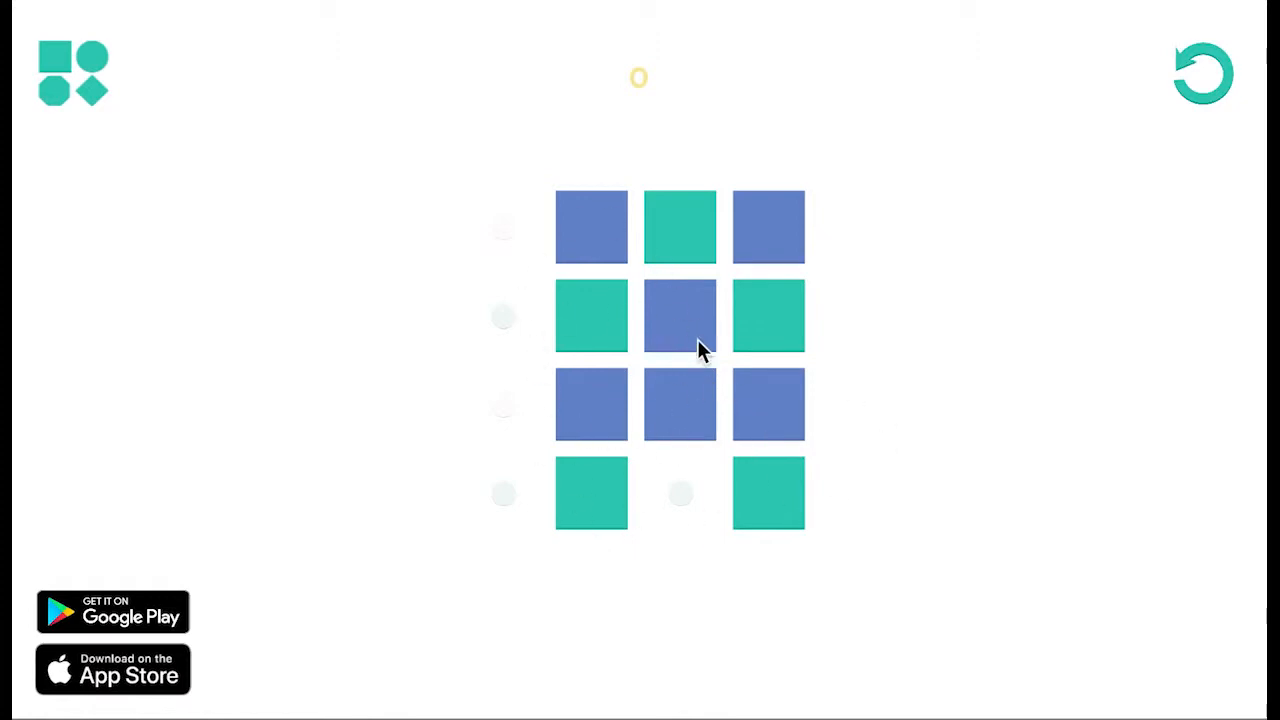
{"action": "mouse_move", "coordinate": [660, 364]}
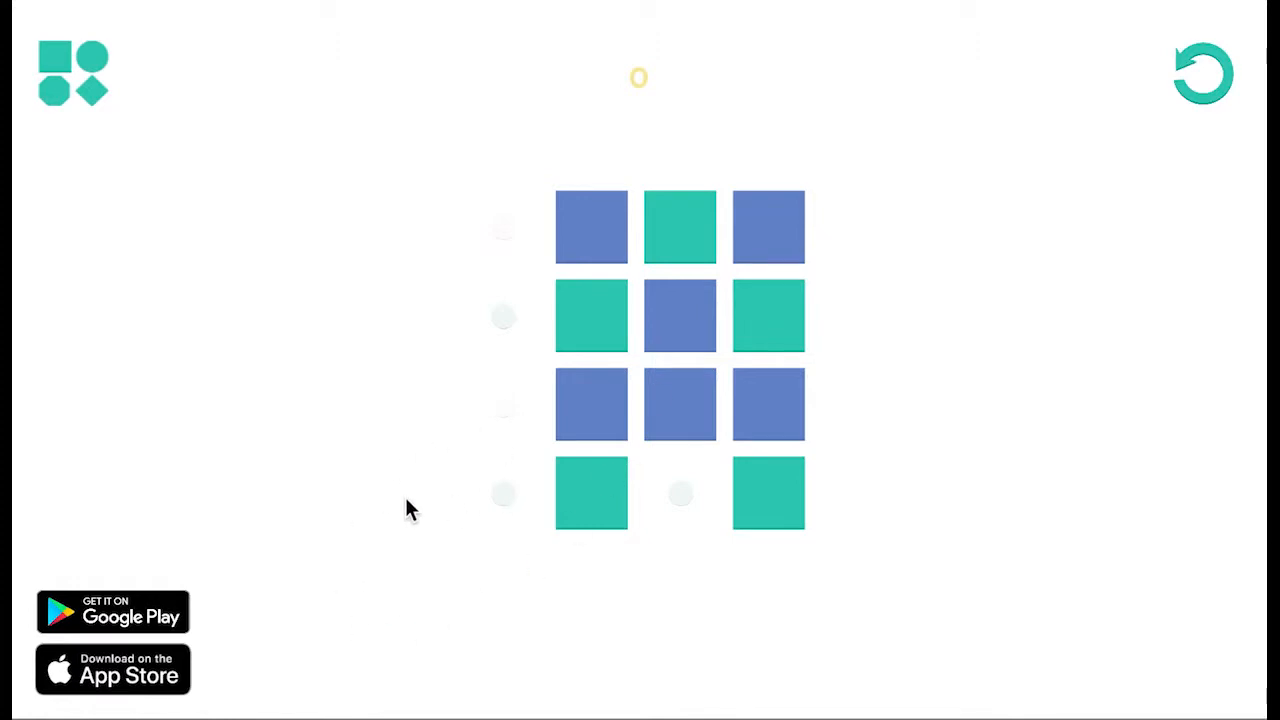
{"action": "mouse_move", "coordinate": [716, 324]}
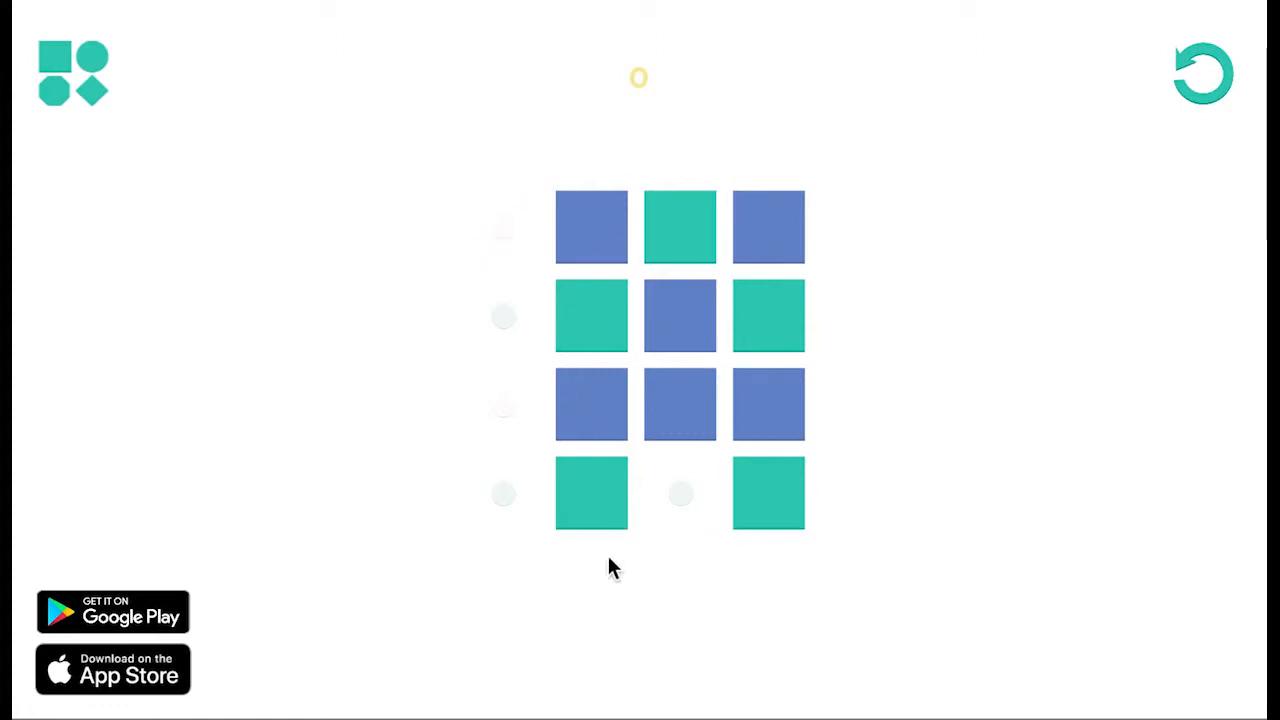
{"action": "mouse_move", "coordinate": [800, 470]}
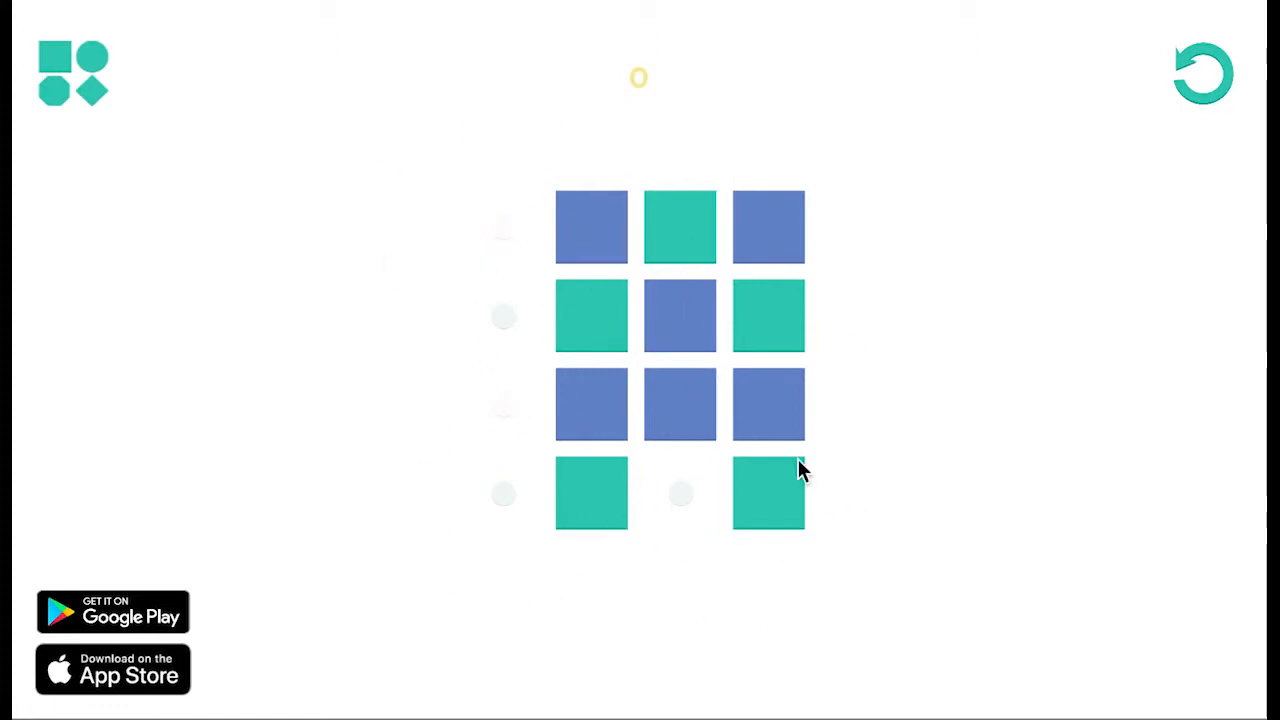
{"action": "mouse_move", "coordinate": [570, 520]}
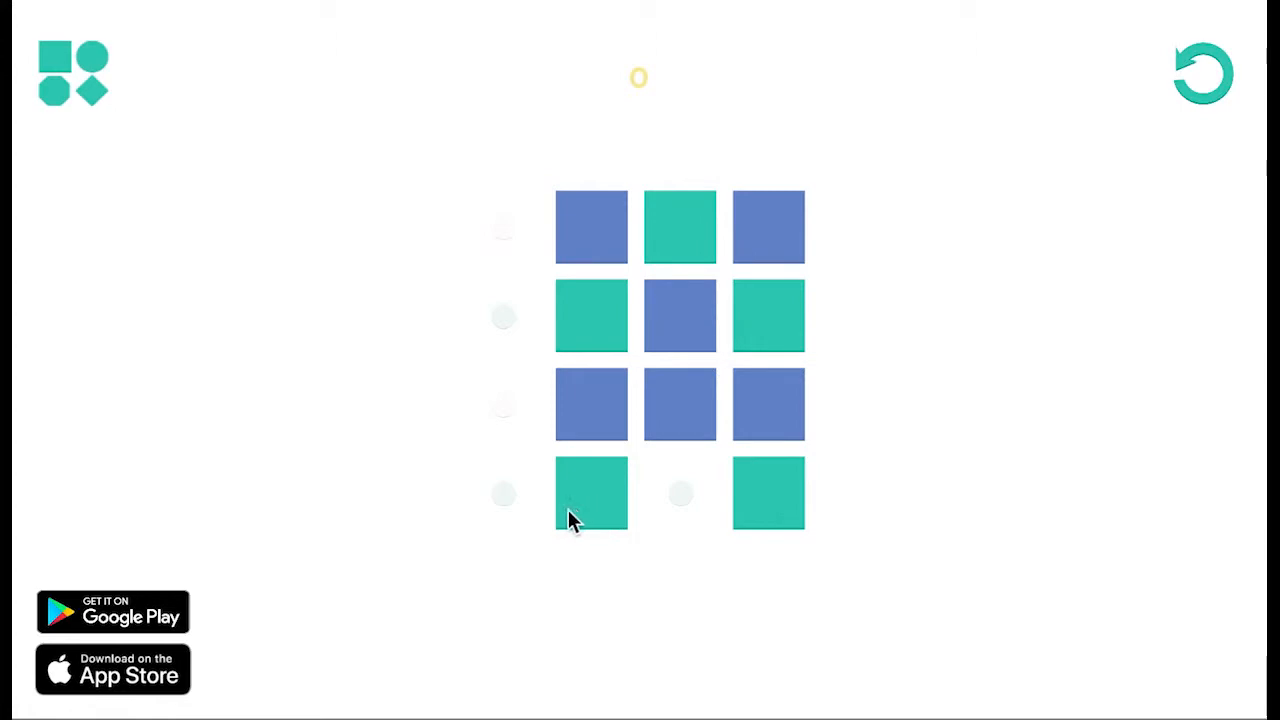
{"action": "mouse_move", "coordinate": [716, 524]}
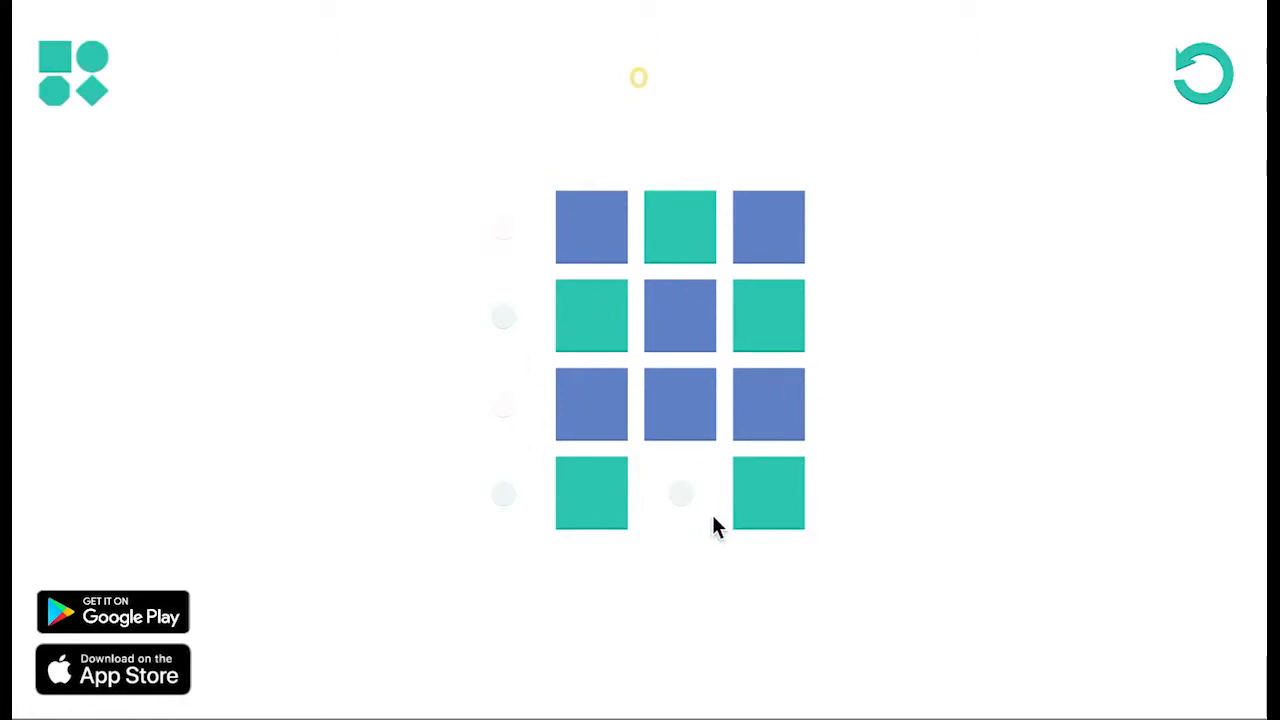
Make the move that turns the eleven-tile blue-and-teal grid one colour.
{"action": "left_click", "coordinate": [592, 492]}
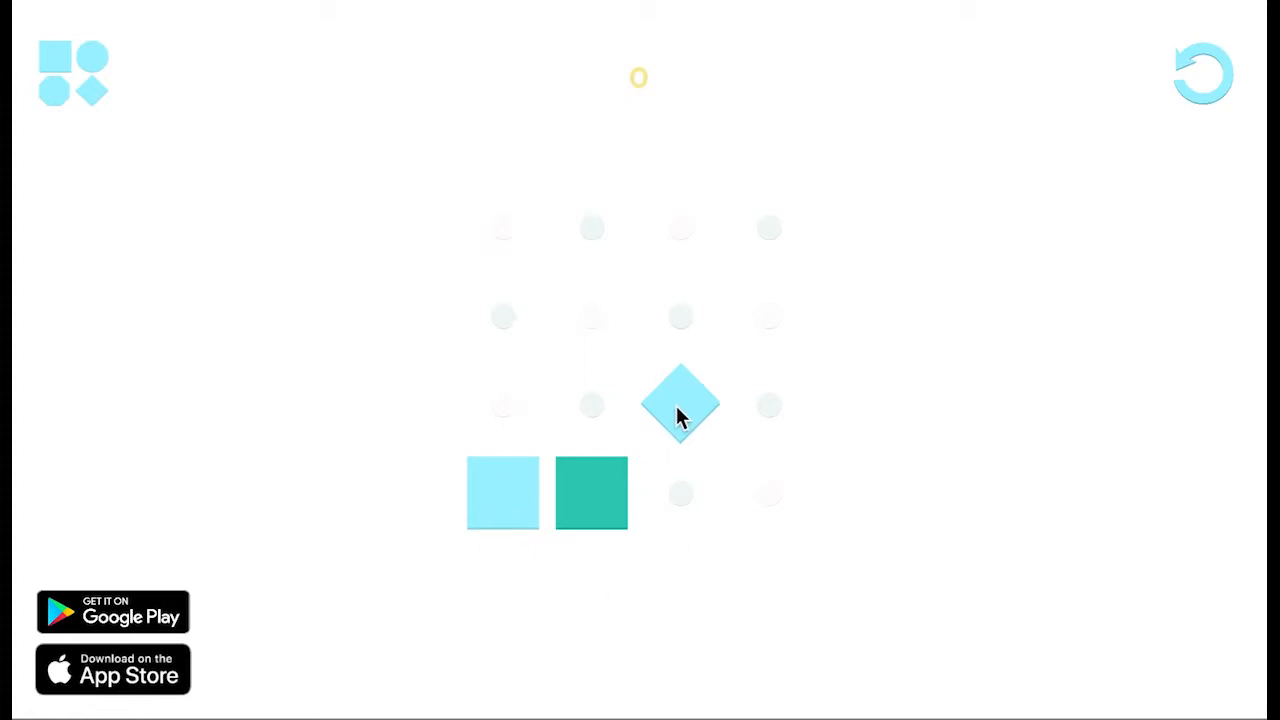
Clear the three-tile diamond board, then solve level XVI with the same diamond move.
{"action": "left_click", "coordinate": [680, 404]}
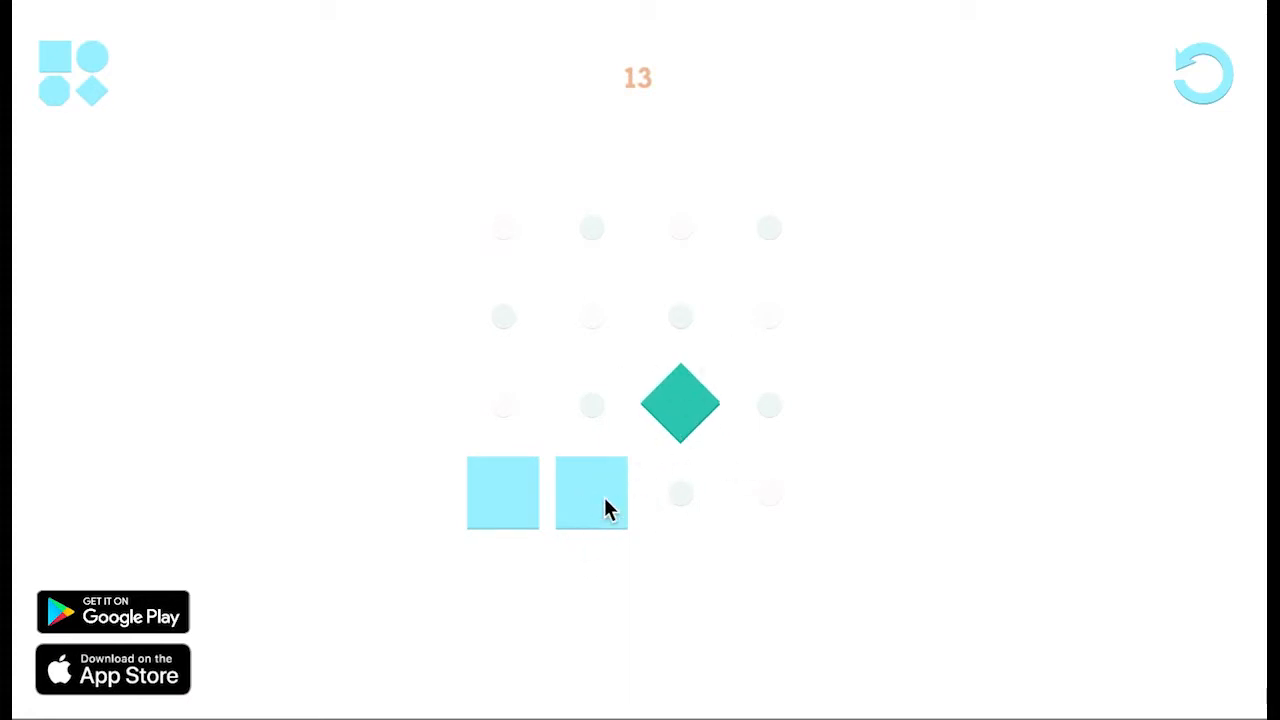
{"action": "mouse_move", "coordinate": [698, 422]}
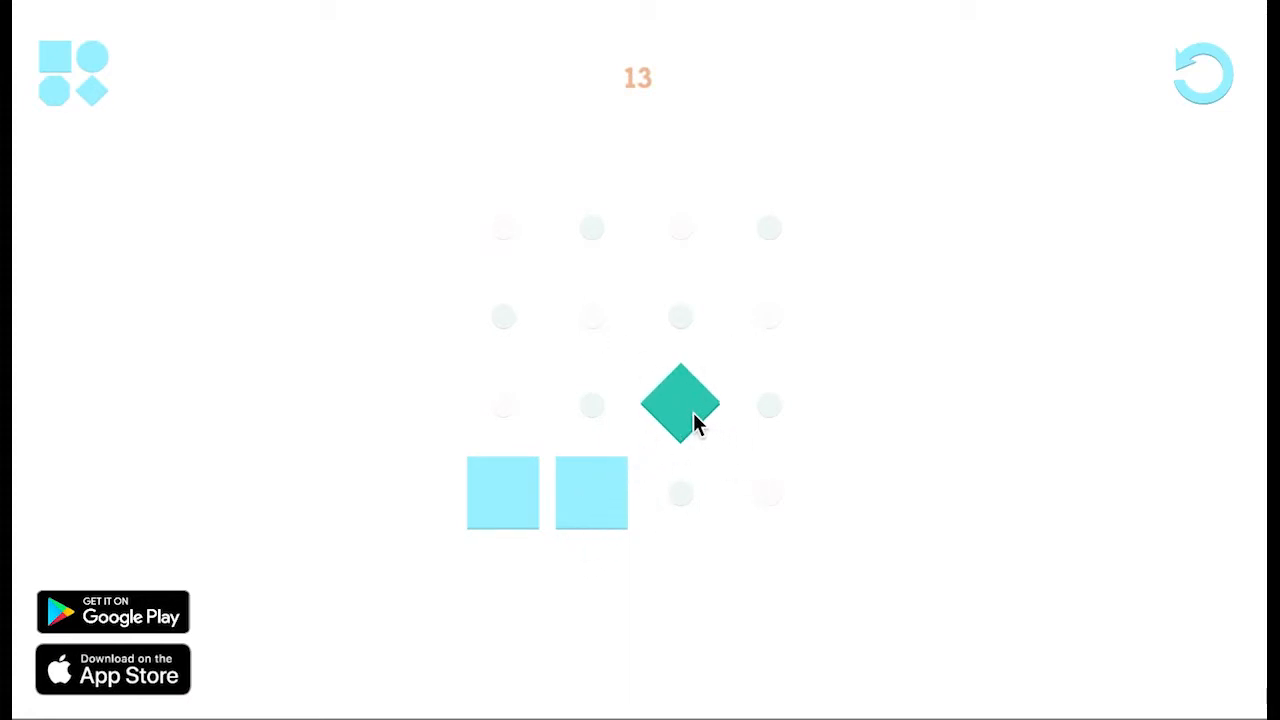
{"action": "mouse_move", "coordinate": [648, 472]}
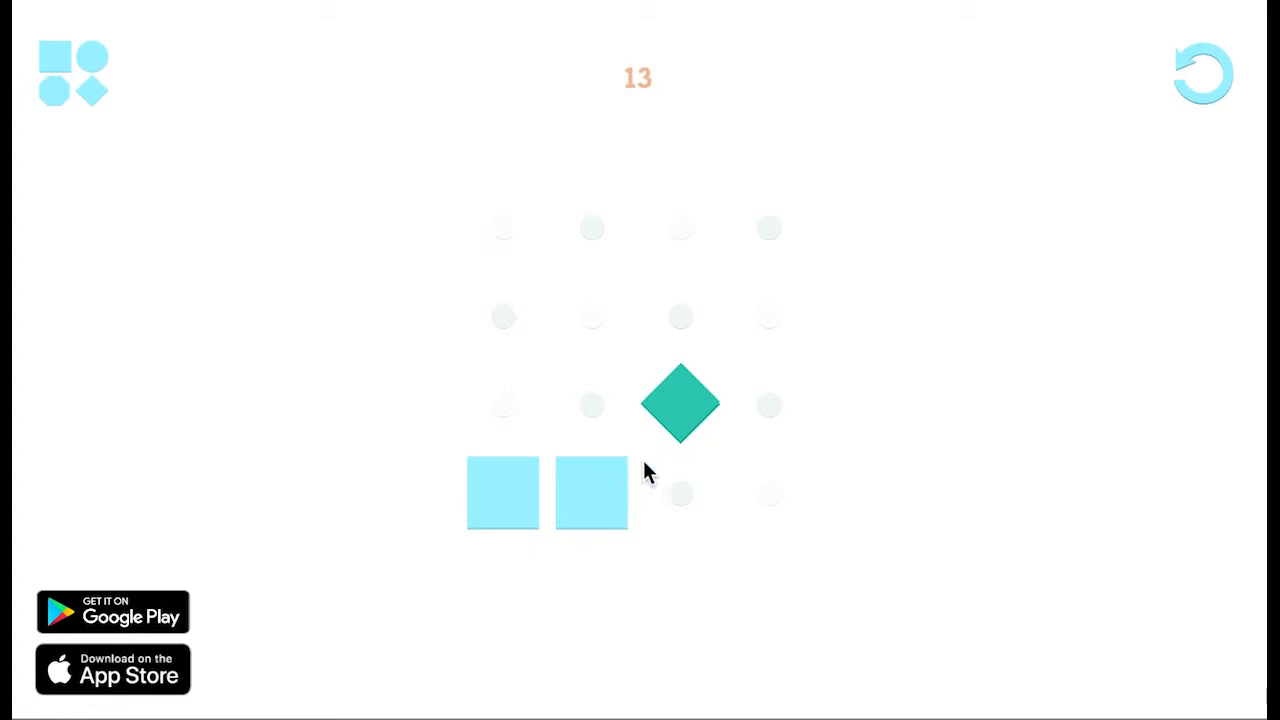
{"action": "mouse_move", "coordinate": [600, 450]}
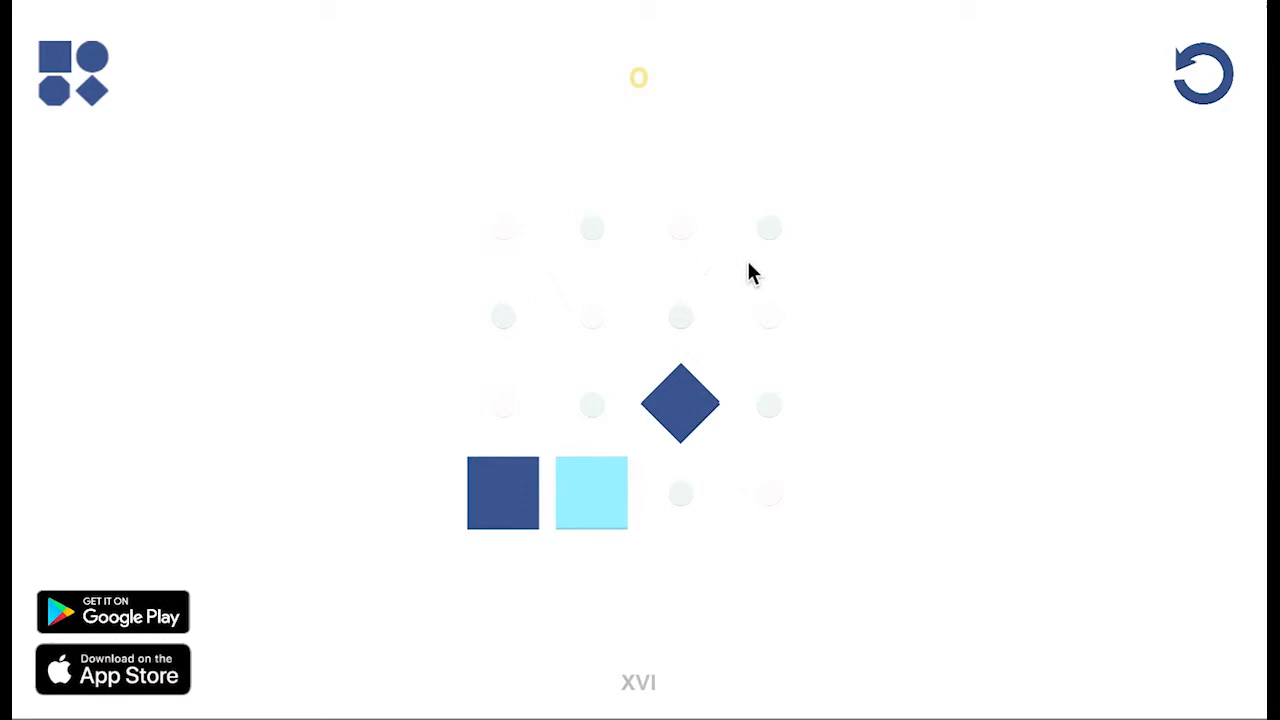
{"action": "left_click", "coordinate": [680, 404]}
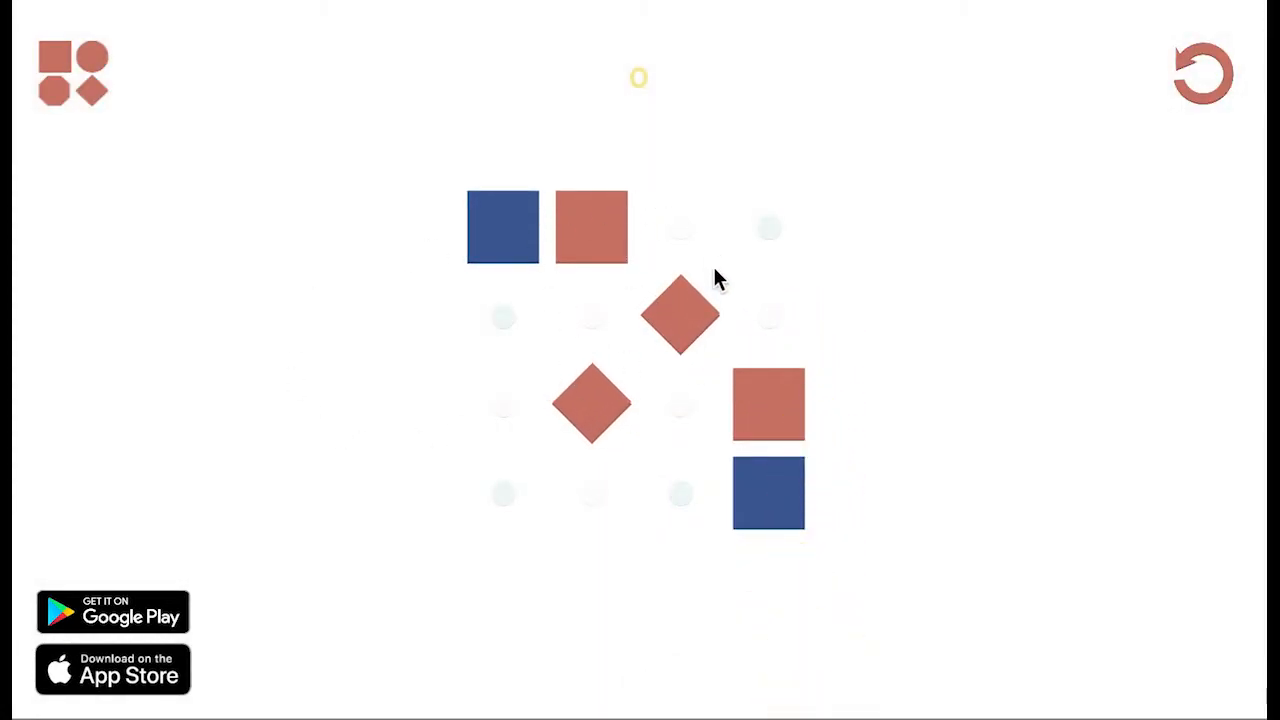
{"action": "mouse_move", "coordinate": [632, 496]}
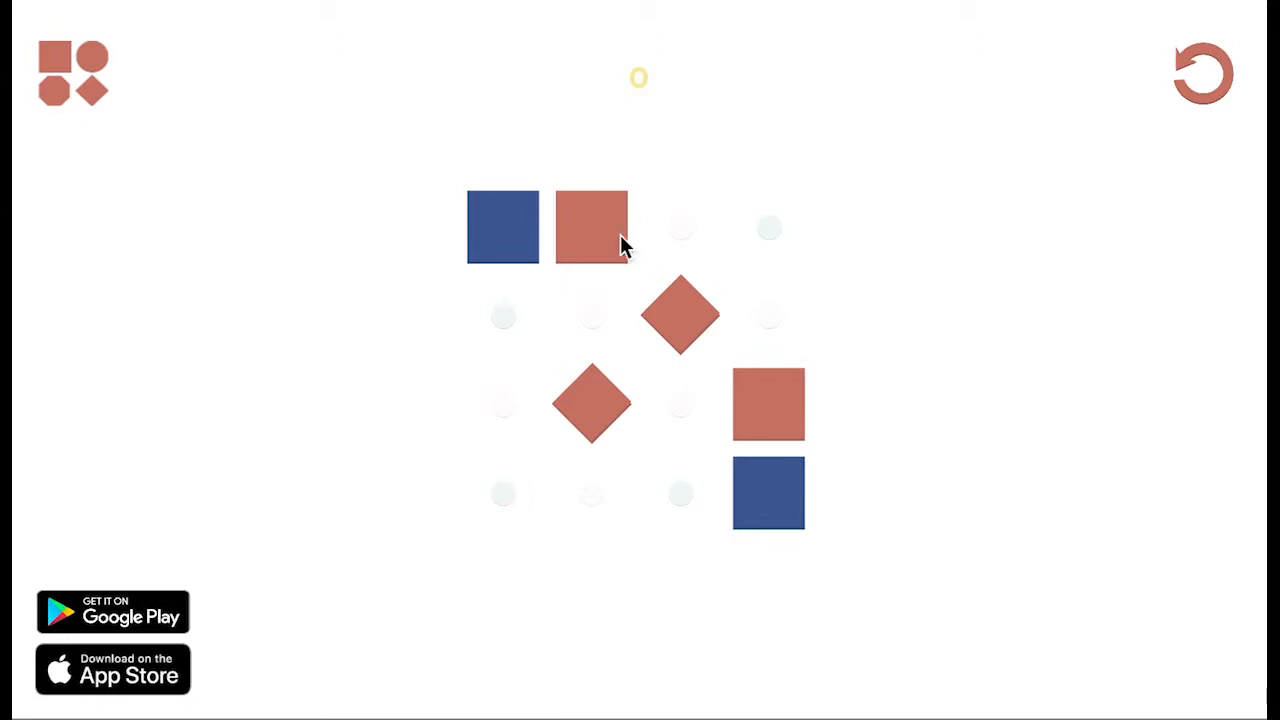
{"action": "mouse_move", "coordinate": [724, 344]}
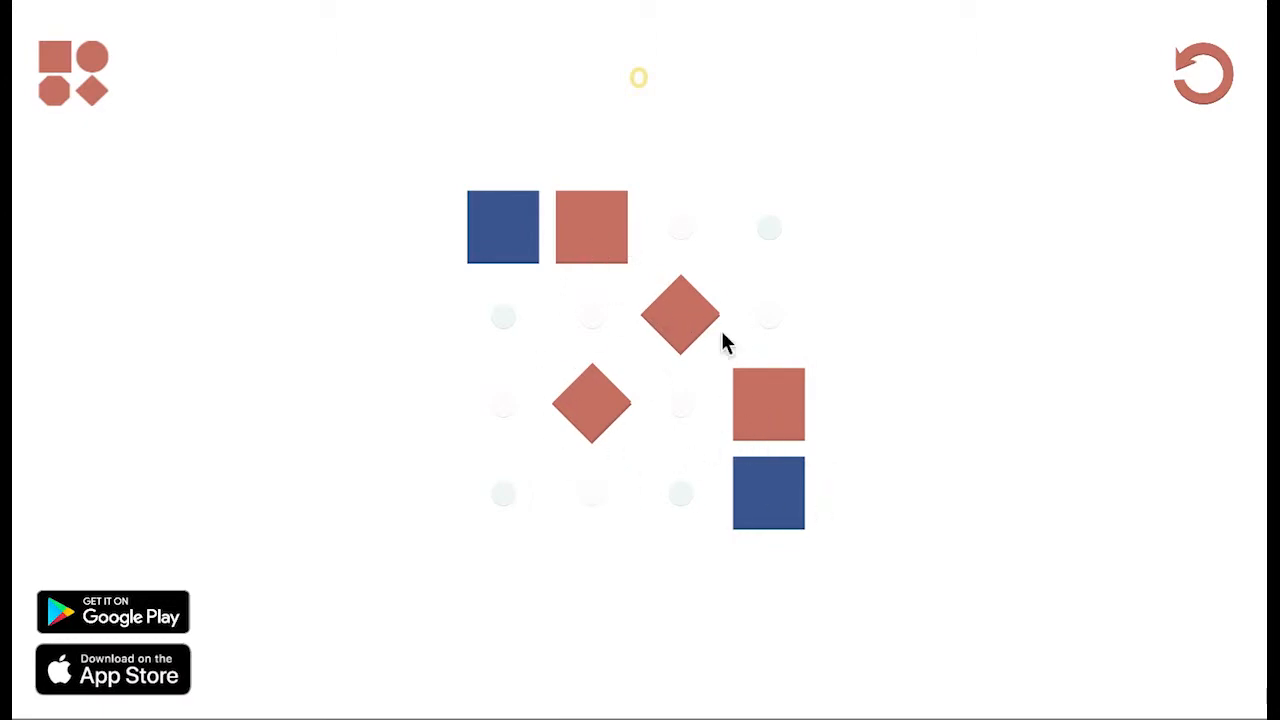
{"action": "mouse_move", "coordinate": [630, 636]}
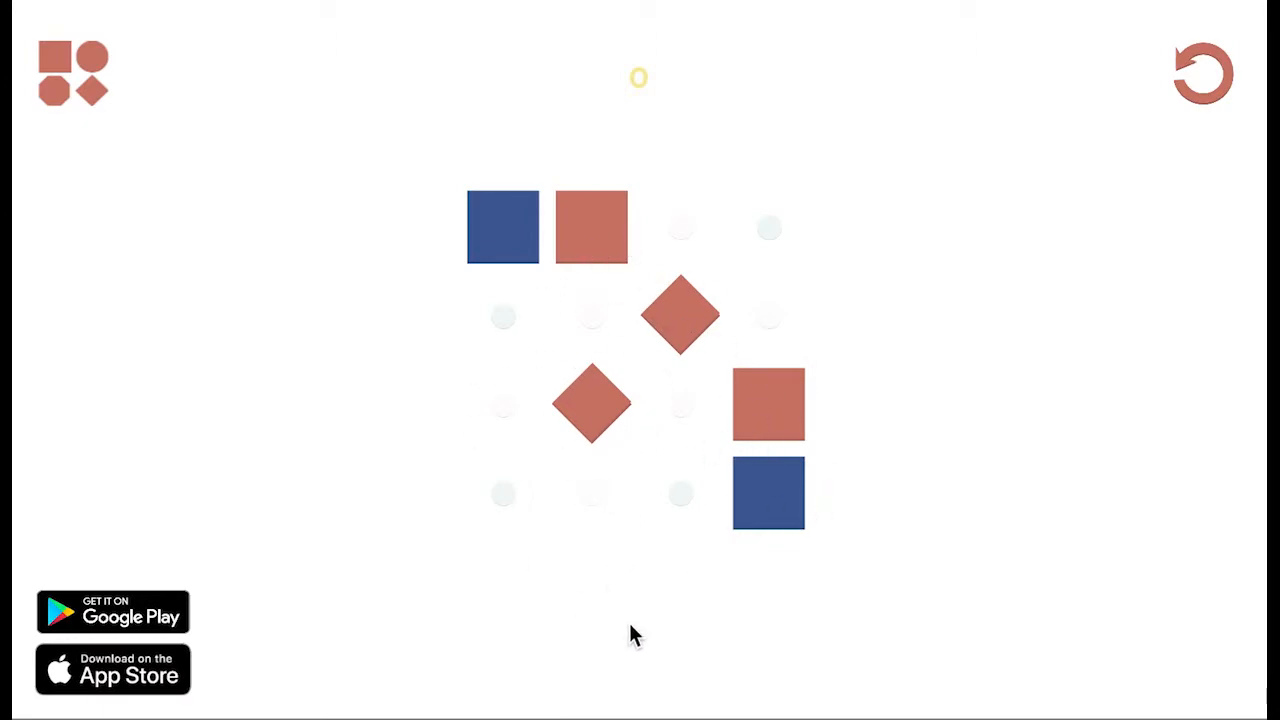
{"action": "mouse_move", "coordinate": [750, 280]}
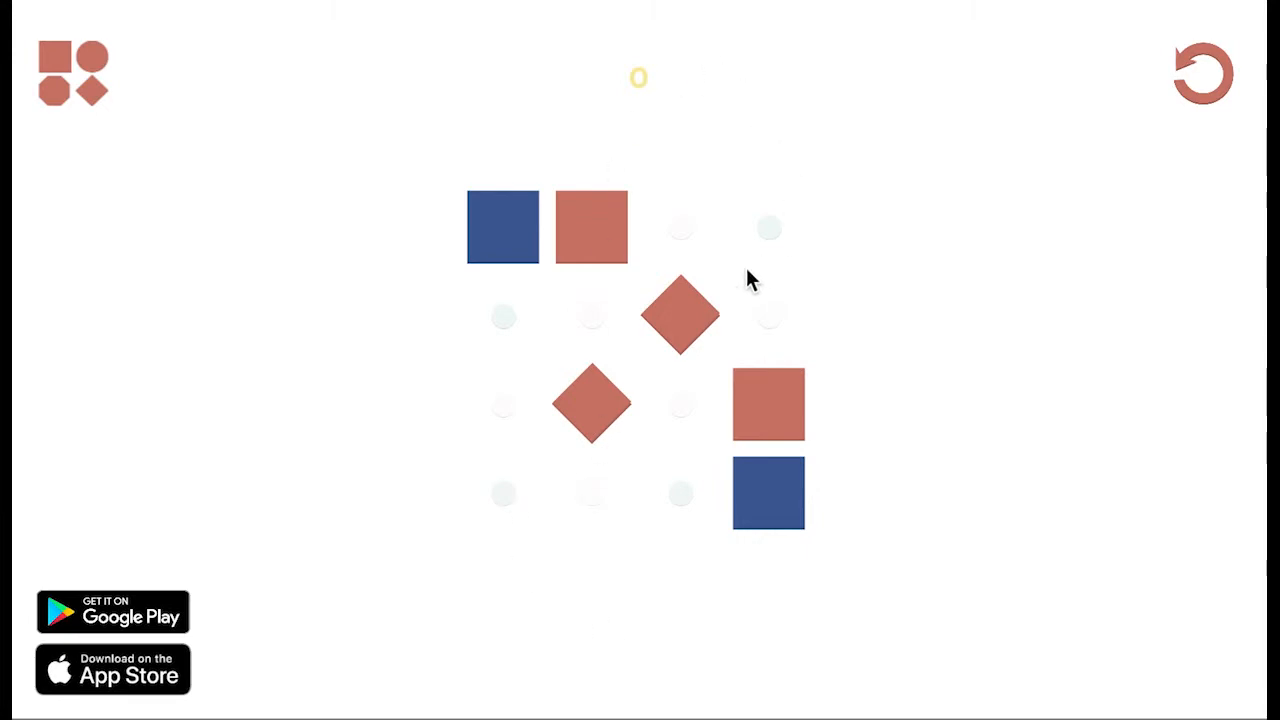
Turn both diamond tiles dark blue, then start the red and blue level over.
{"action": "left_click", "coordinate": [590, 404]}
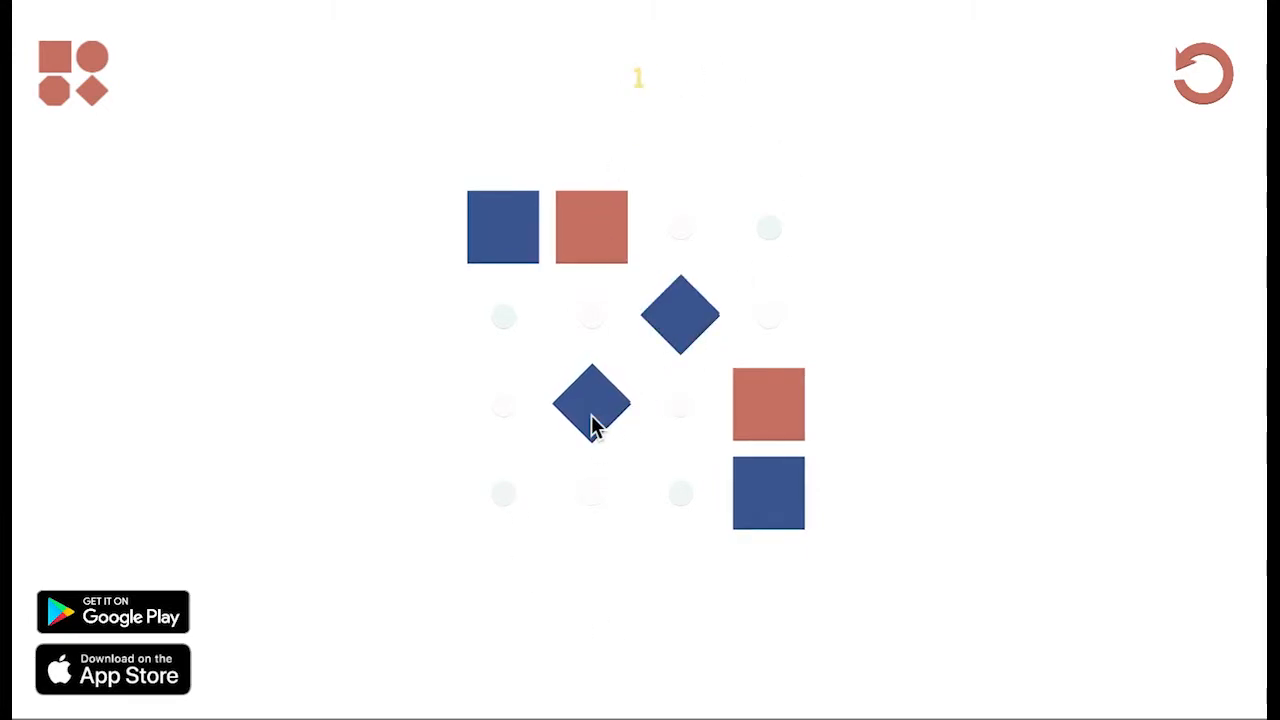
{"action": "mouse_move", "coordinate": [690, 504]}
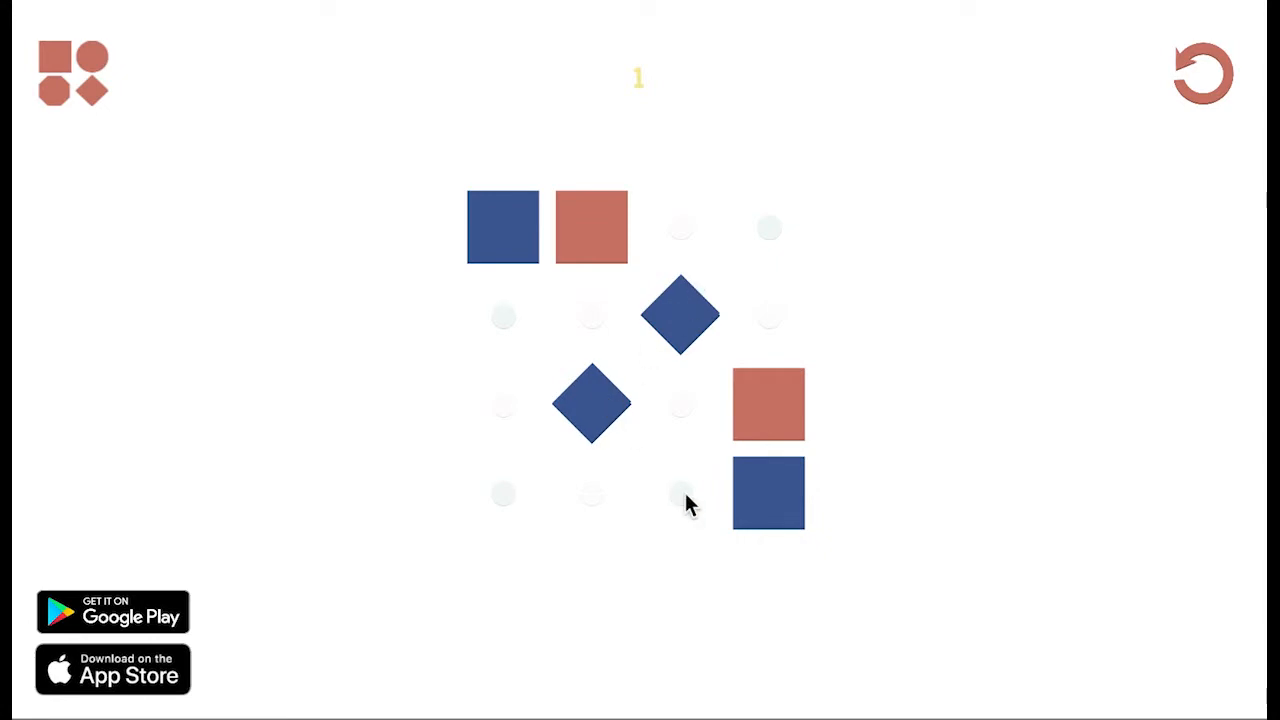
{"action": "mouse_move", "coordinate": [512, 330]}
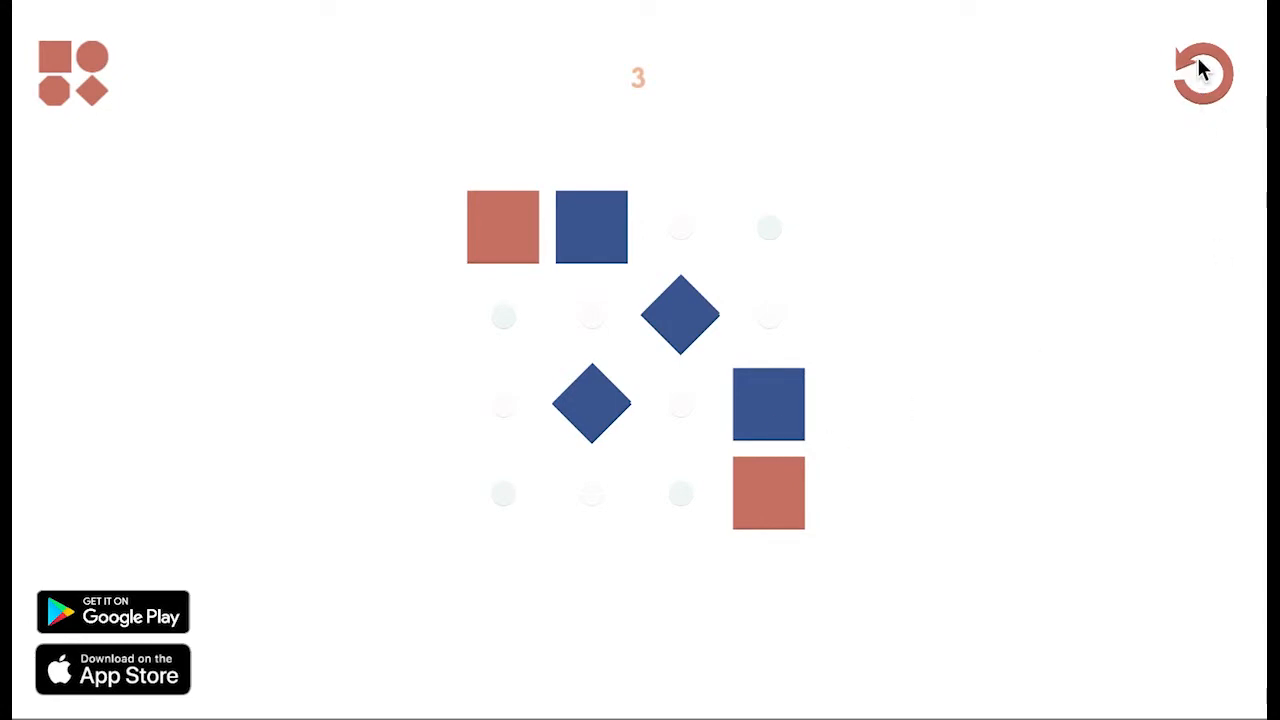
{"action": "left_click", "coordinate": [680, 316]}
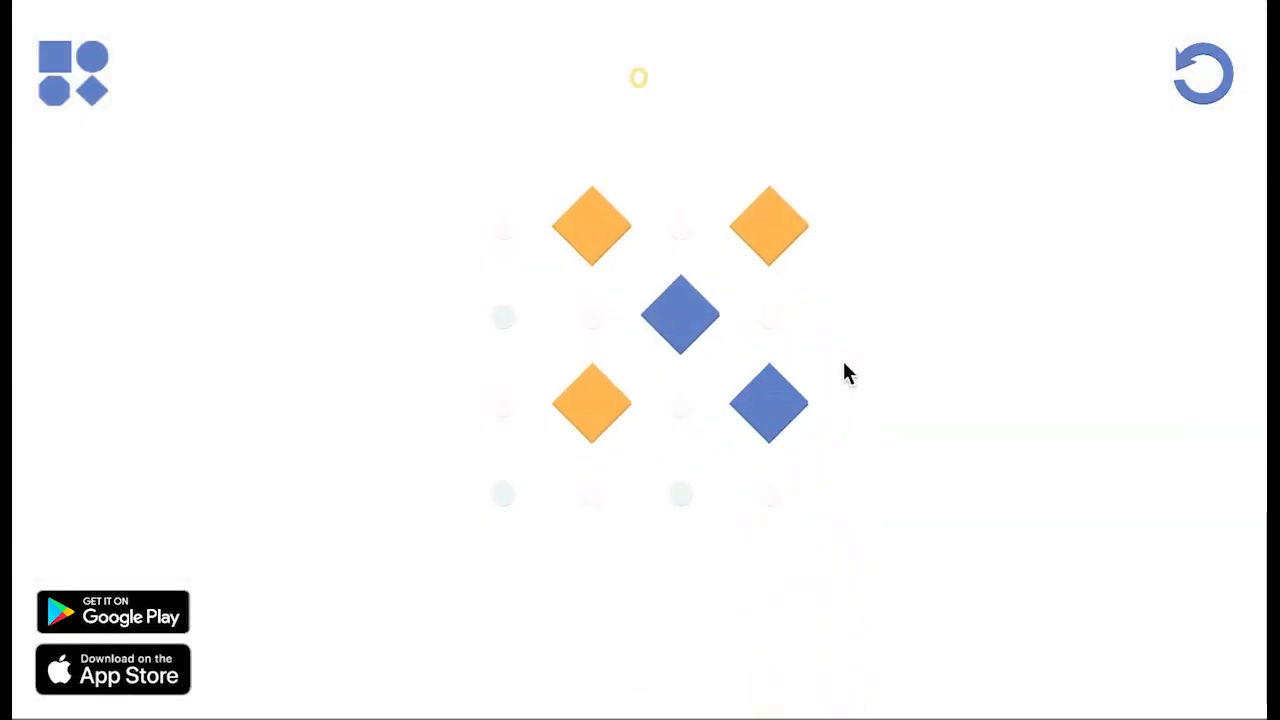
{"action": "mouse_move", "coordinate": [738, 244]}
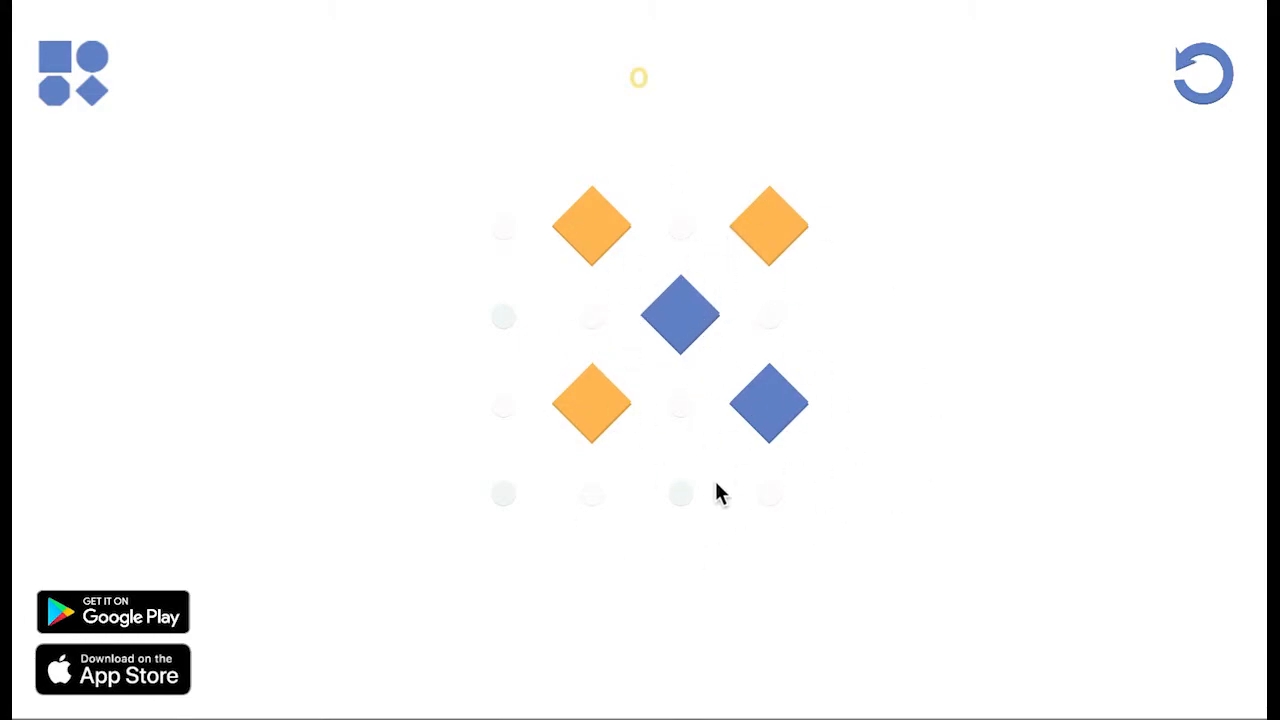
Flip the last tile so the orange-and-blue diamond board becomes one colour.
{"action": "left_click", "coordinate": [770, 404]}
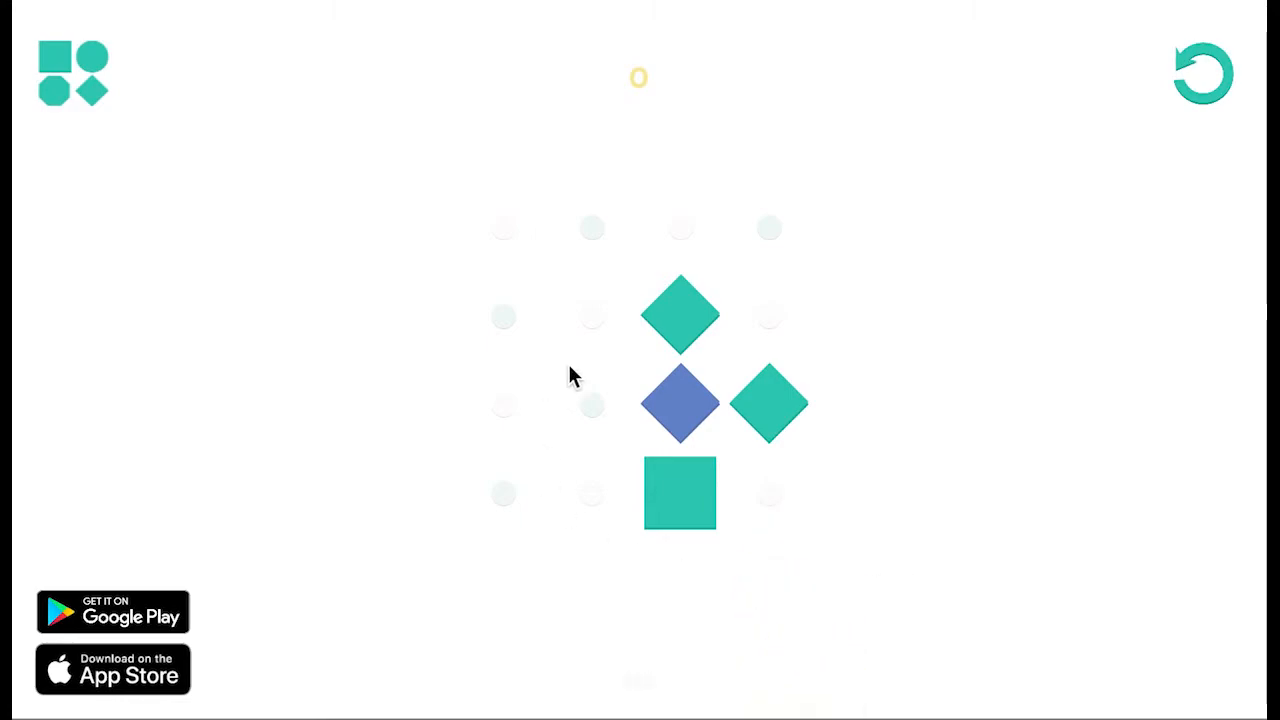
{"action": "mouse_move", "coordinate": [600, 340]}
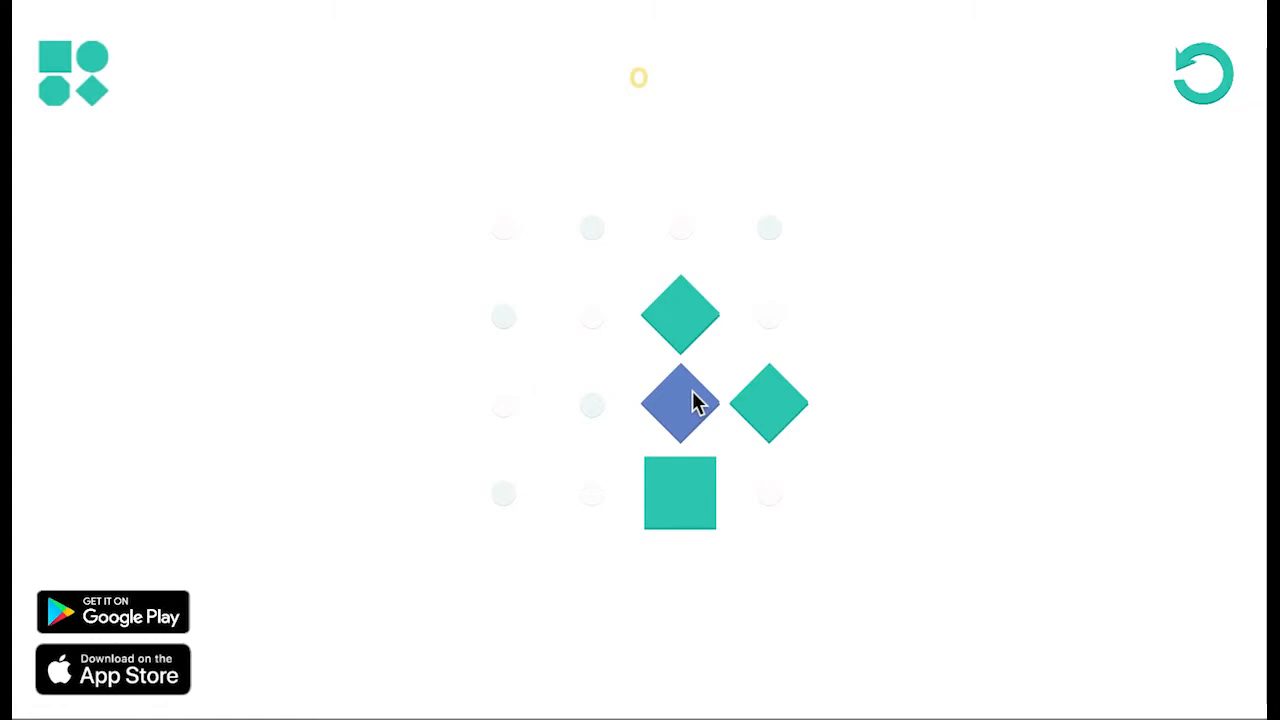
{"action": "mouse_move", "coordinate": [778, 420]}
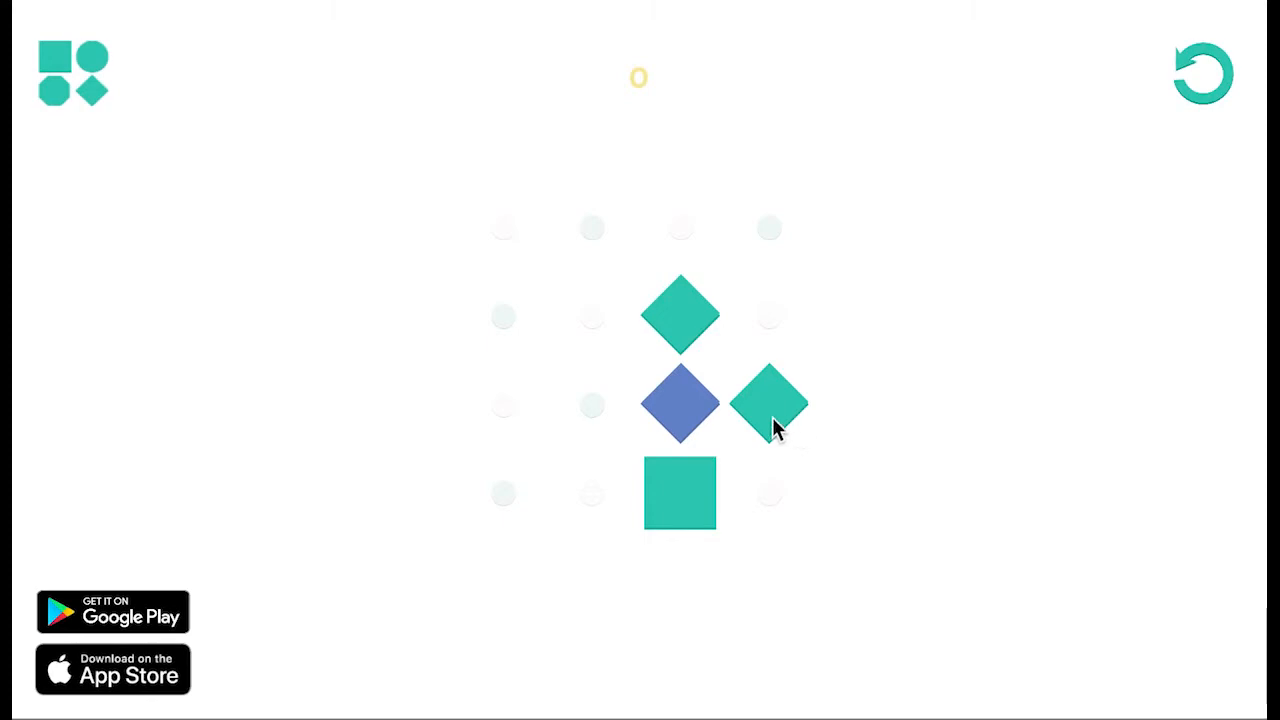
{"action": "mouse_move", "coordinate": [620, 414]}
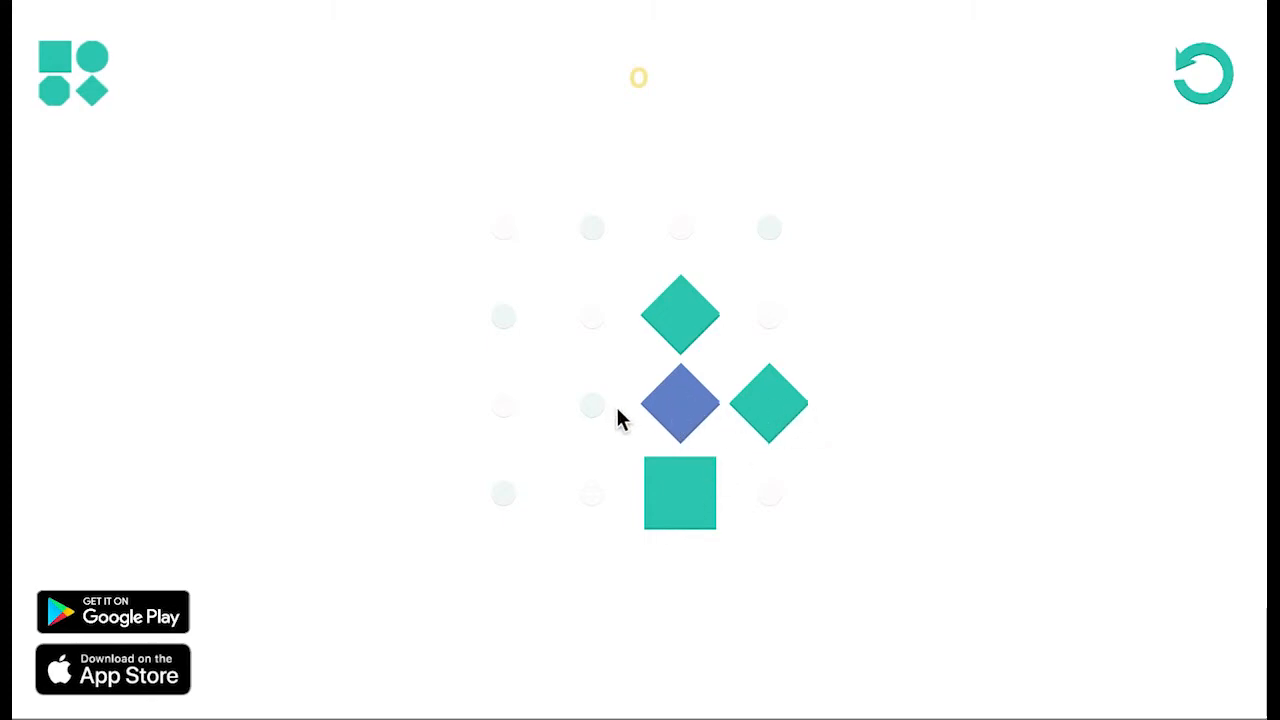
{"action": "mouse_move", "coordinate": [768, 318]}
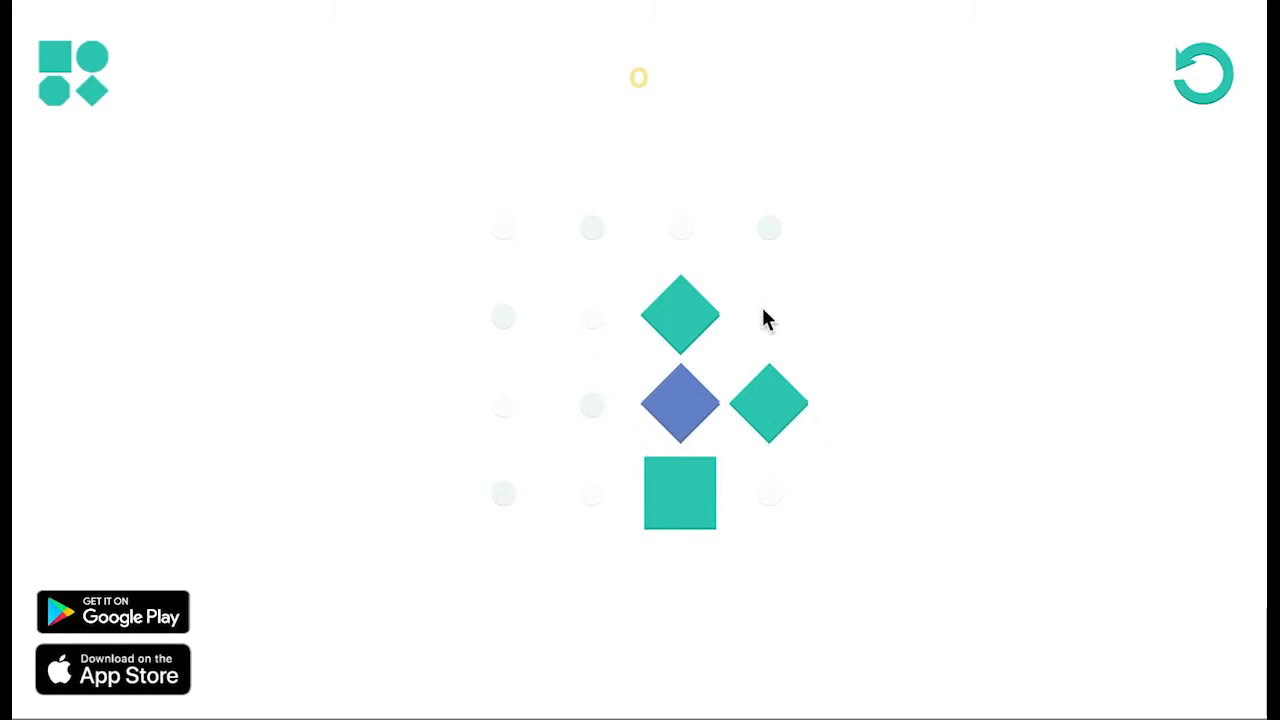
{"action": "mouse_move", "coordinate": [680, 424]}
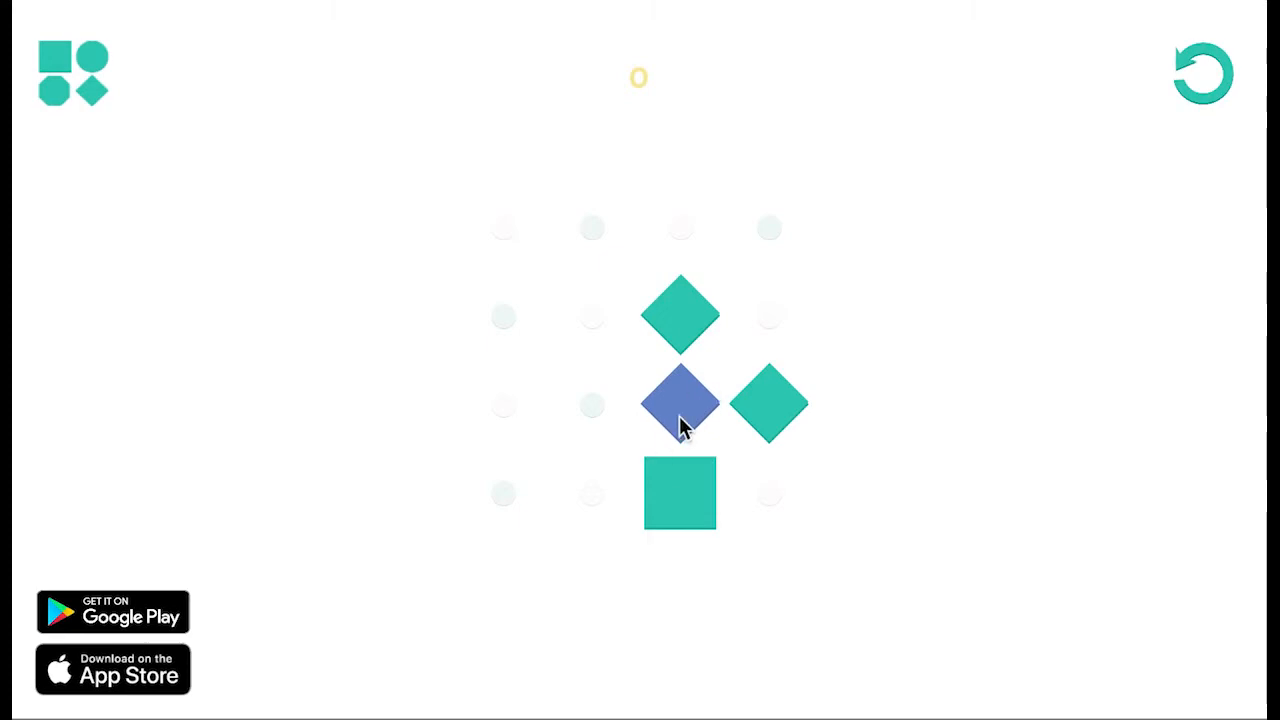
Turn the single blue diamond teal so all four tiles match.
{"action": "left_click", "coordinate": [680, 404]}
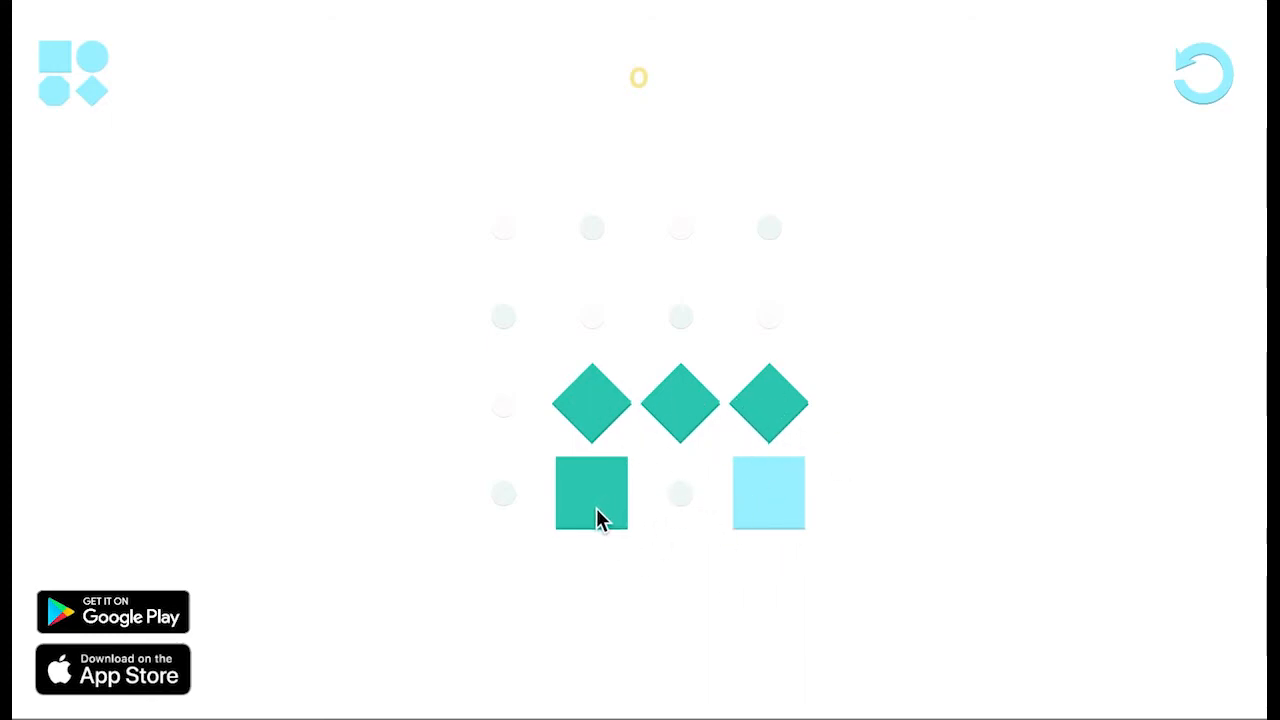
{"action": "mouse_move", "coordinate": [576, 570]}
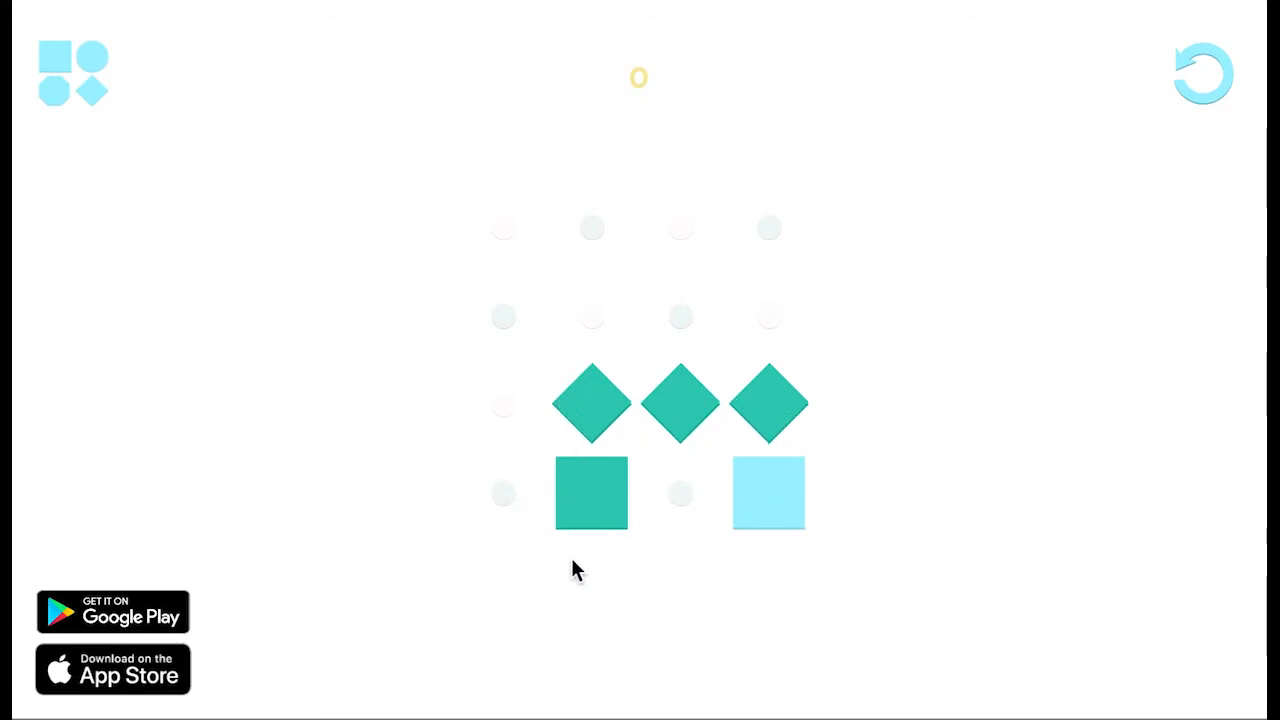
{"action": "mouse_move", "coordinate": [656, 462]}
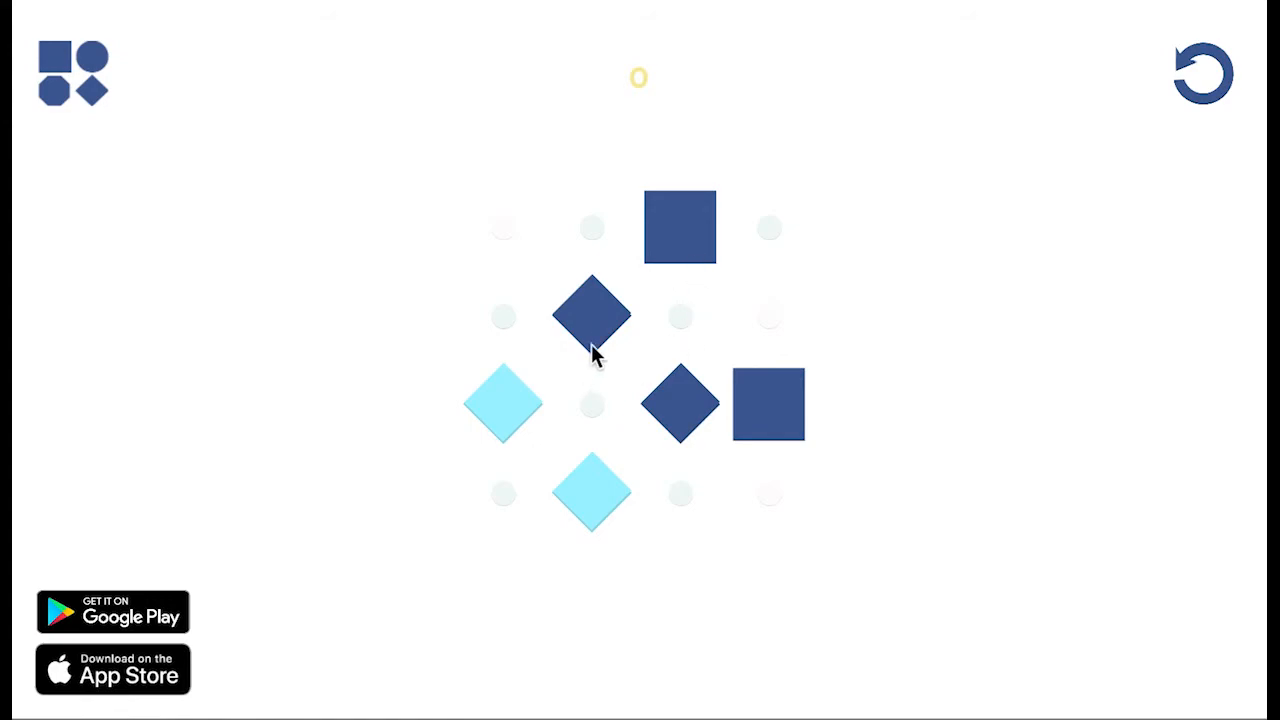
{"action": "mouse_move", "coordinate": [656, 328]}
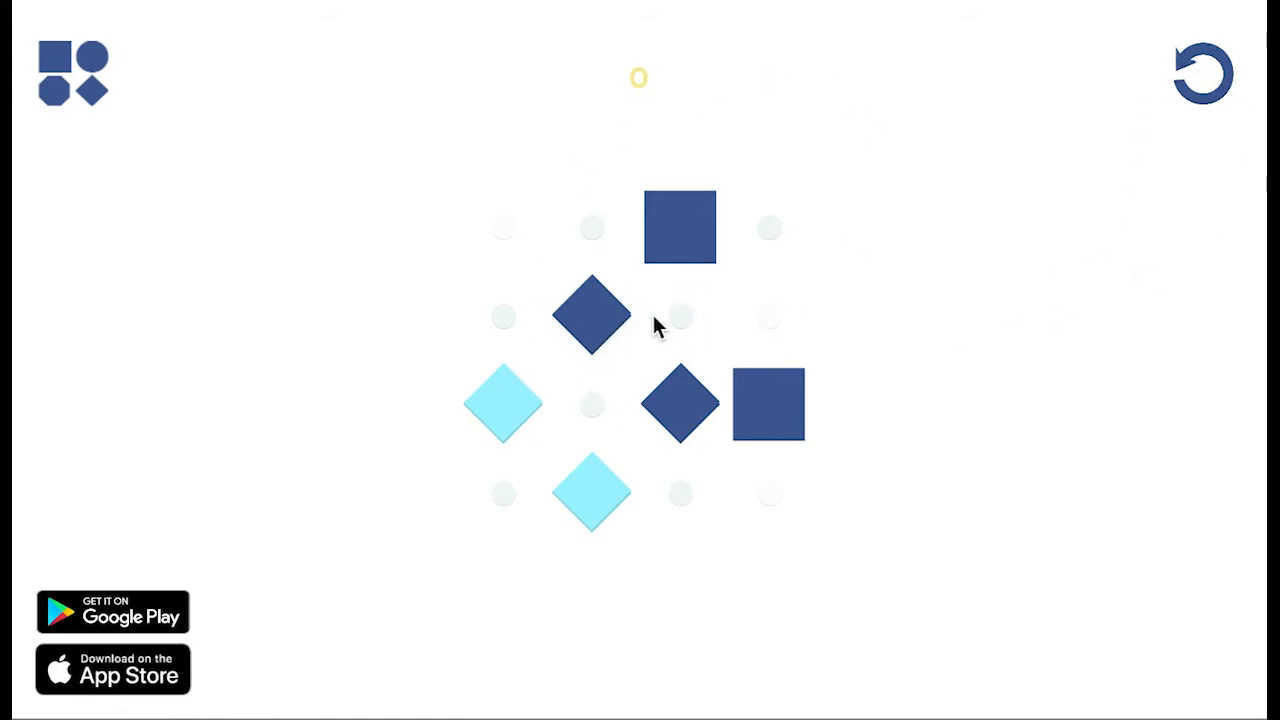
{"action": "mouse_move", "coordinate": [558, 544]}
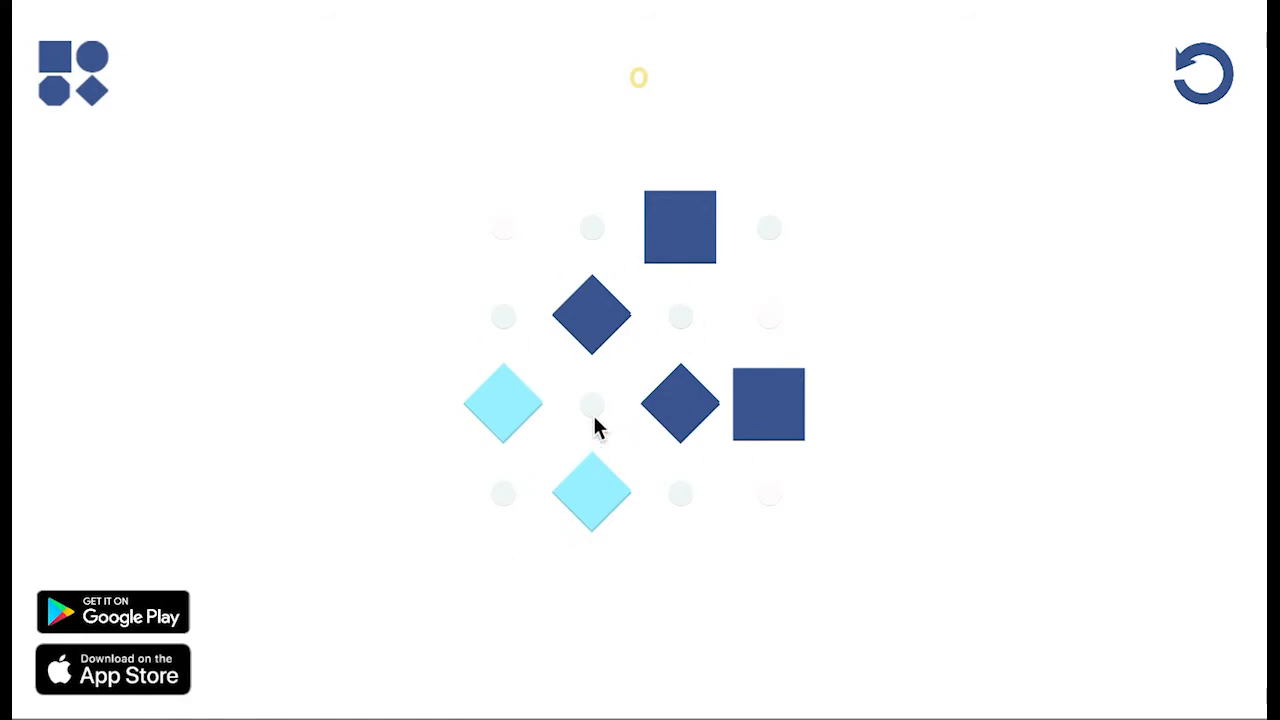
{"action": "mouse_move", "coordinate": [624, 490]}
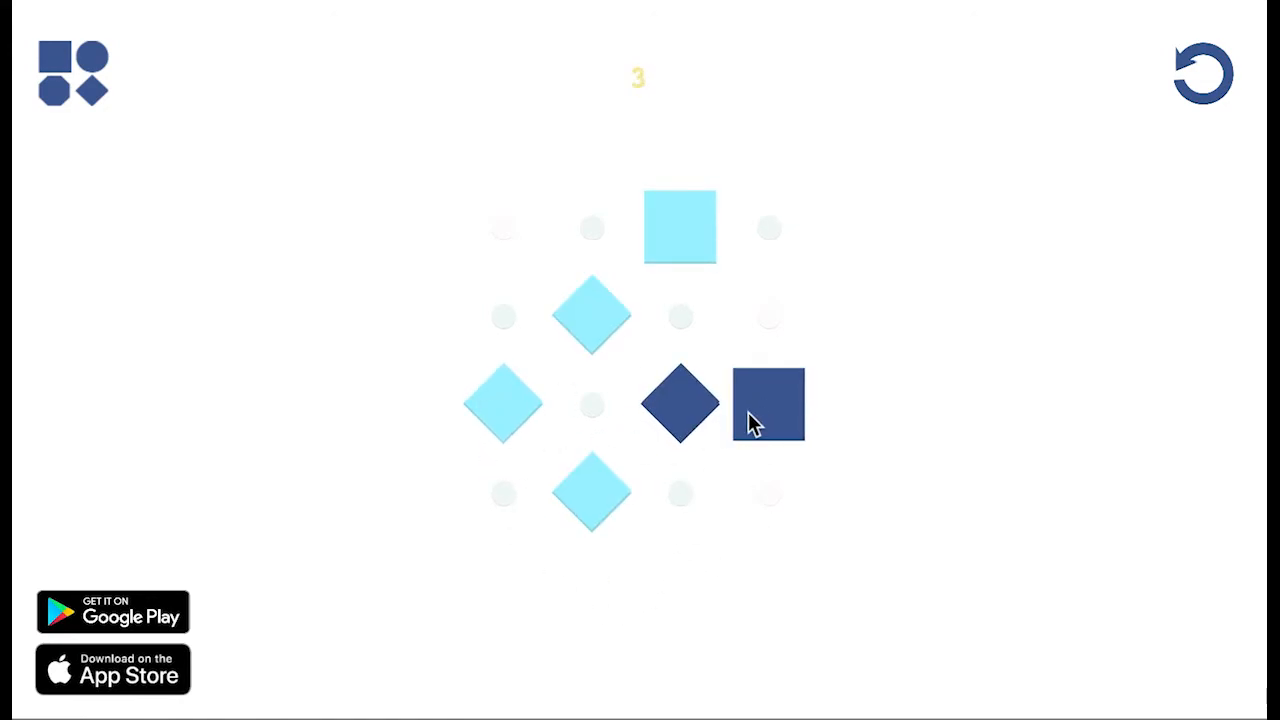
Recolour the last dark square, completing the level and returning to level selection.
{"action": "left_click", "coordinate": [768, 404]}
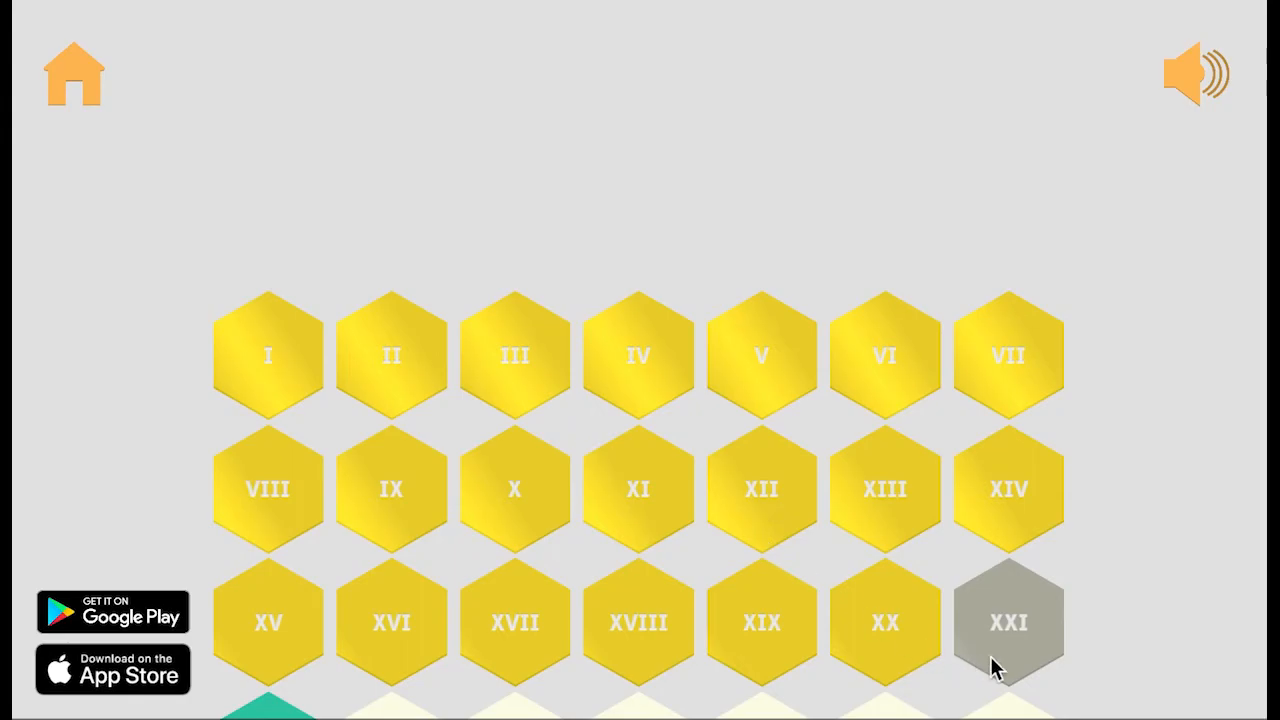
Select the XXI hexagon to load the orange board with one red-brown square.
{"action": "left_click", "coordinate": [1008, 622]}
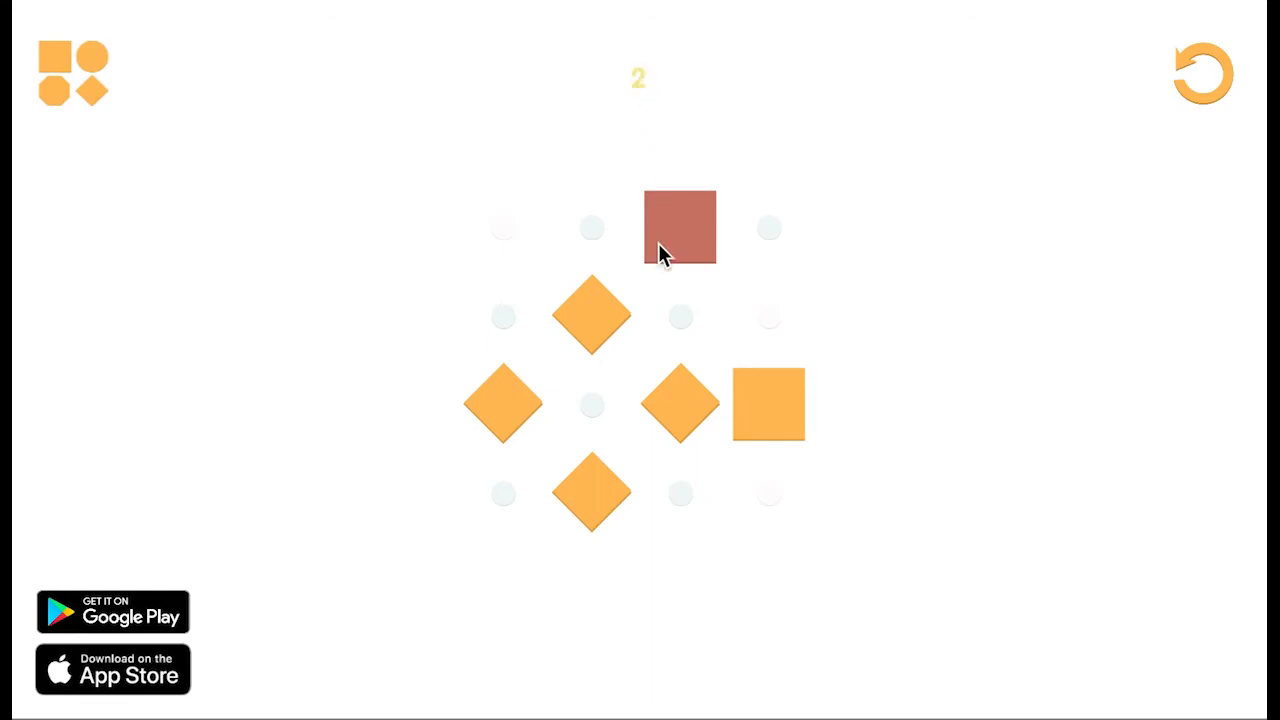
{"action": "mouse_move", "coordinate": [668, 244]}
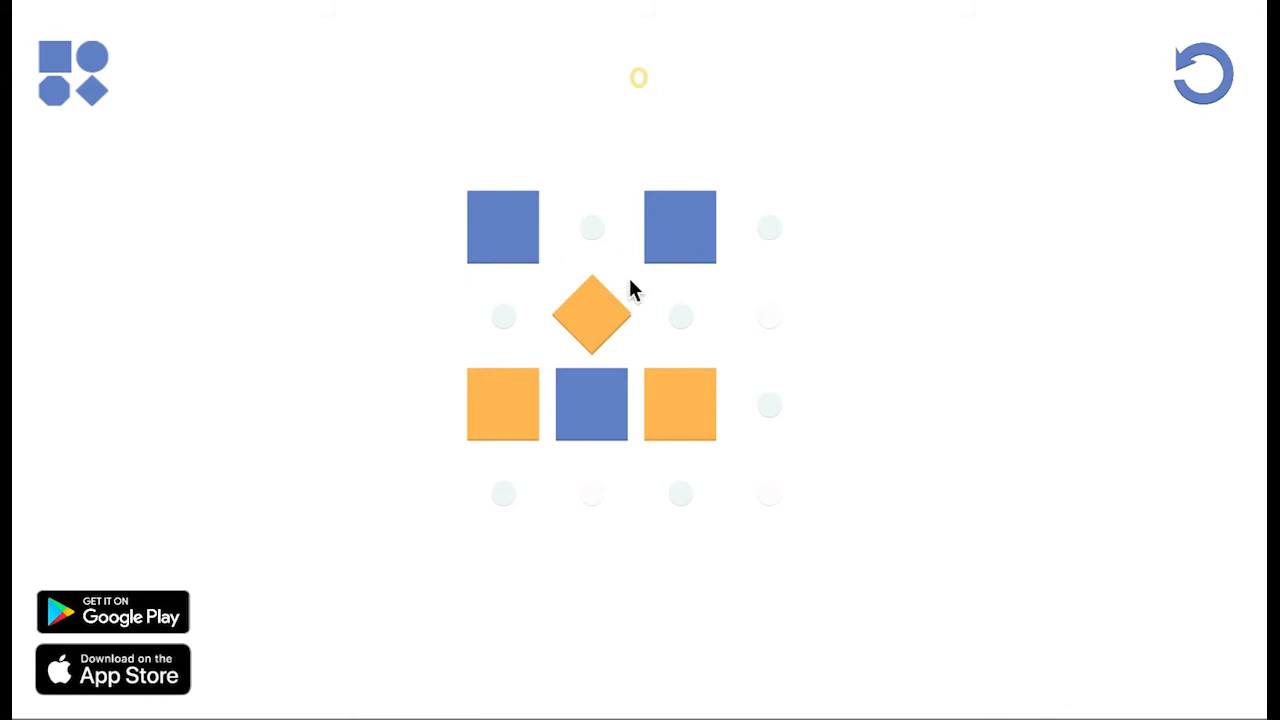
{"action": "mouse_move", "coordinate": [536, 412]}
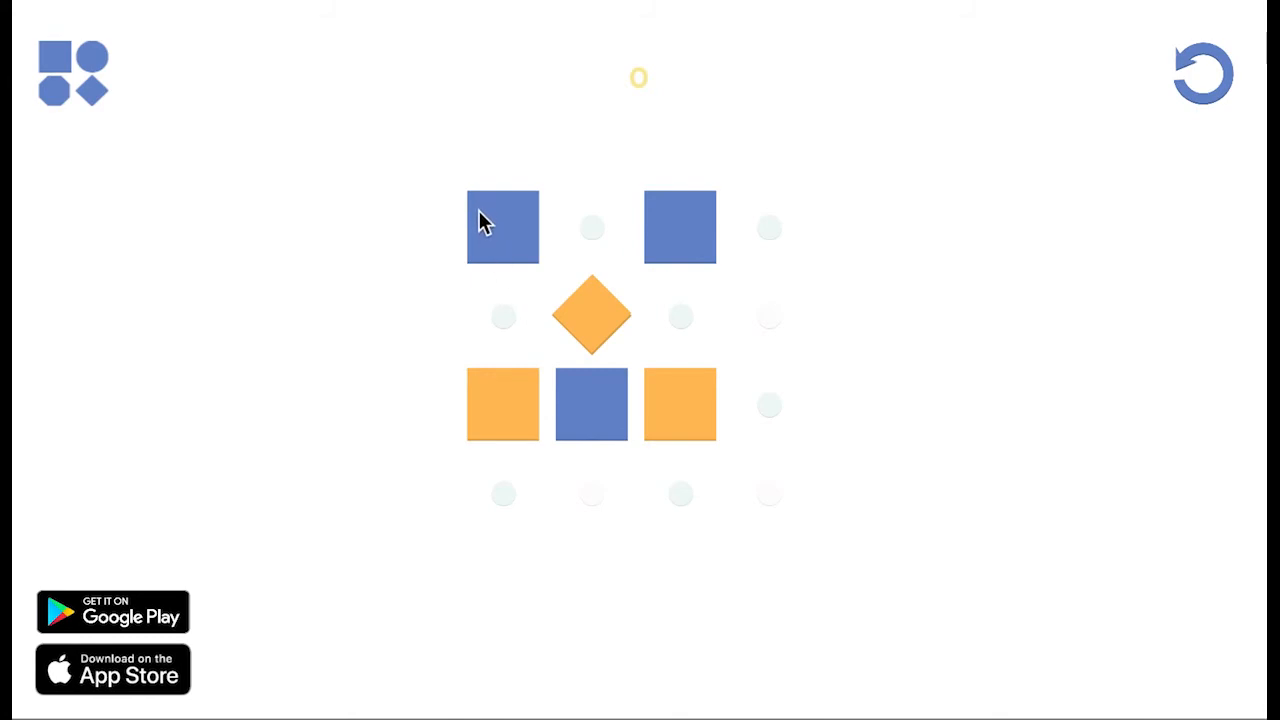
{"action": "mouse_move", "coordinate": [548, 120]}
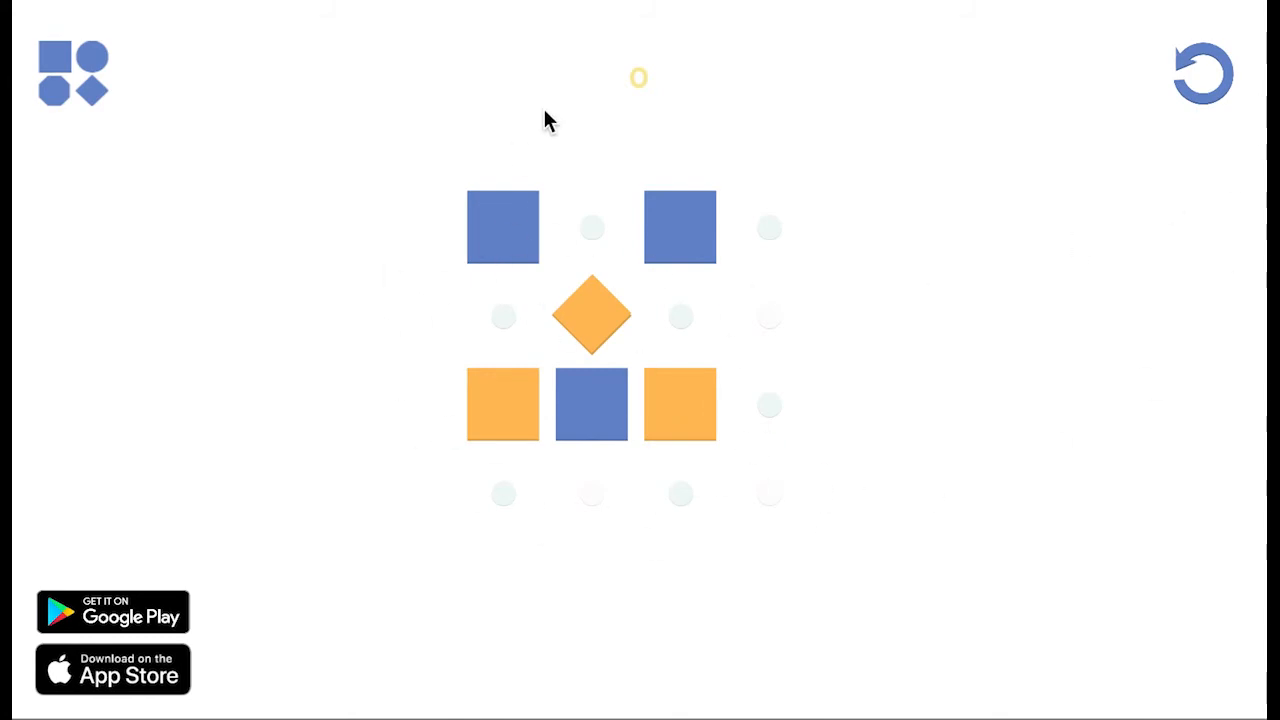
{"action": "mouse_move", "coordinate": [452, 248]}
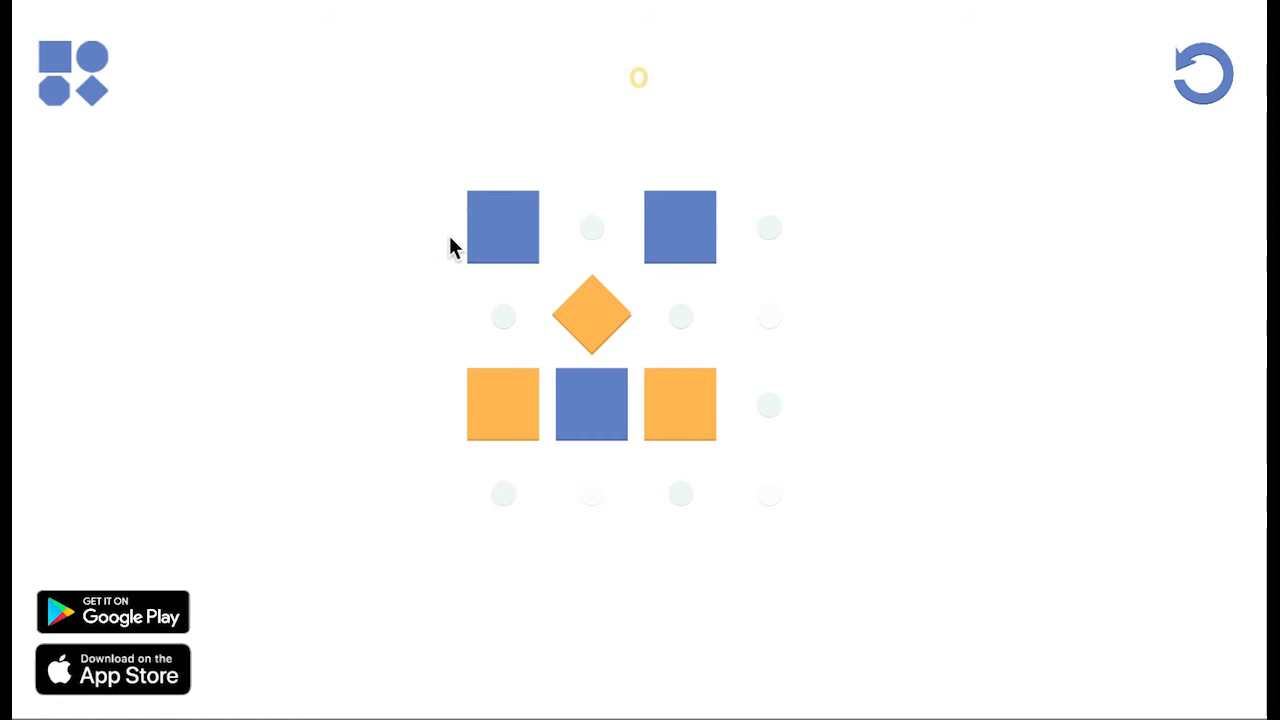
Turn the top squares orange, reset twice, then turn the diamond and bottom corners dark blue.
{"action": "left_click", "coordinate": [680, 228]}
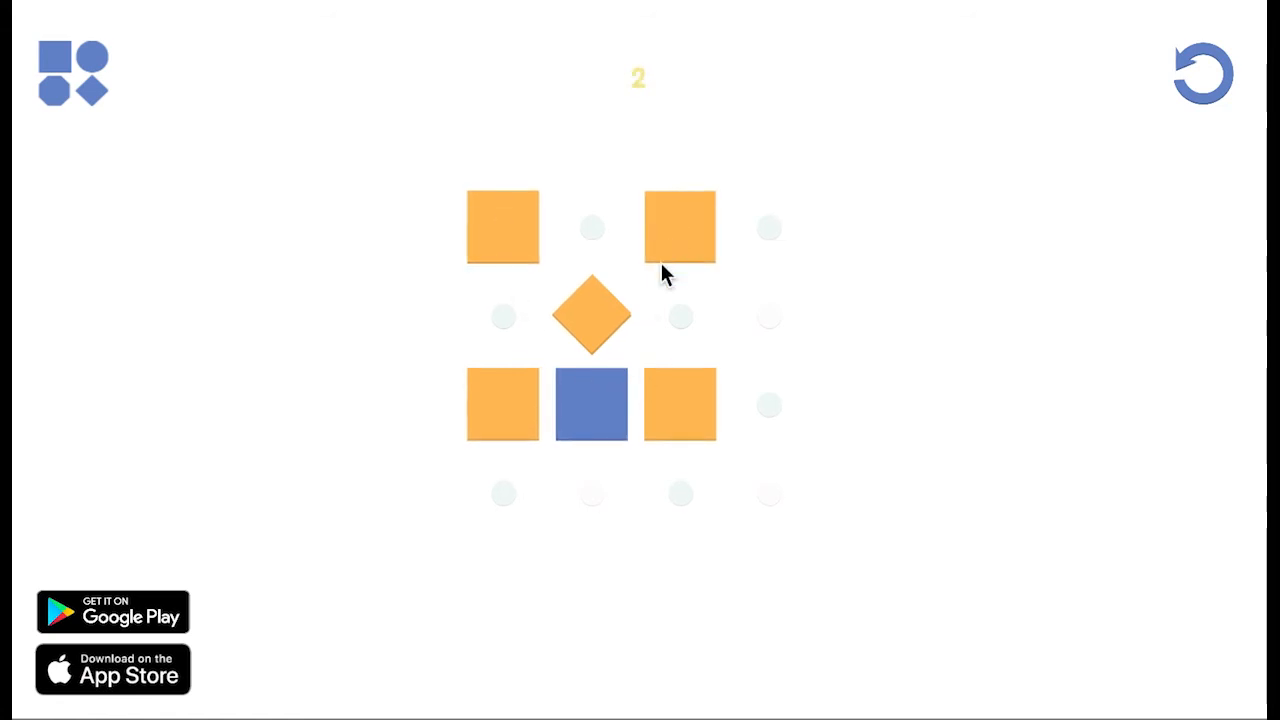
{"action": "mouse_move", "coordinate": [548, 308]}
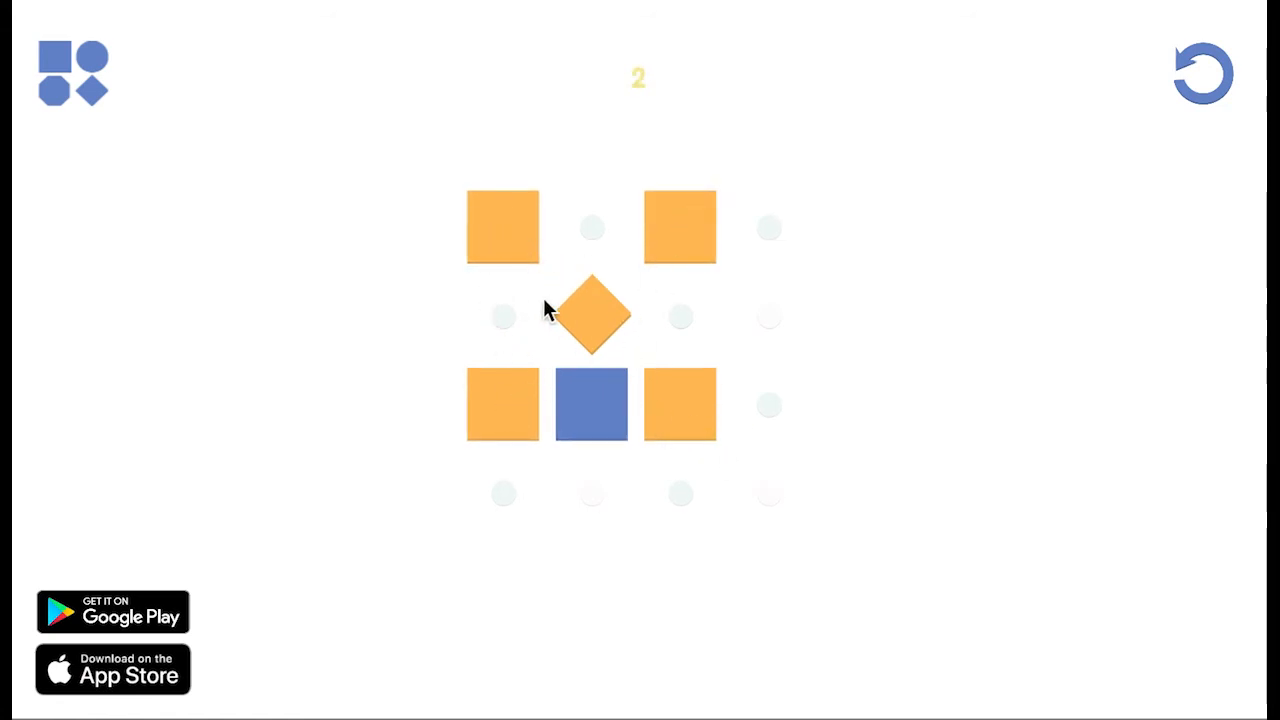
{"action": "left_click", "coordinate": [590, 404]}
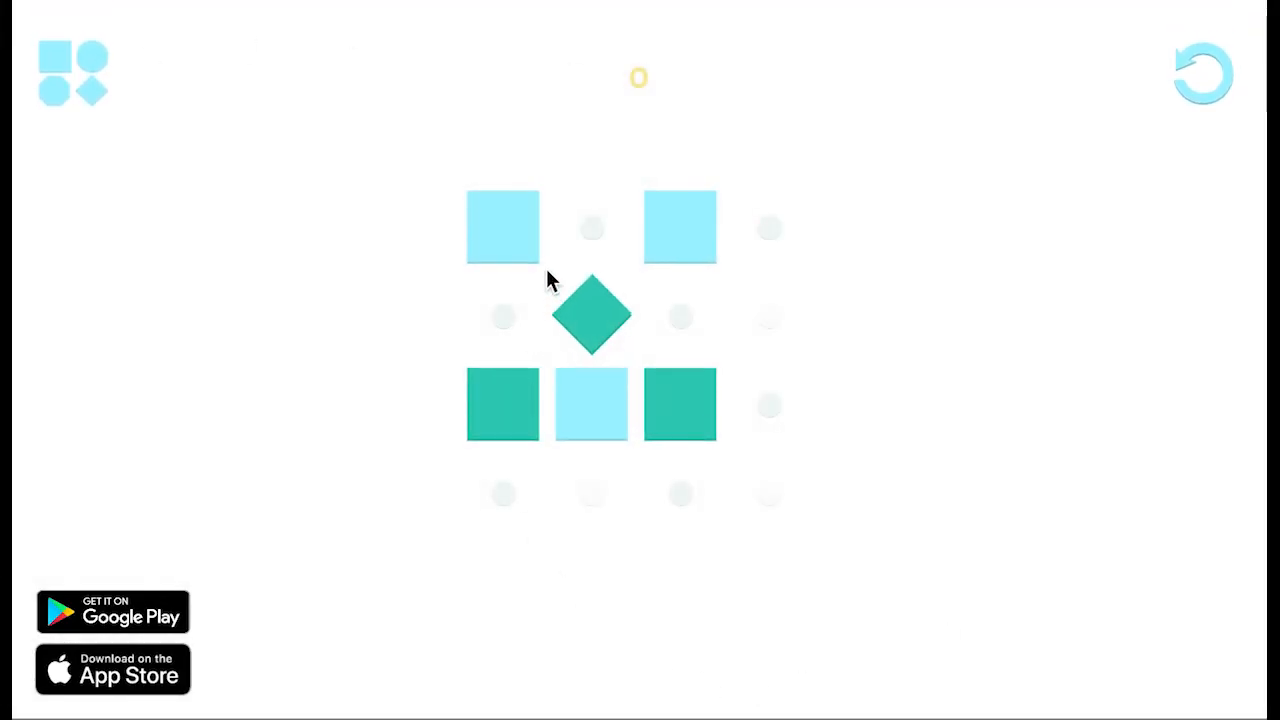
{"action": "left_click", "coordinate": [592, 316]}
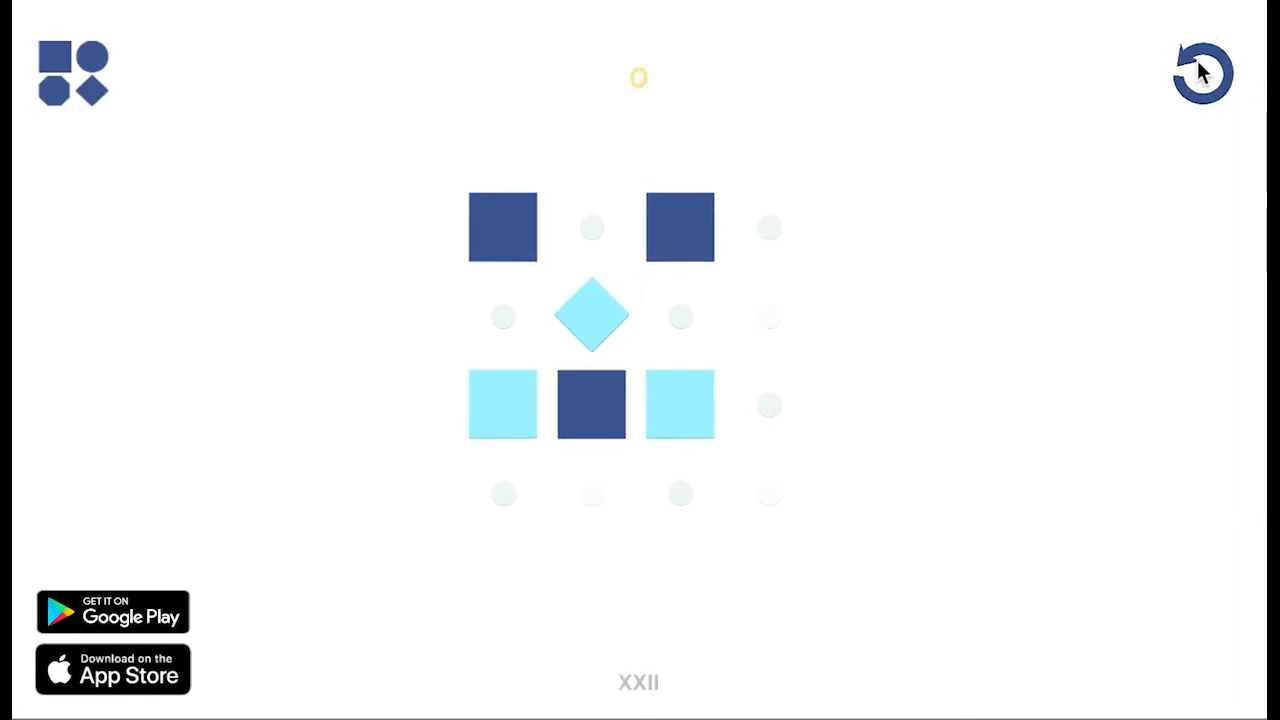
{"action": "left_click", "coordinate": [592, 404]}
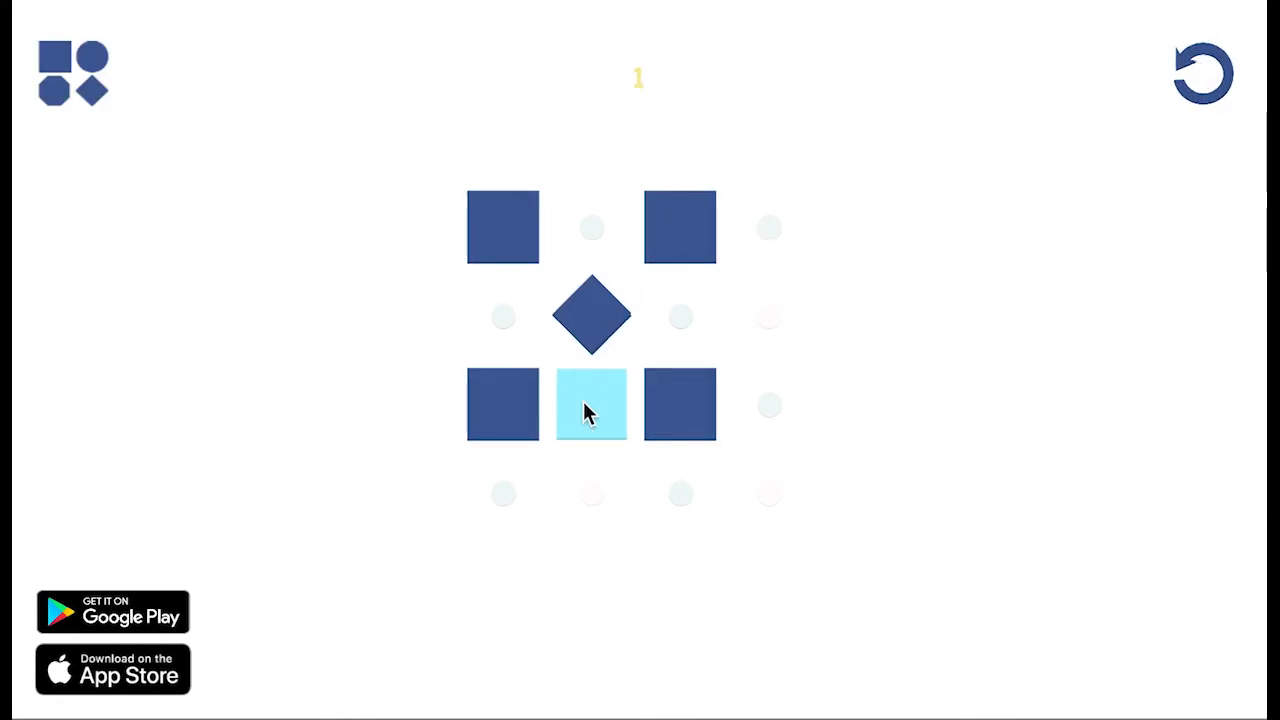
{"action": "mouse_move", "coordinate": [576, 544]}
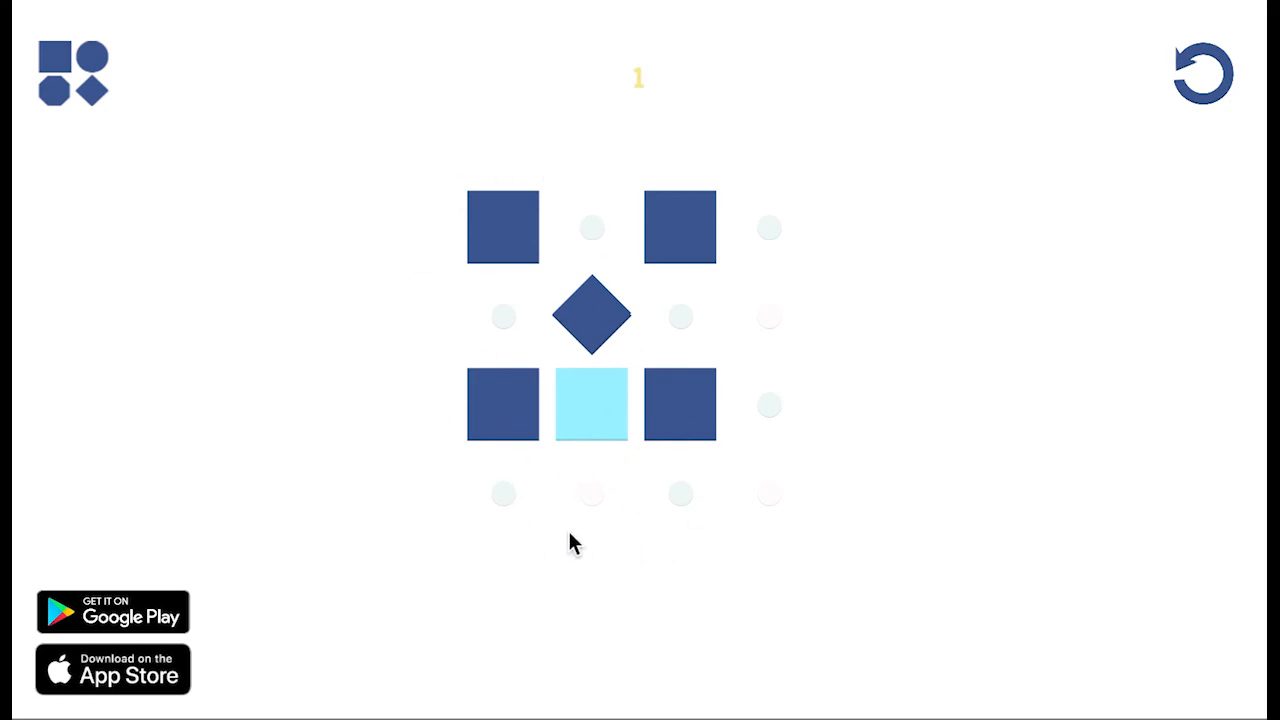
{"action": "mouse_move", "coordinate": [640, 224]}
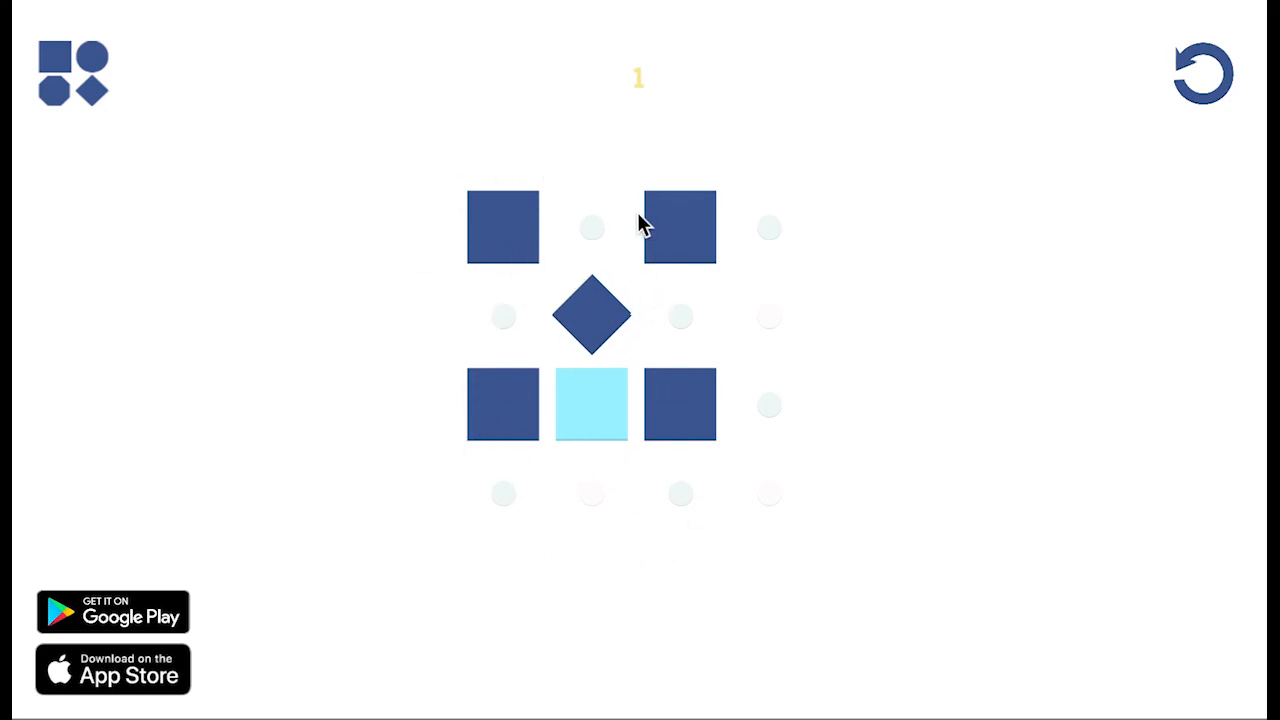